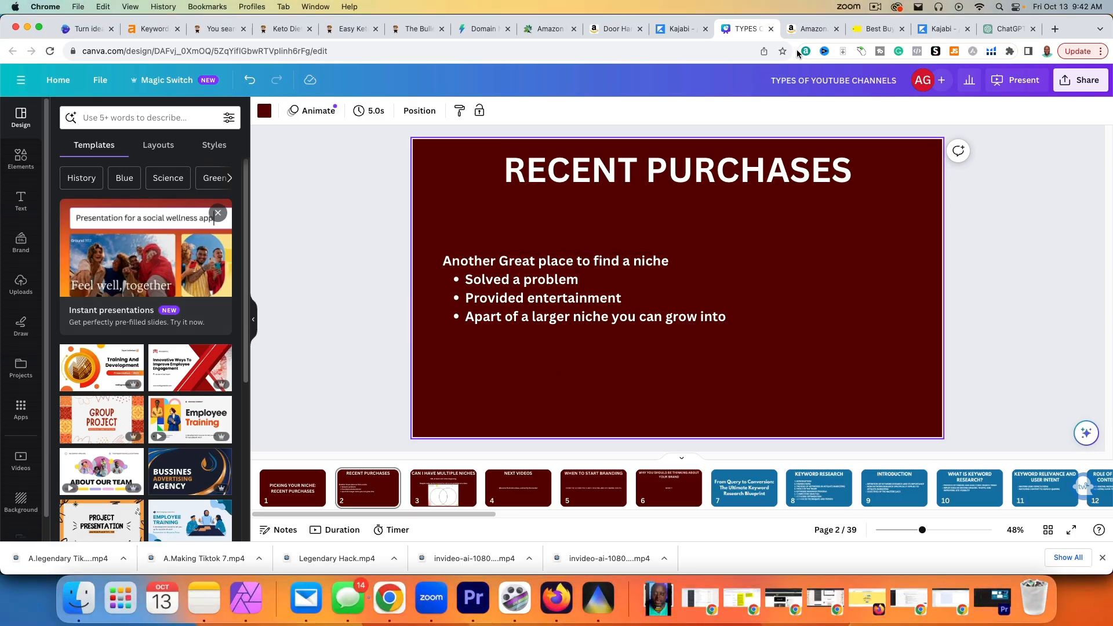
# - Review the last 30 days of Amazon orders, including the WGCC meal prep containers
pyautogui.click(809, 29)
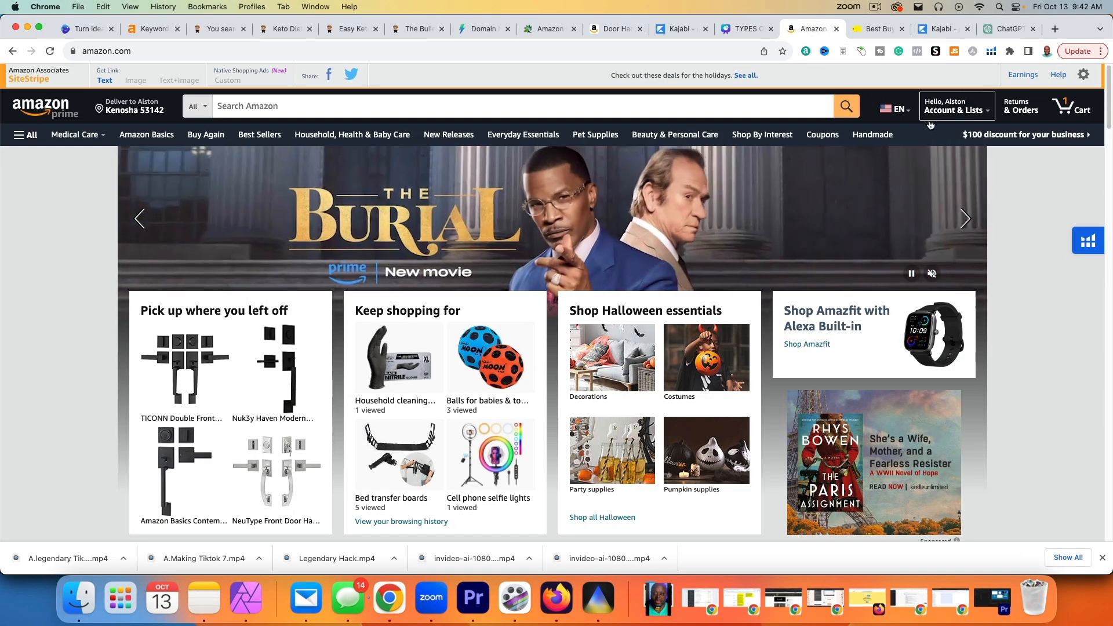
pyautogui.click(955, 106)
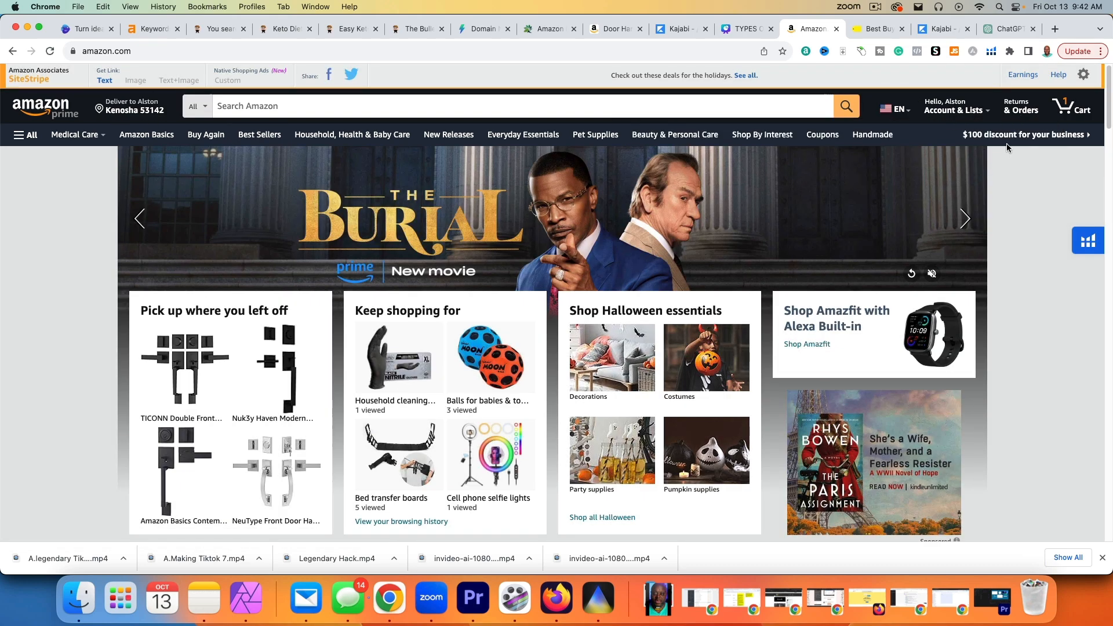
pyautogui.click(1021, 105)
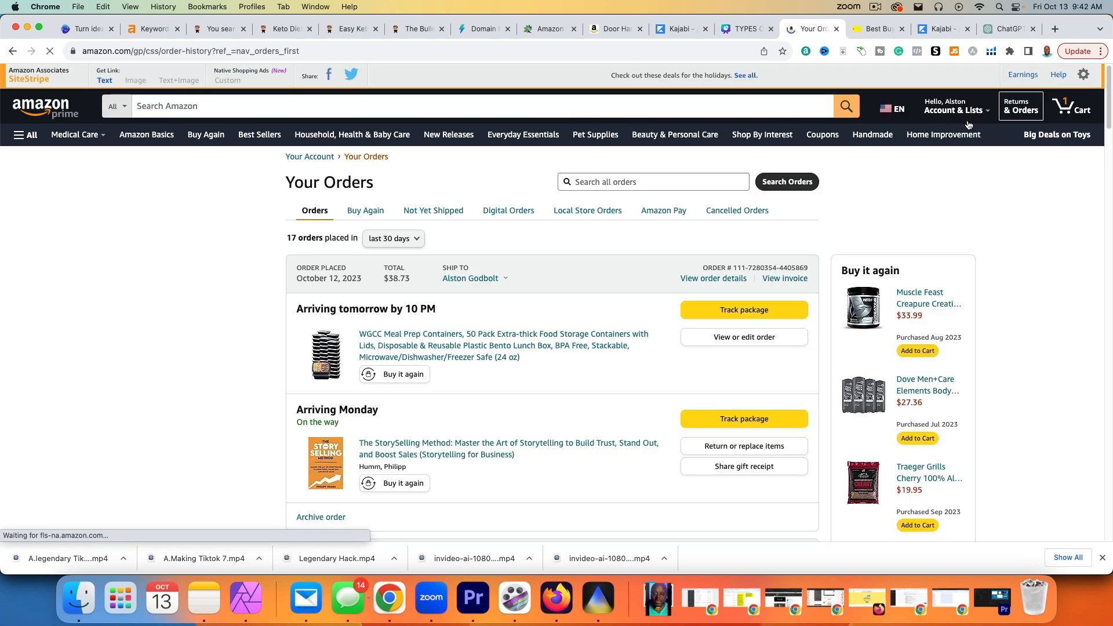
pyautogui.scroll(-3)
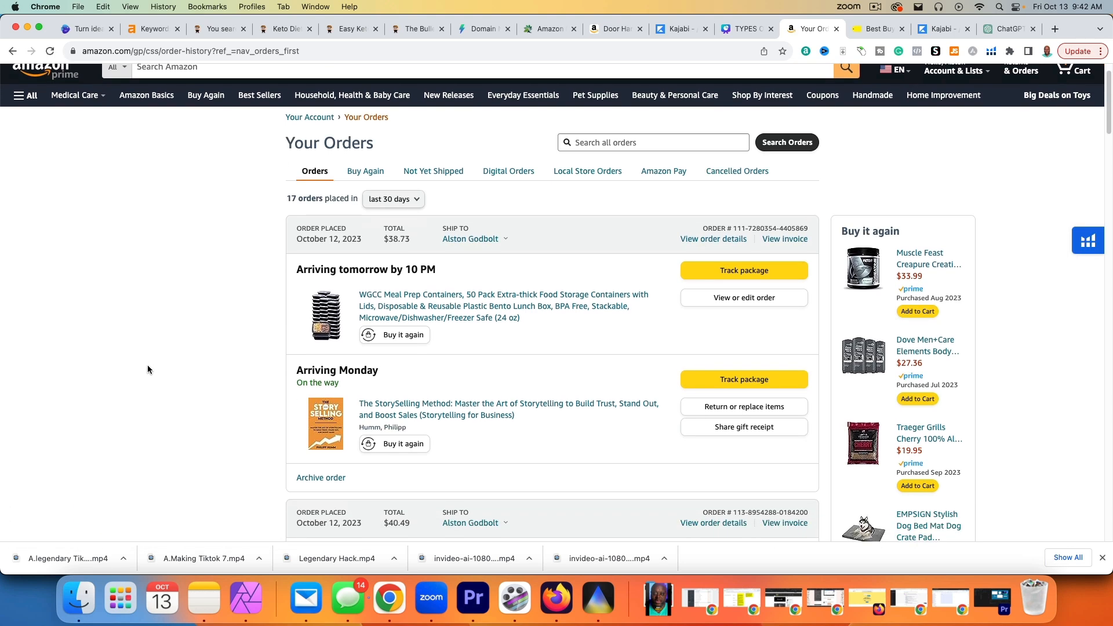
pyautogui.scroll(-3)
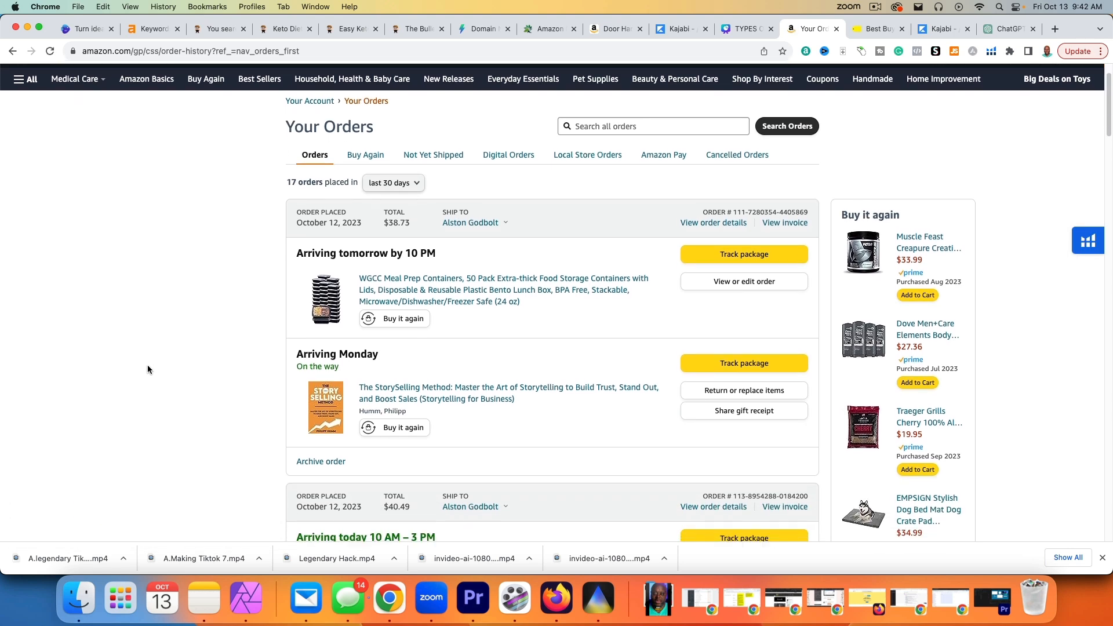
pyautogui.scroll(-3)
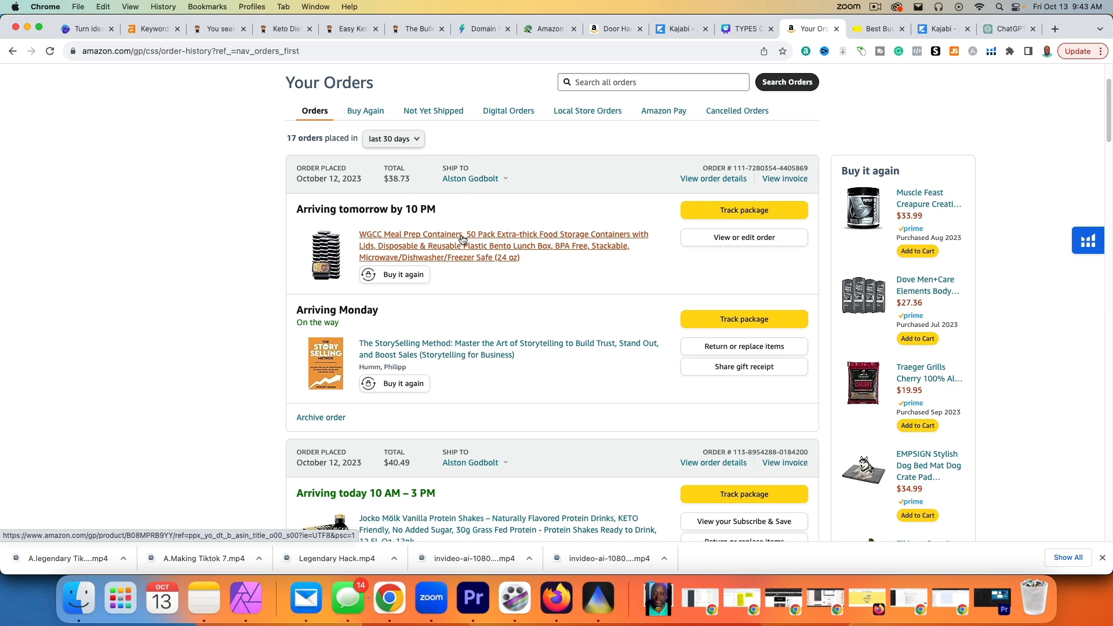
pyautogui.click(1056, 29)
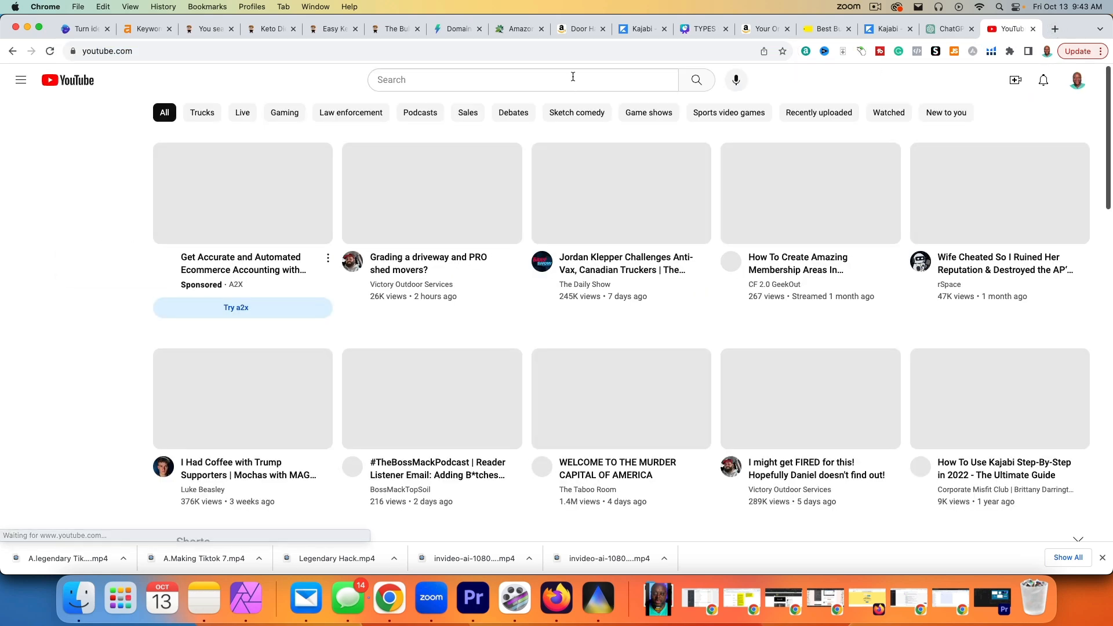
# - Search YouTube for the 'best meal prep containers' suggestion
pyautogui.click(511, 80)
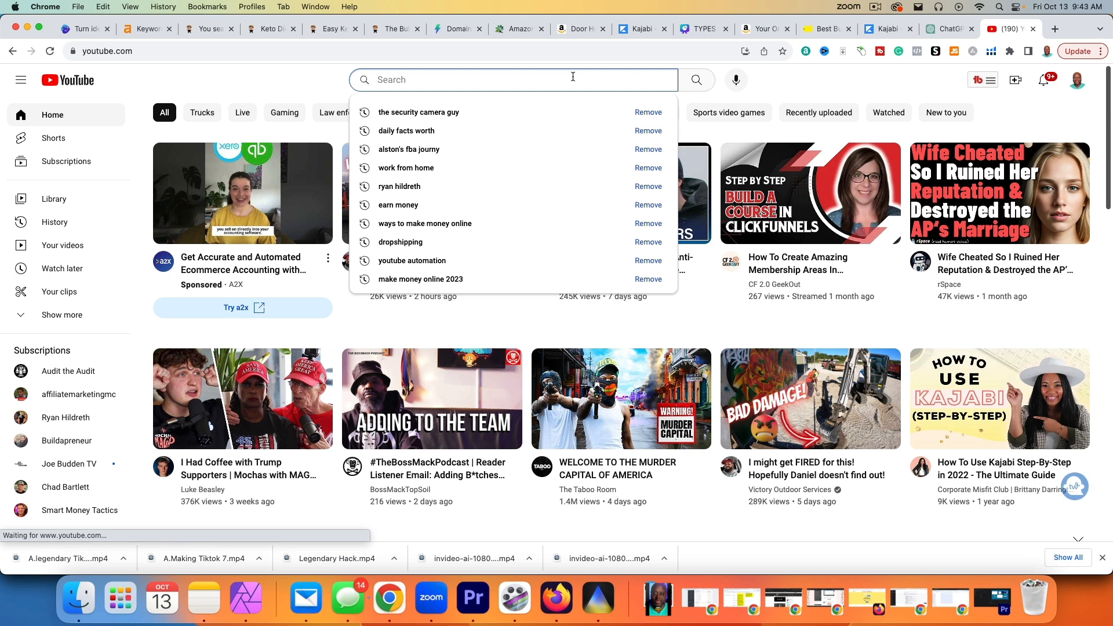
pyautogui.write('best meal p')
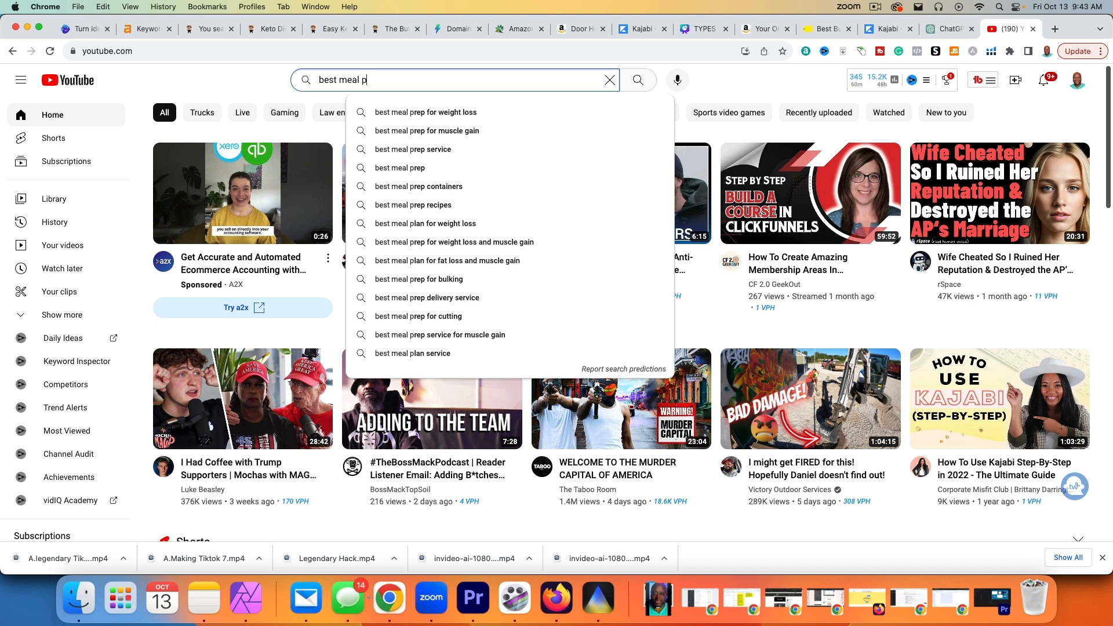
pyautogui.write('rep co')
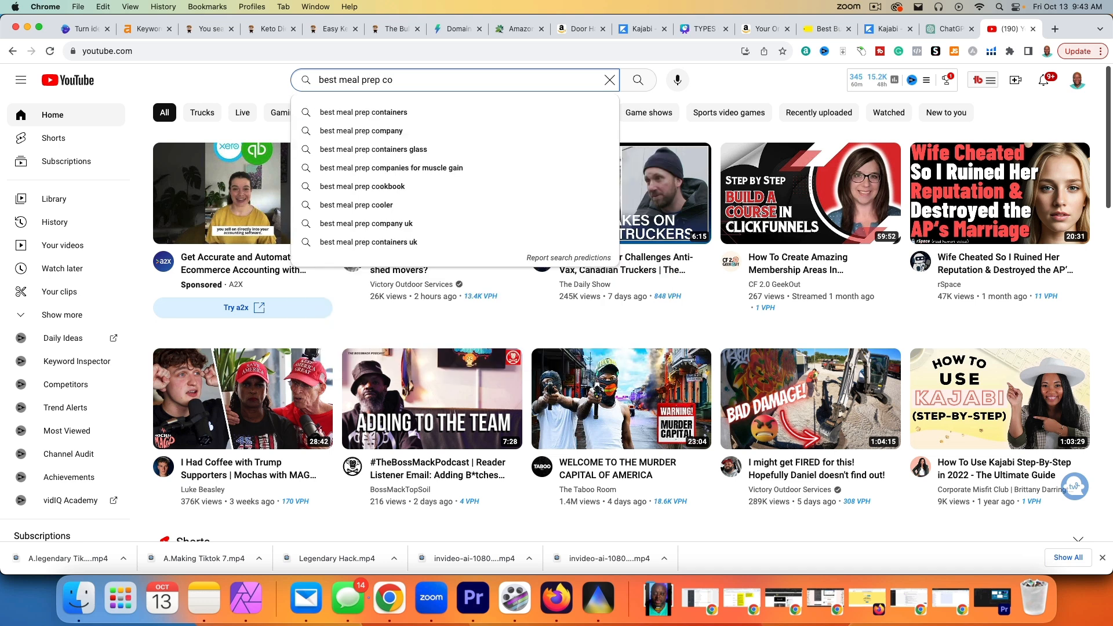
pyautogui.click(363, 112)
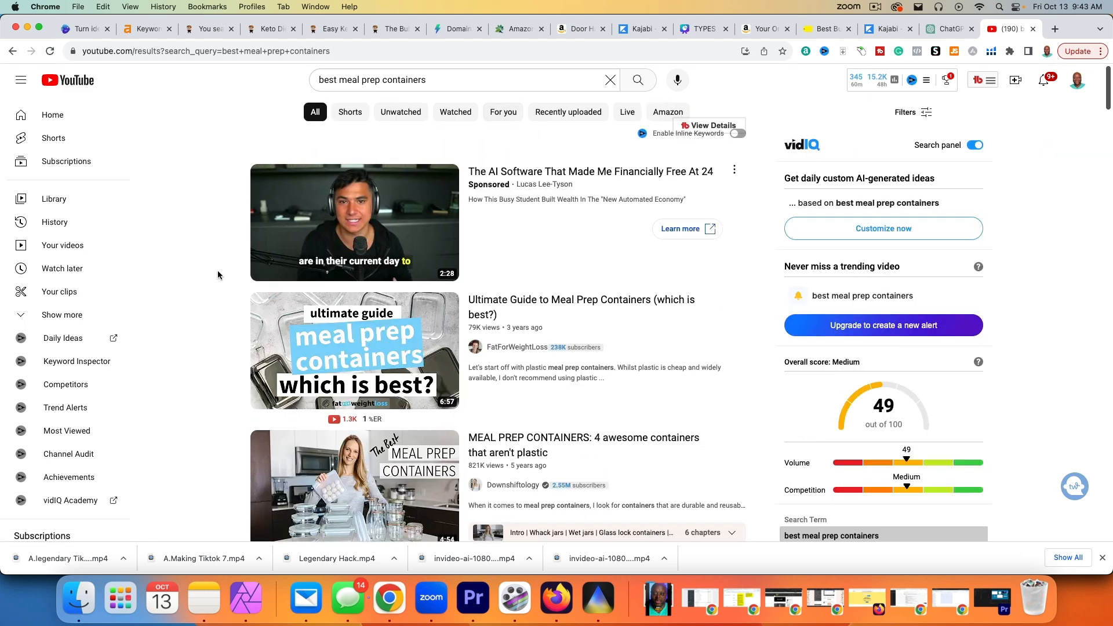
pyautogui.moveTo(221, 290)
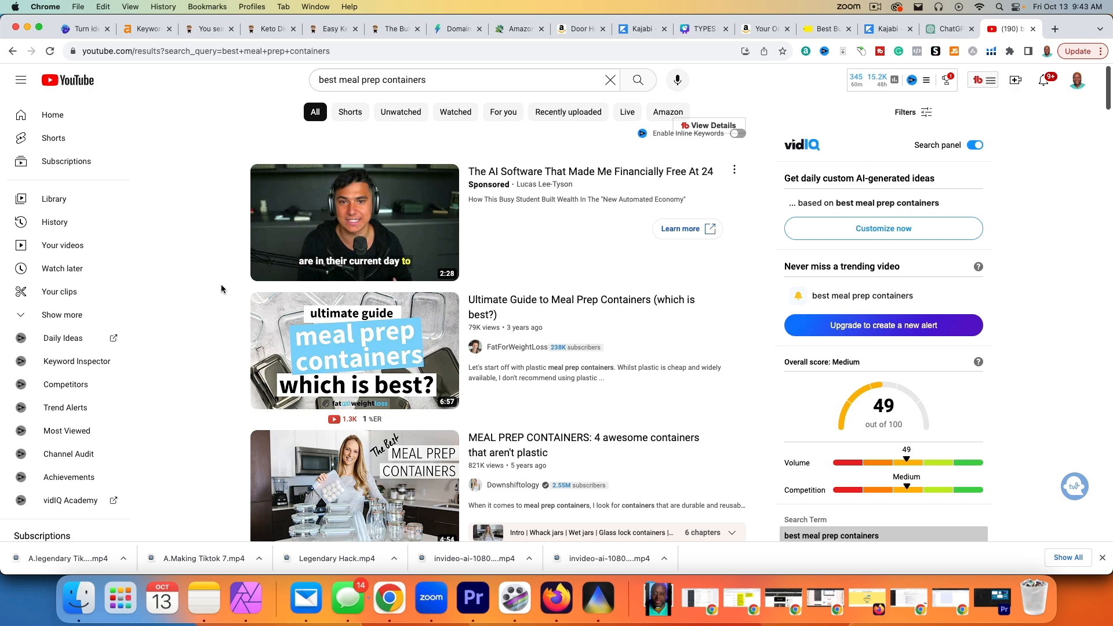
# - Check the vidIQ keyword score of 49 (medium), glancing back at Amazon orders
pyautogui.scroll(-3)
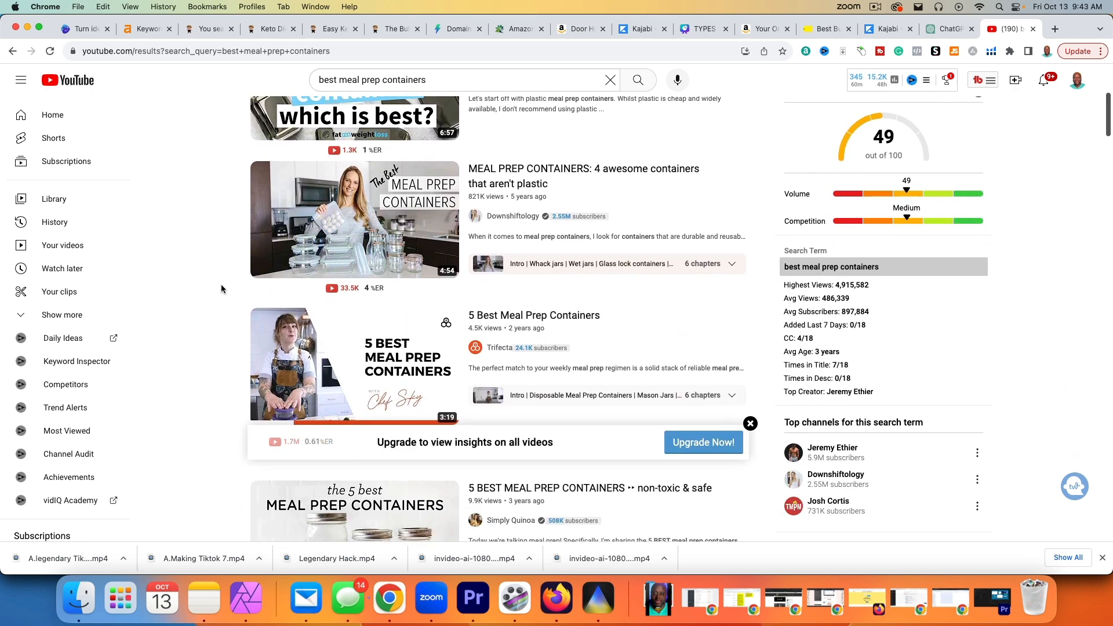
pyautogui.scroll(-3)
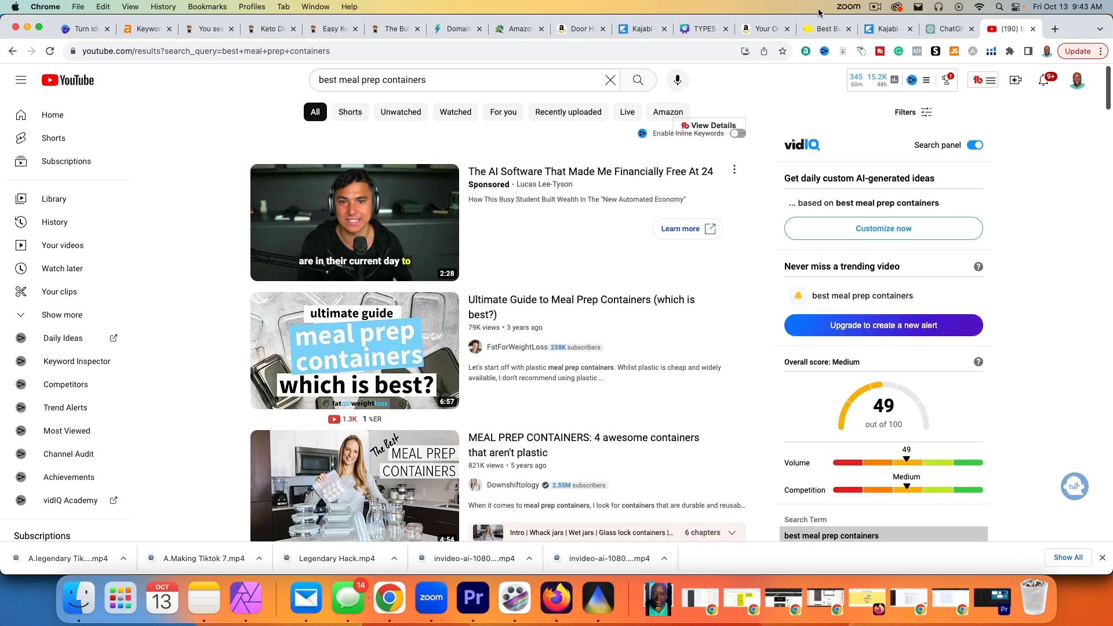
pyautogui.click(762, 29)
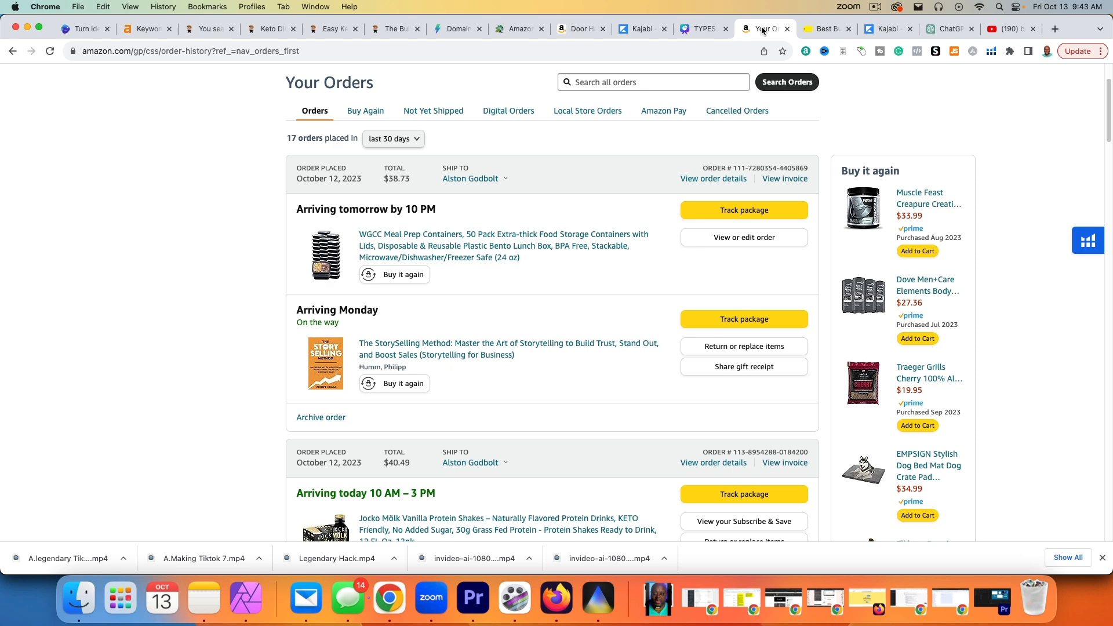
pyautogui.moveTo(1012, 32)
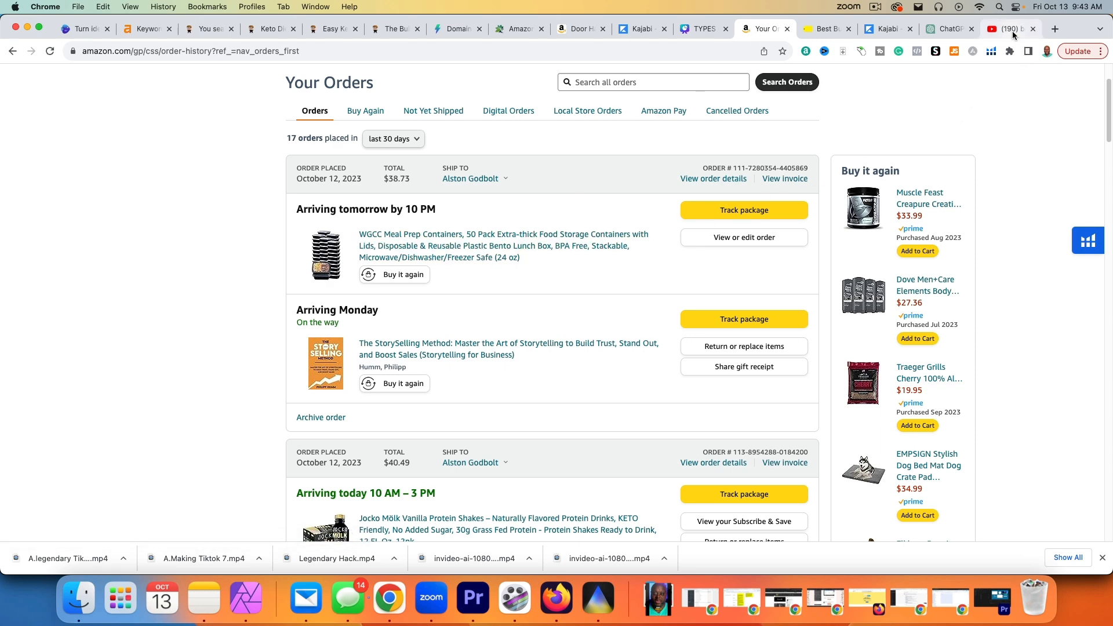
pyautogui.click(1001, 28)
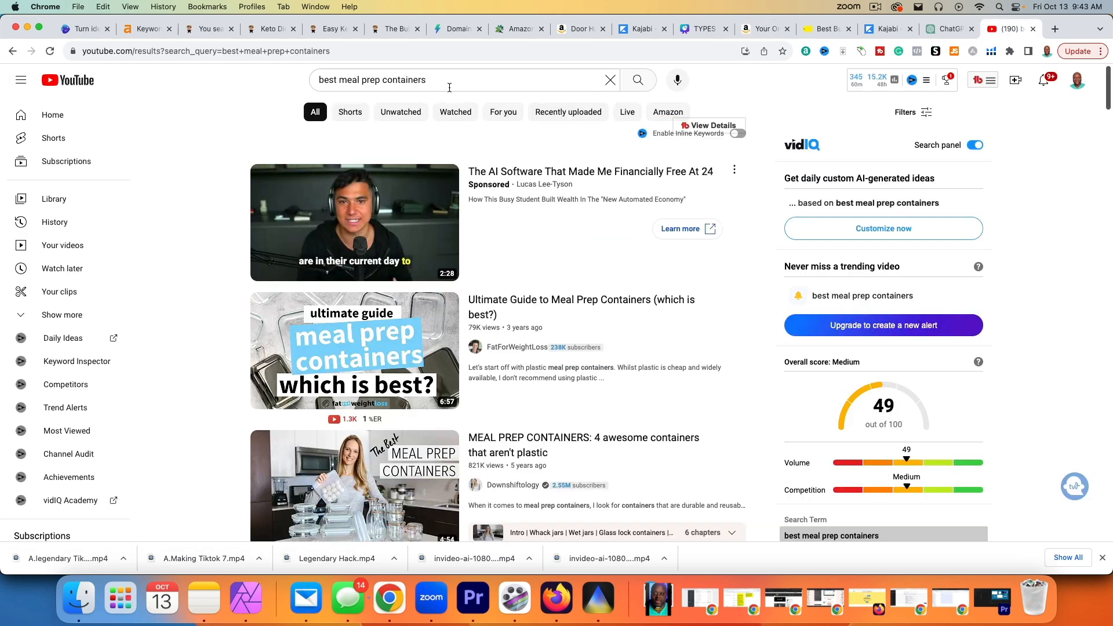
# - Search 'what are the different types of meal prep containers', then open the containers' Amazon product page
pyautogui.click(454, 80)
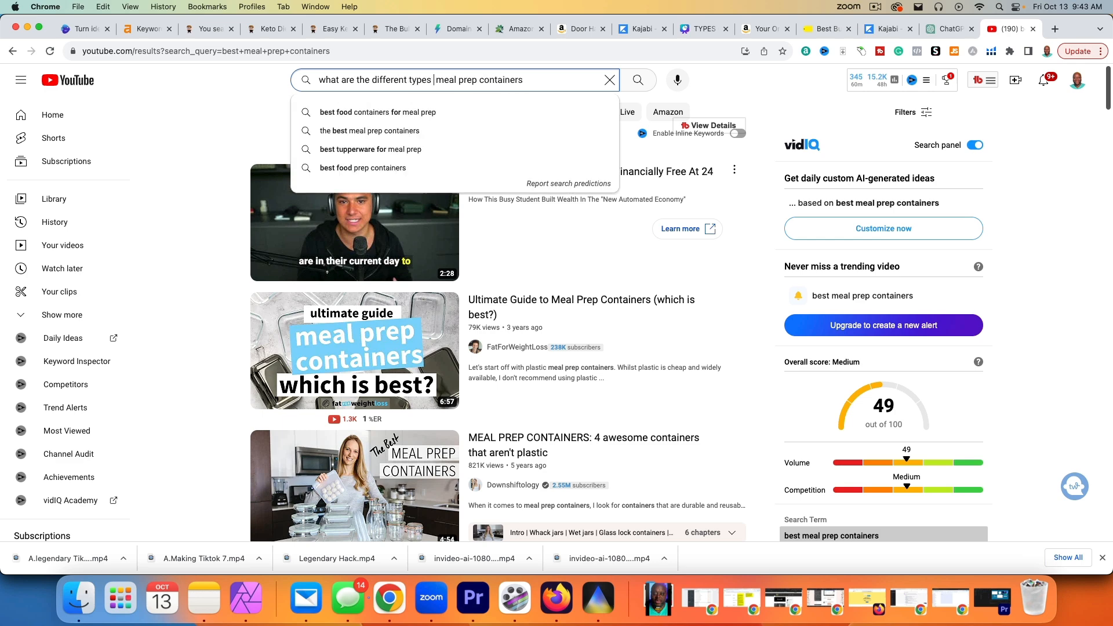
pyautogui.click(637, 79)
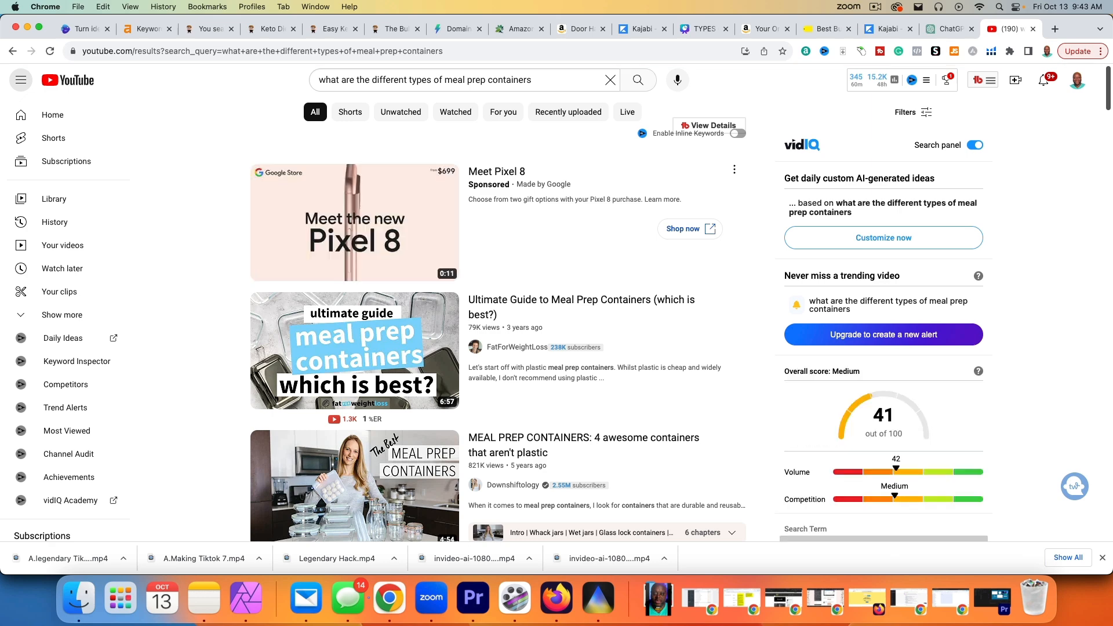
pyautogui.moveTo(461, 73)
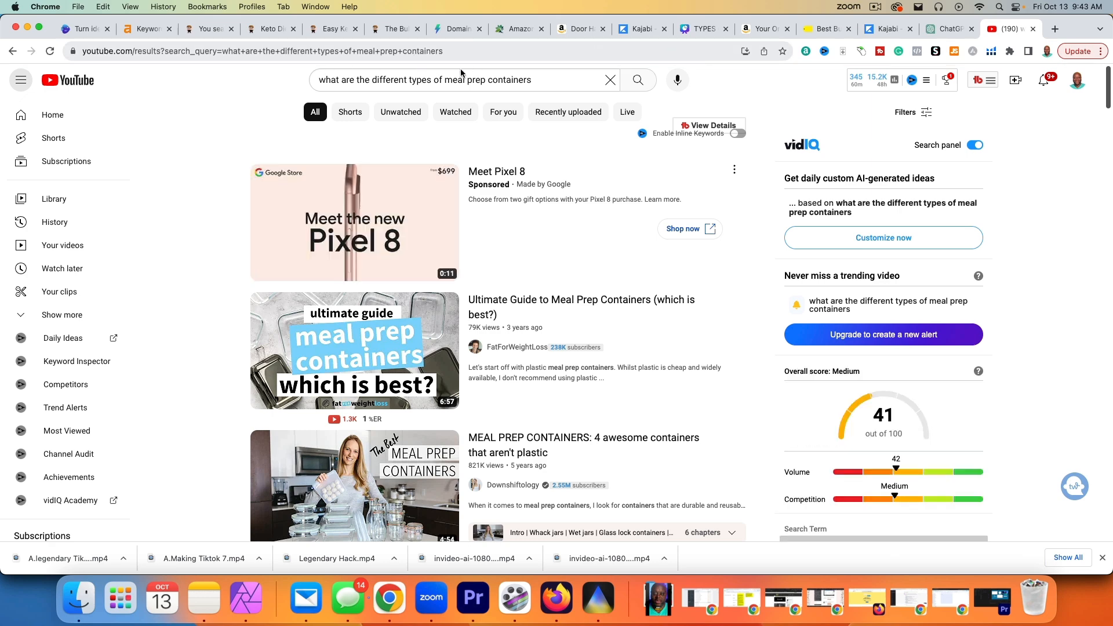
pyautogui.click(816, 29)
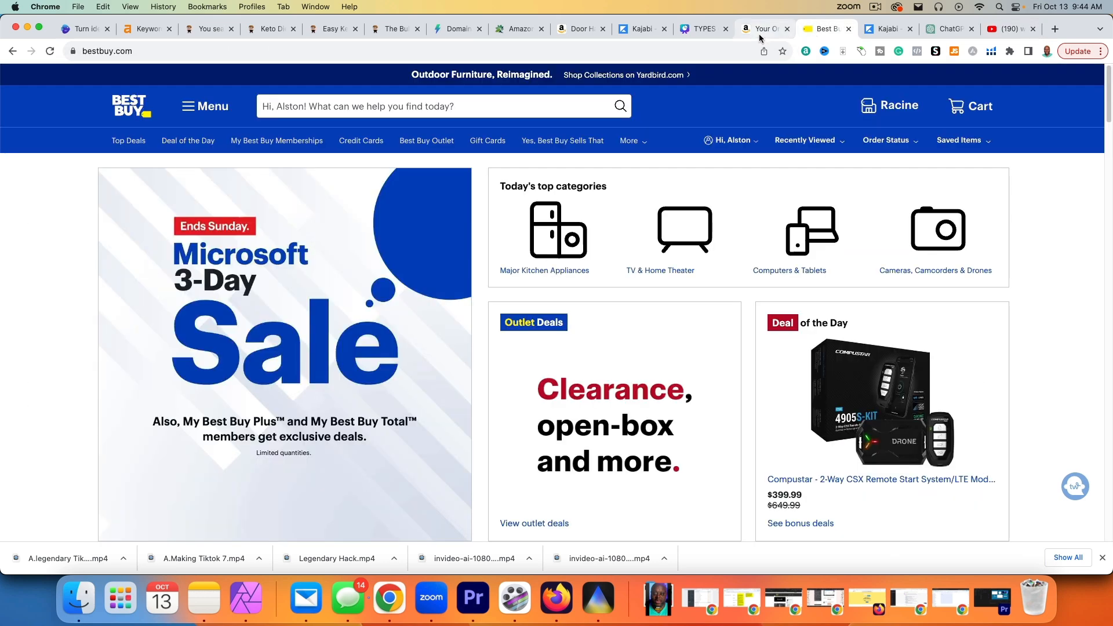
pyautogui.click(763, 29)
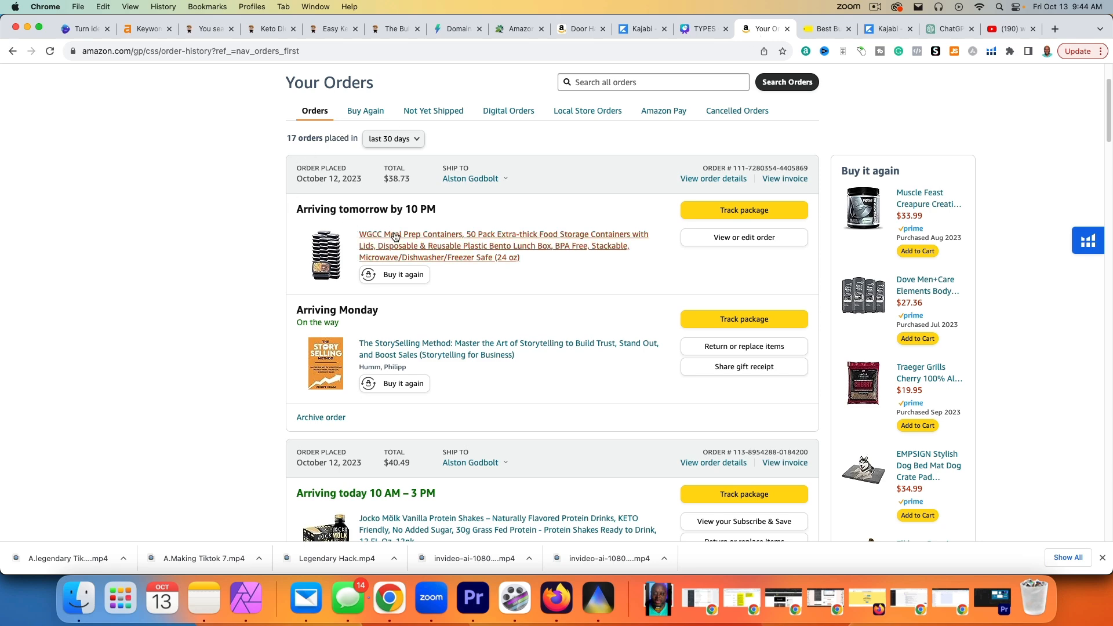
pyautogui.moveTo(469, 261)
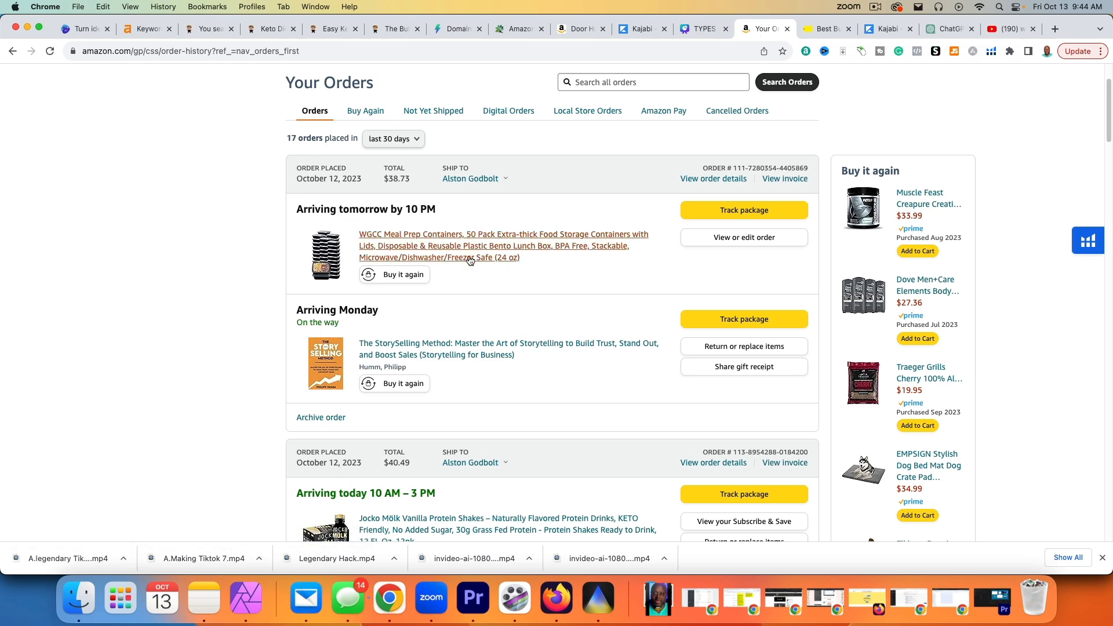
pyautogui.click(502, 246)
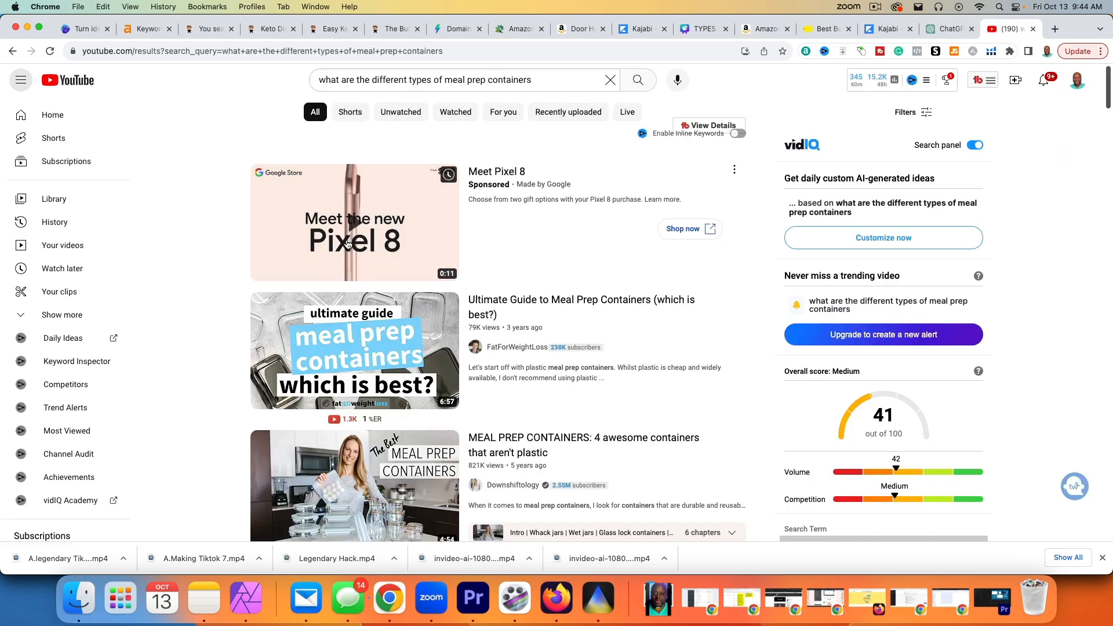
pyautogui.moveTo(228, 198)
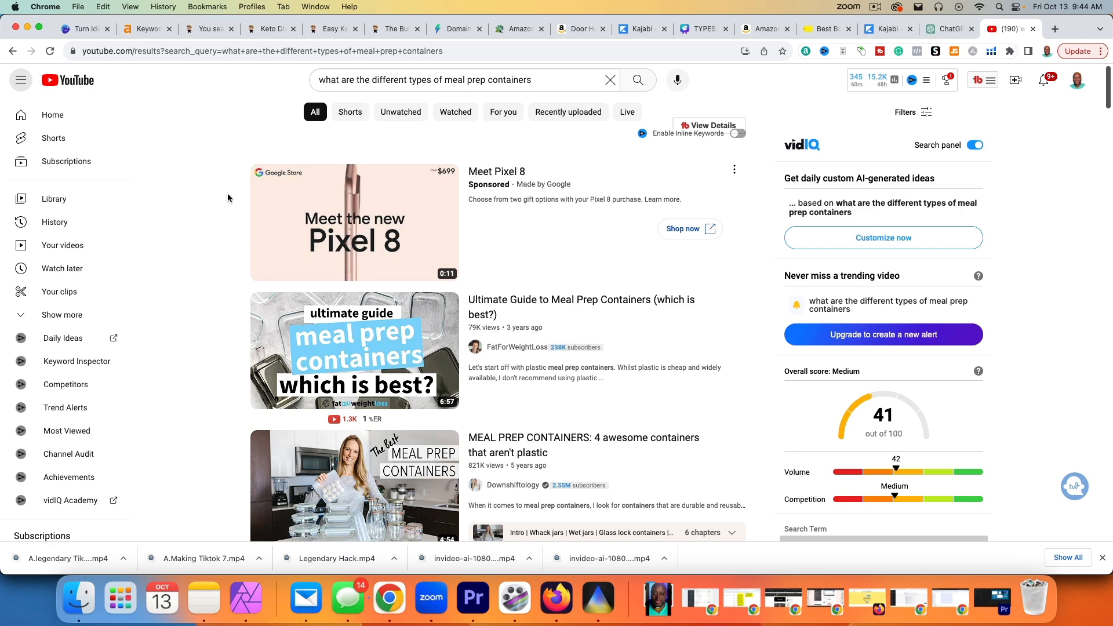
pyautogui.moveTo(841, 80)
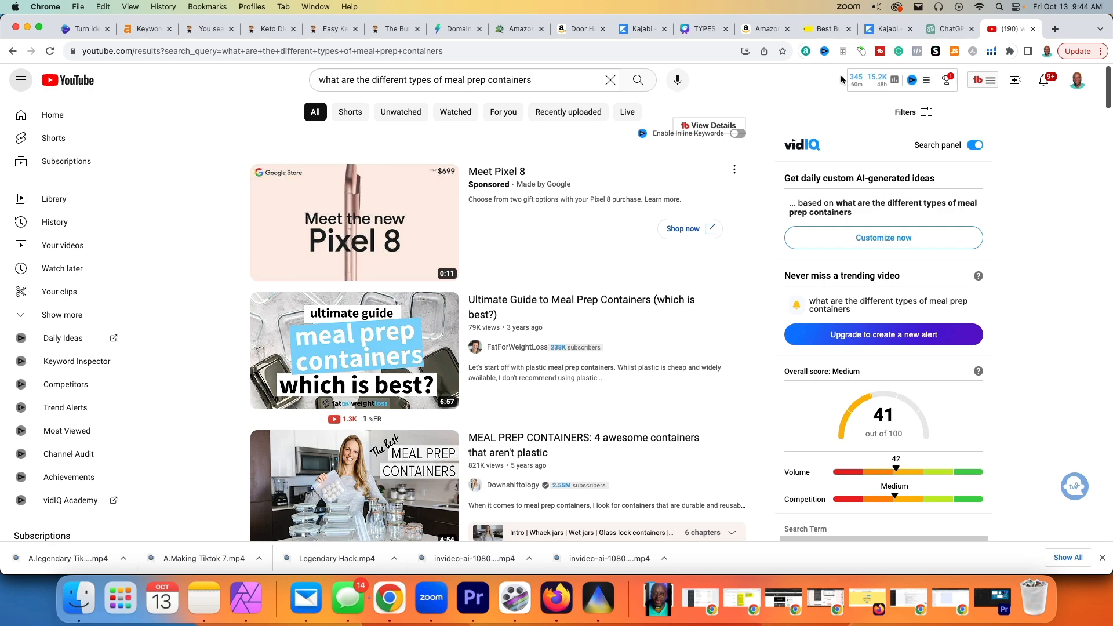
# - View the WGCC 50-pack meal prep containers page ($23.99, 6,375 ratings)
pyautogui.click(761, 28)
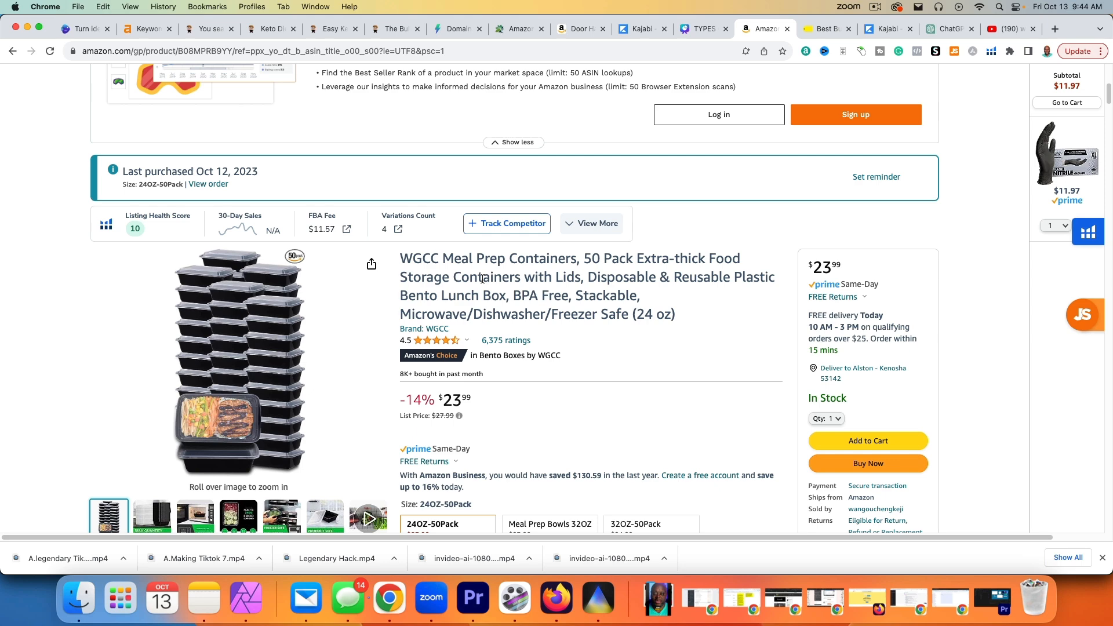
pyautogui.moveTo(898, 151)
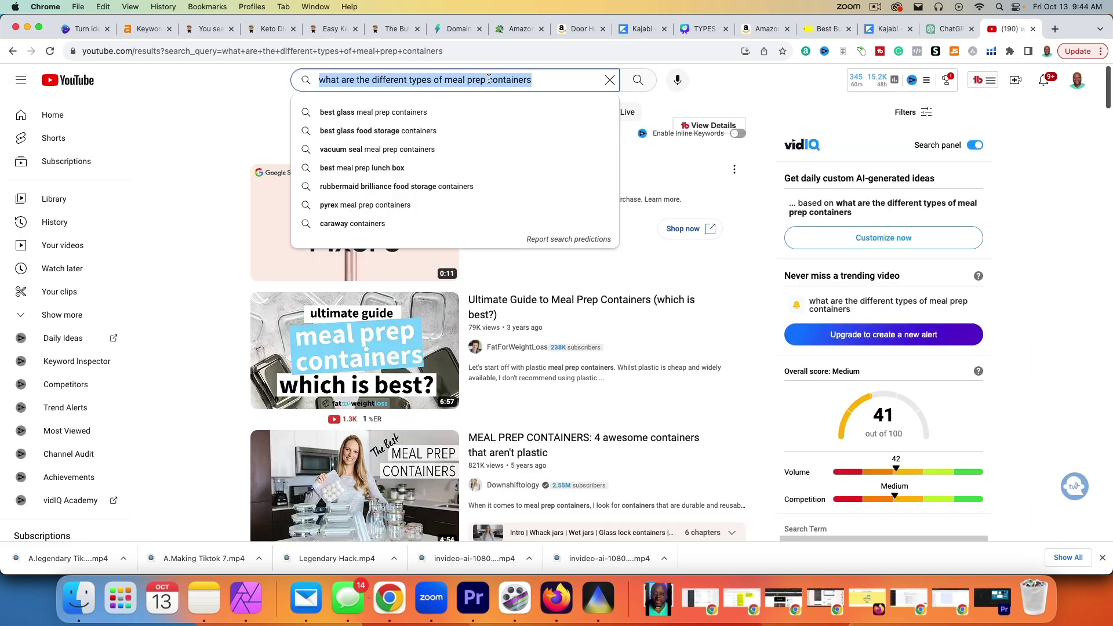
# - Search 'how to use catering for meal prep' and review its vidIQ score of 34, Low
pyautogui.write('how tr')
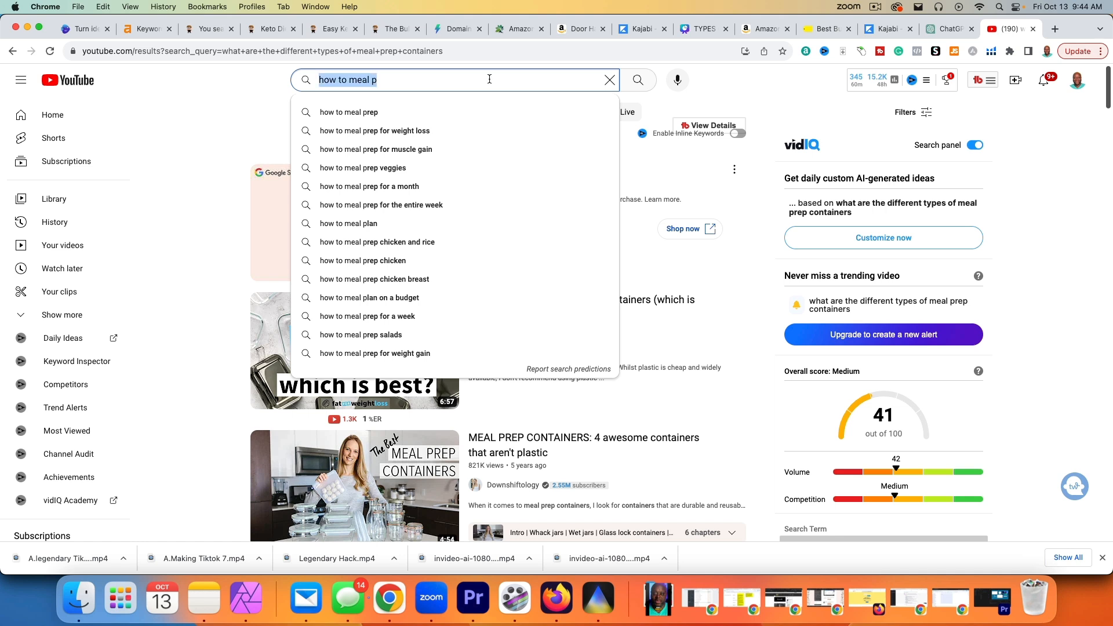
pyautogui.write('how to use')
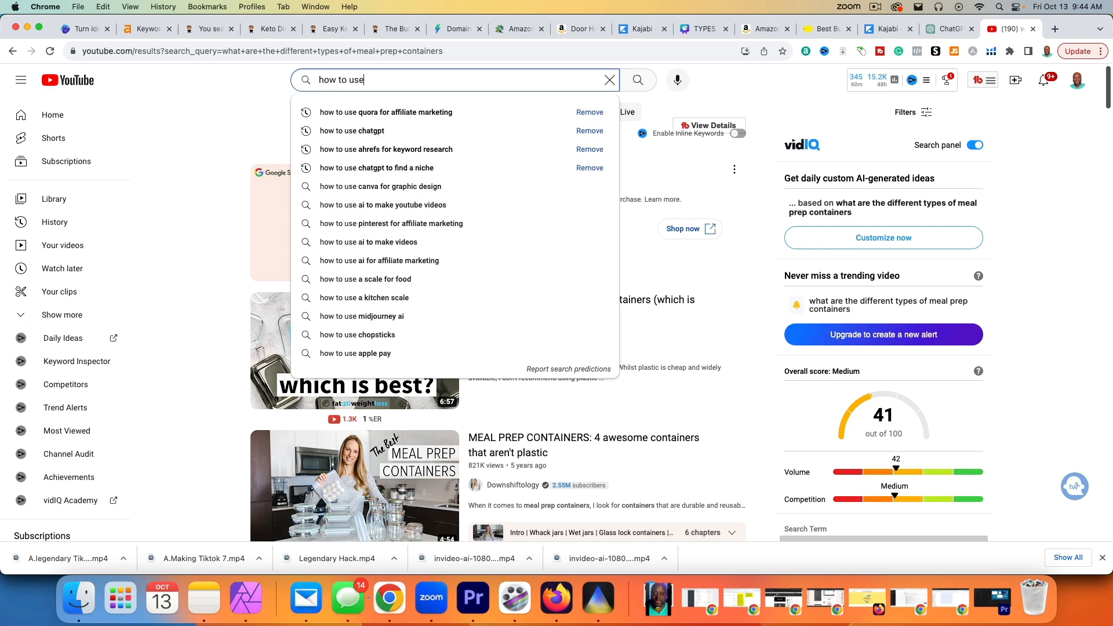
pyautogui.write('catering')
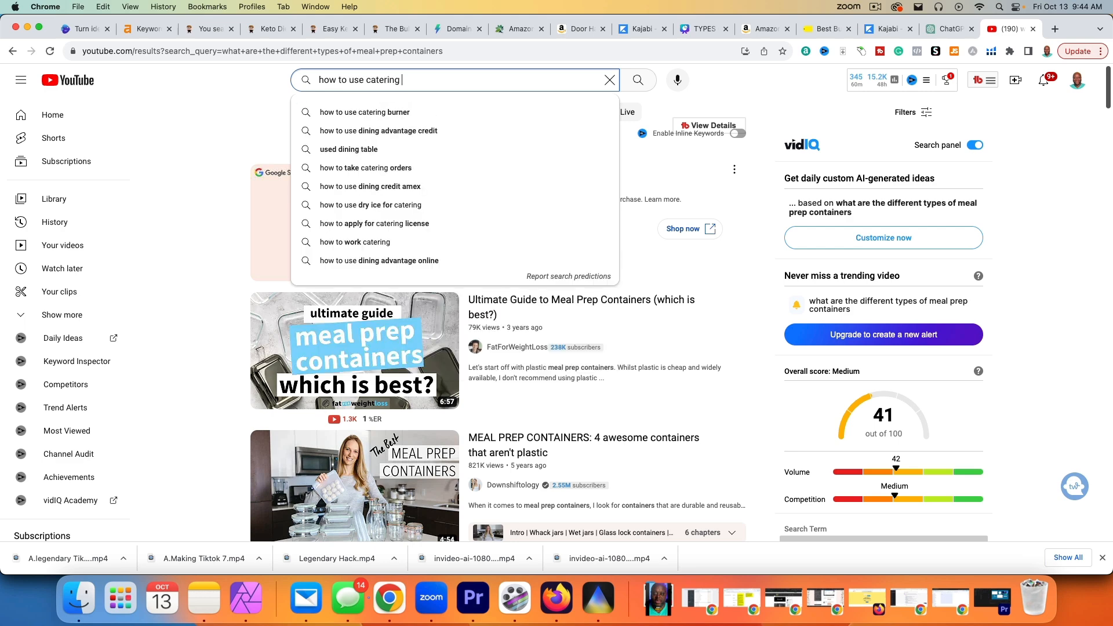
pyautogui.write('for meal prep')
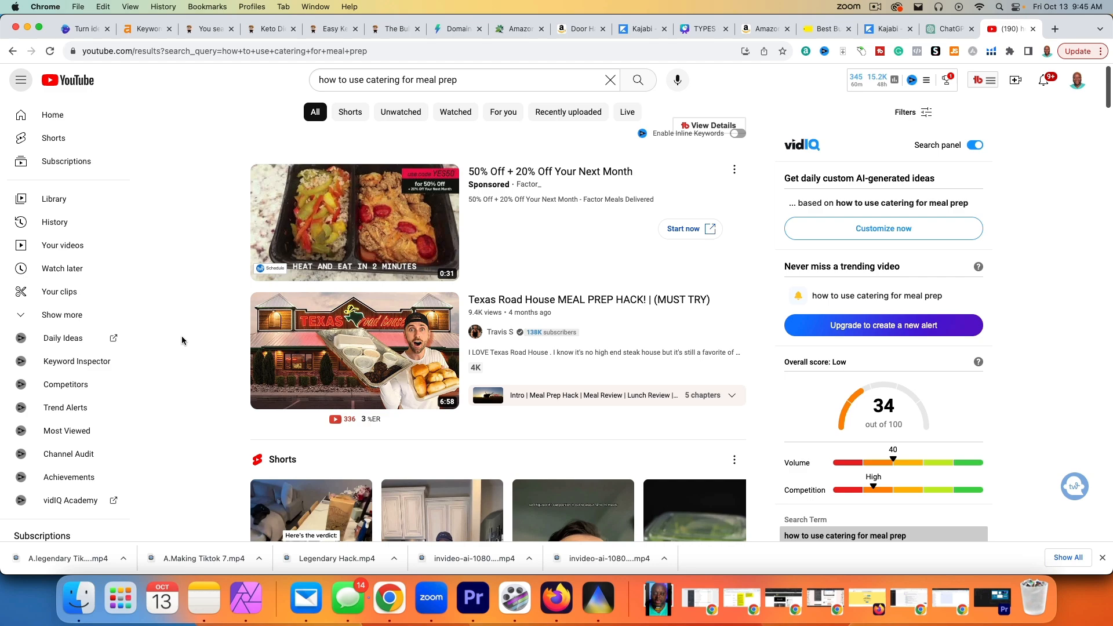
pyautogui.scroll(-3)
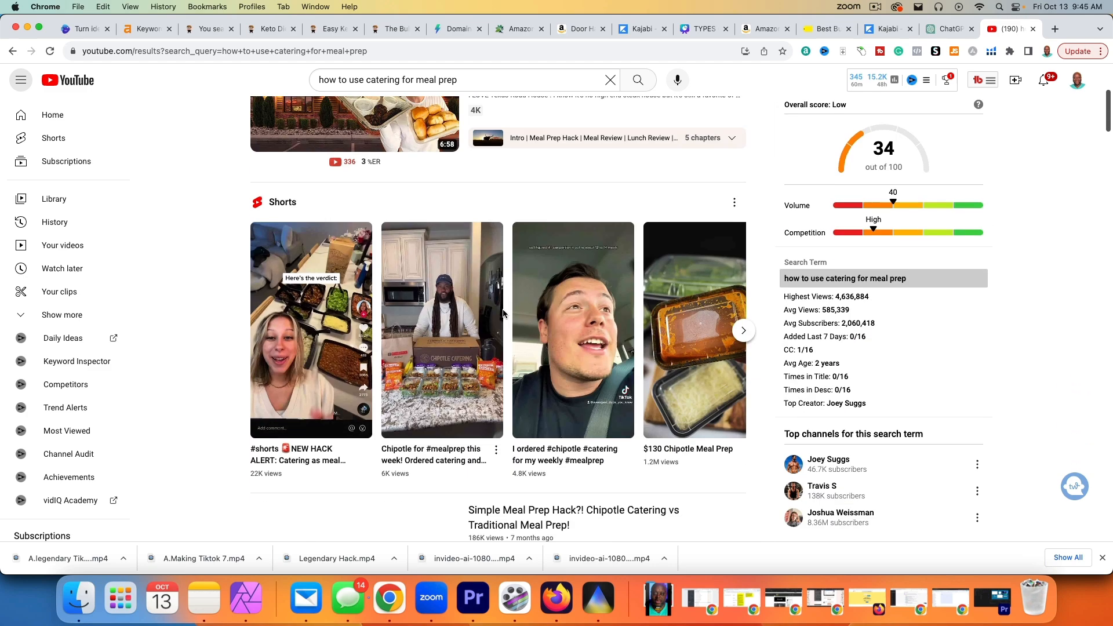
pyautogui.scroll(-3)
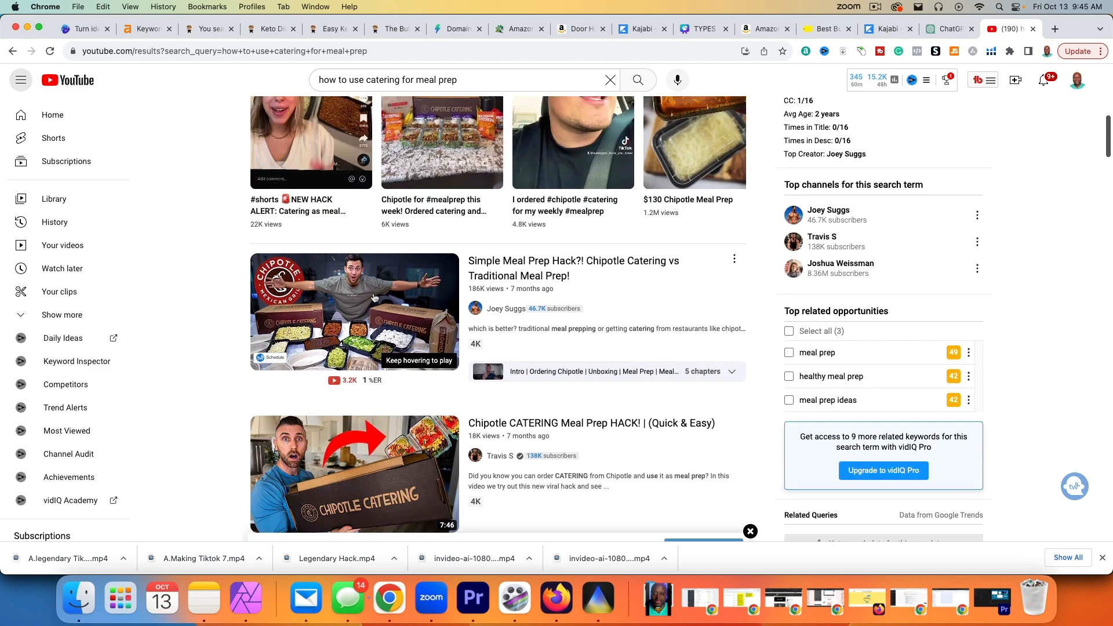
pyautogui.moveTo(354, 310)
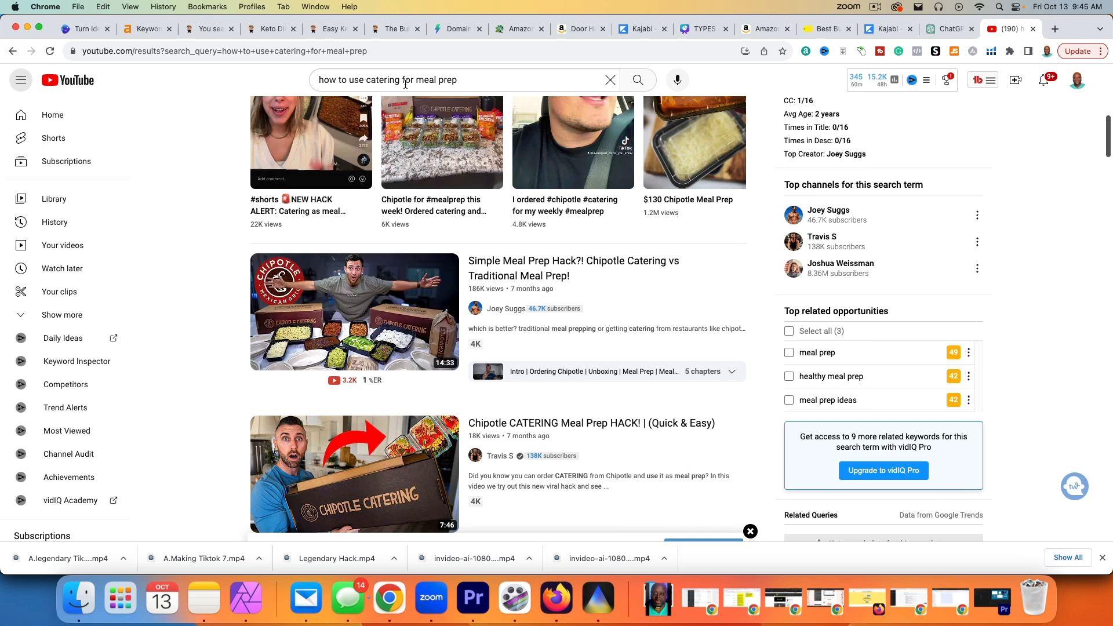
# - Search the 'chipotle meal prep' suggestion and browse results scored 38, Low, high competition
pyautogui.click(461, 79)
pyautogui.write('chi')
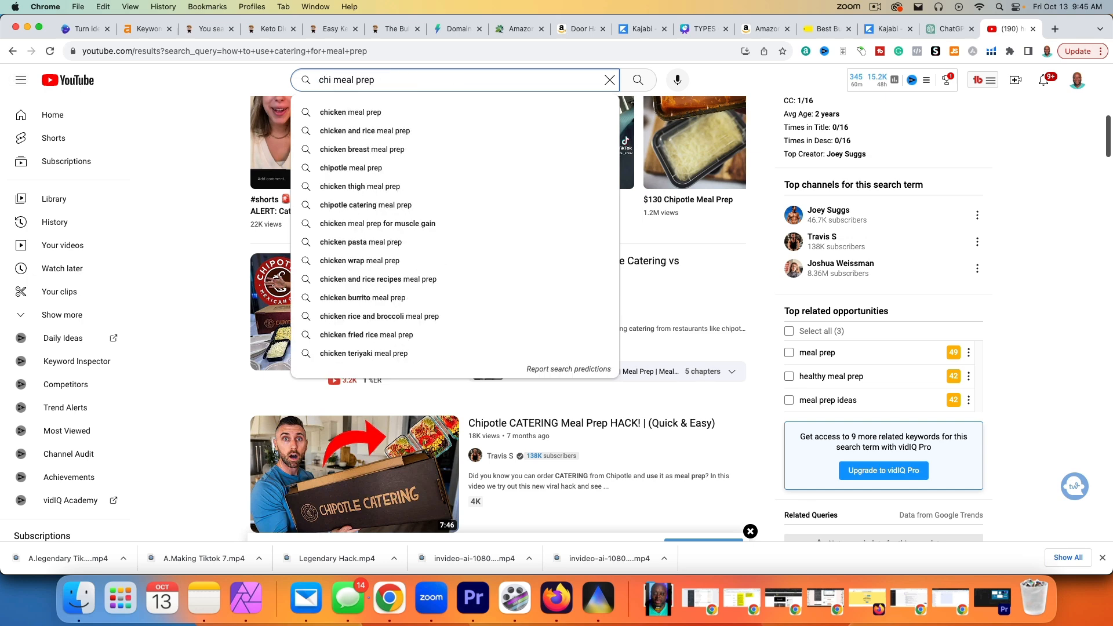
pyautogui.press('Backspace')
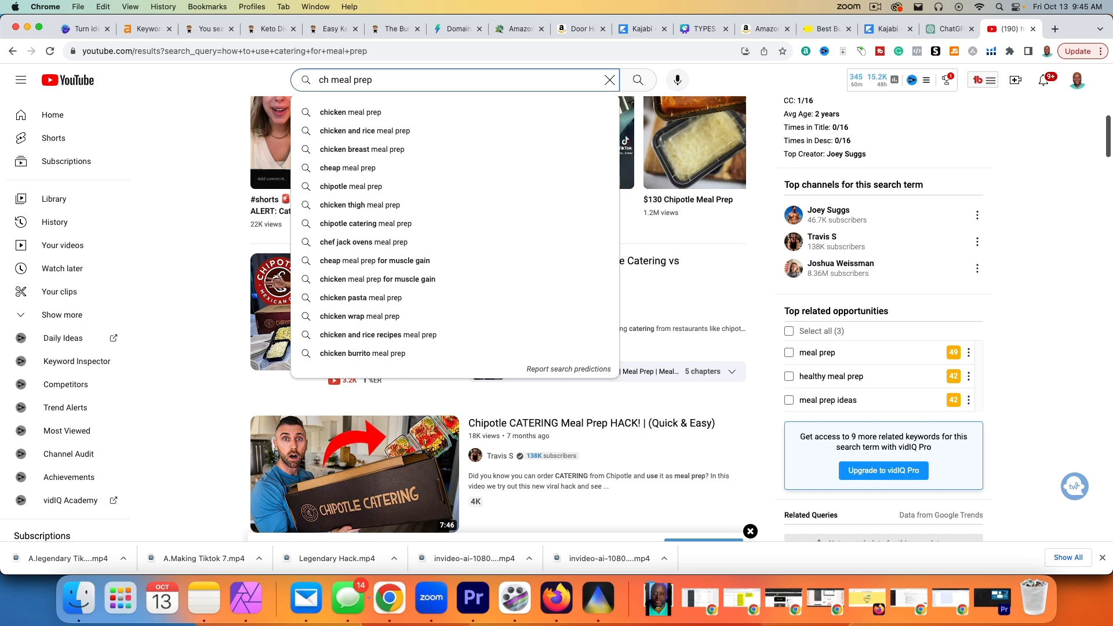
pyautogui.moveTo(475, 168)
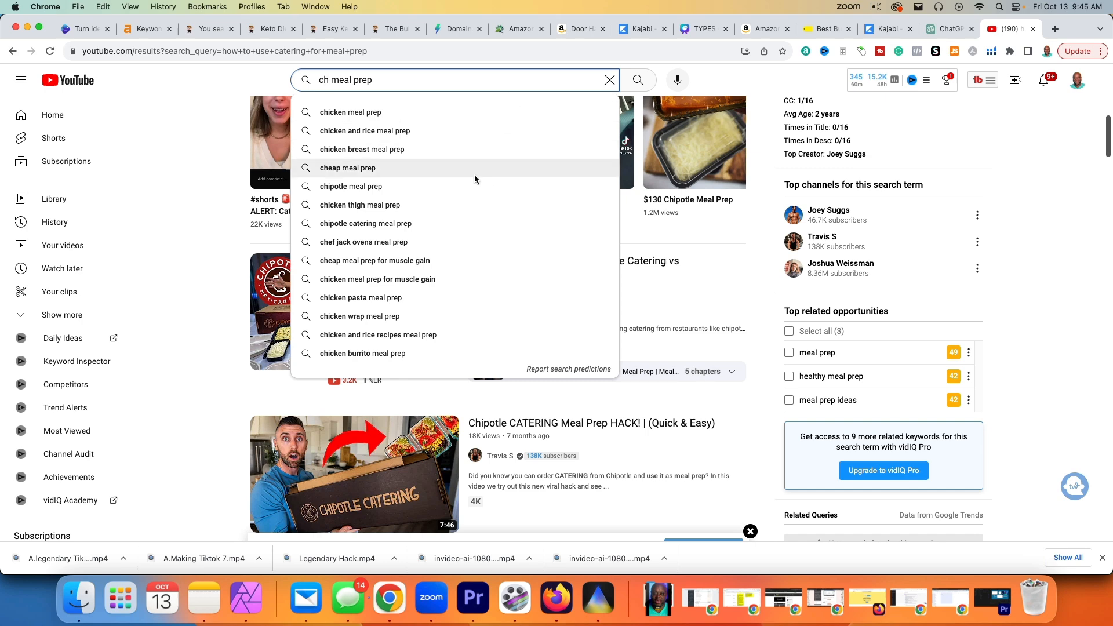
pyautogui.click(350, 186)
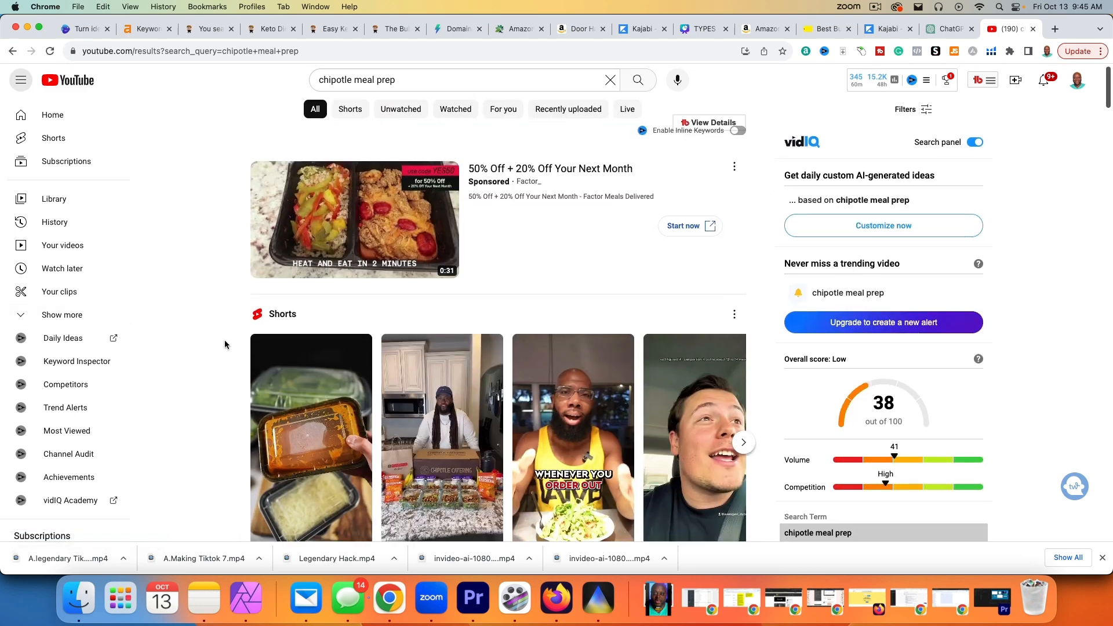
pyautogui.scroll(-3)
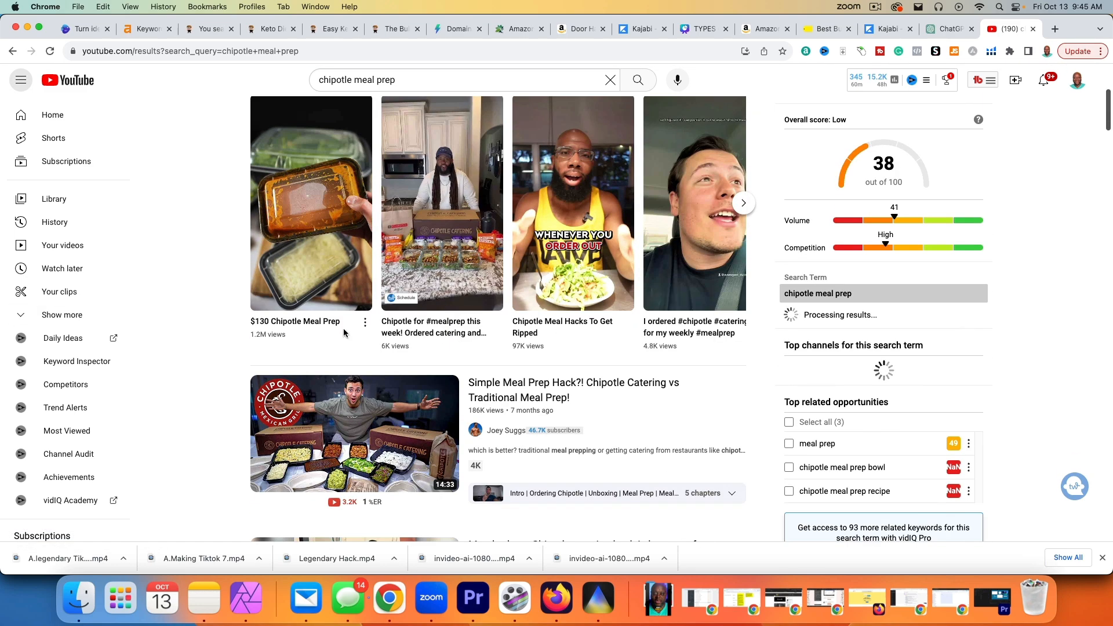
pyautogui.scroll(-3)
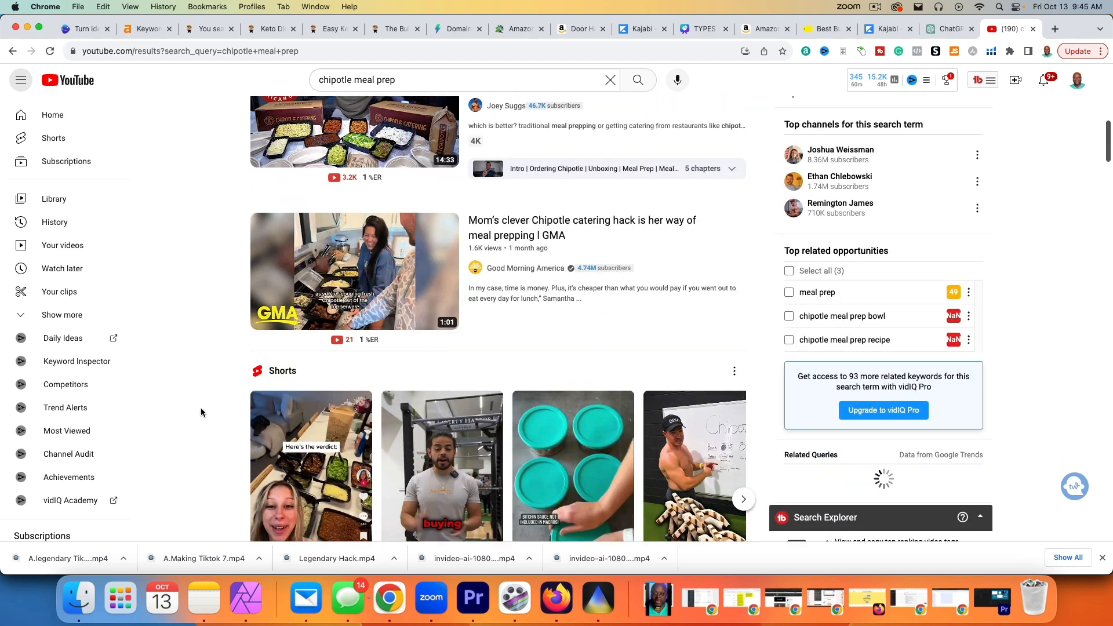
pyautogui.scroll(-3)
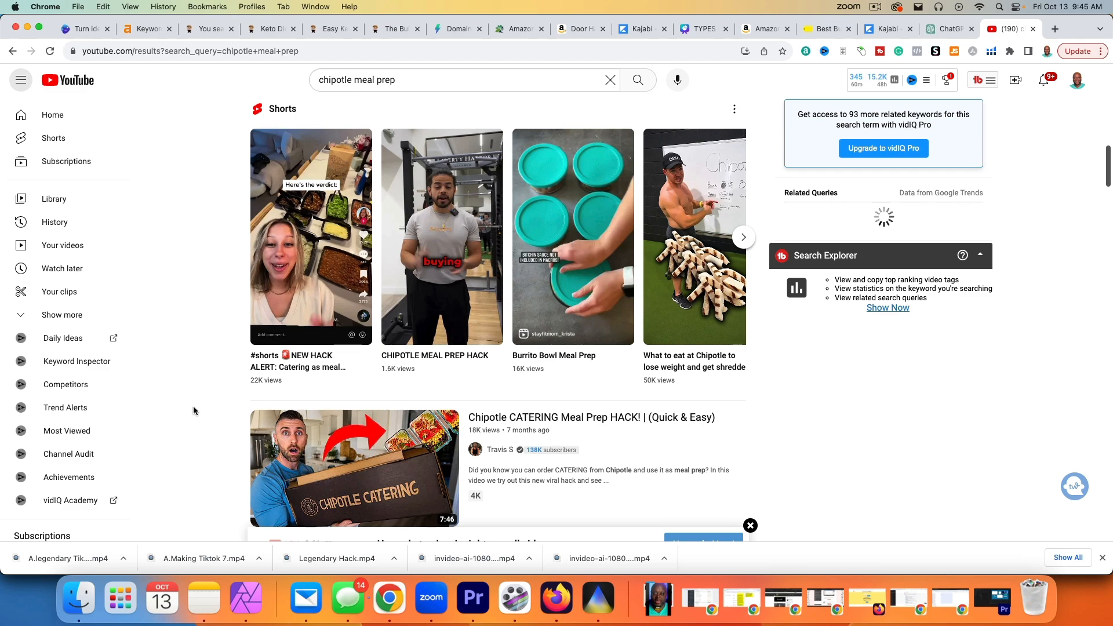
pyautogui.scroll(-3)
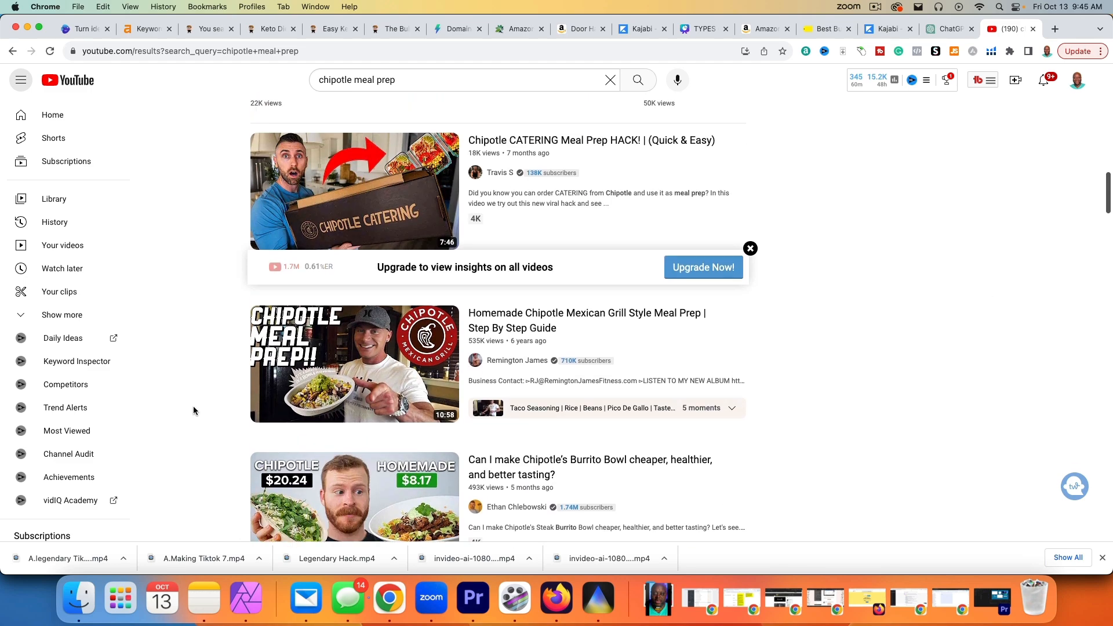
pyautogui.scroll(-3)
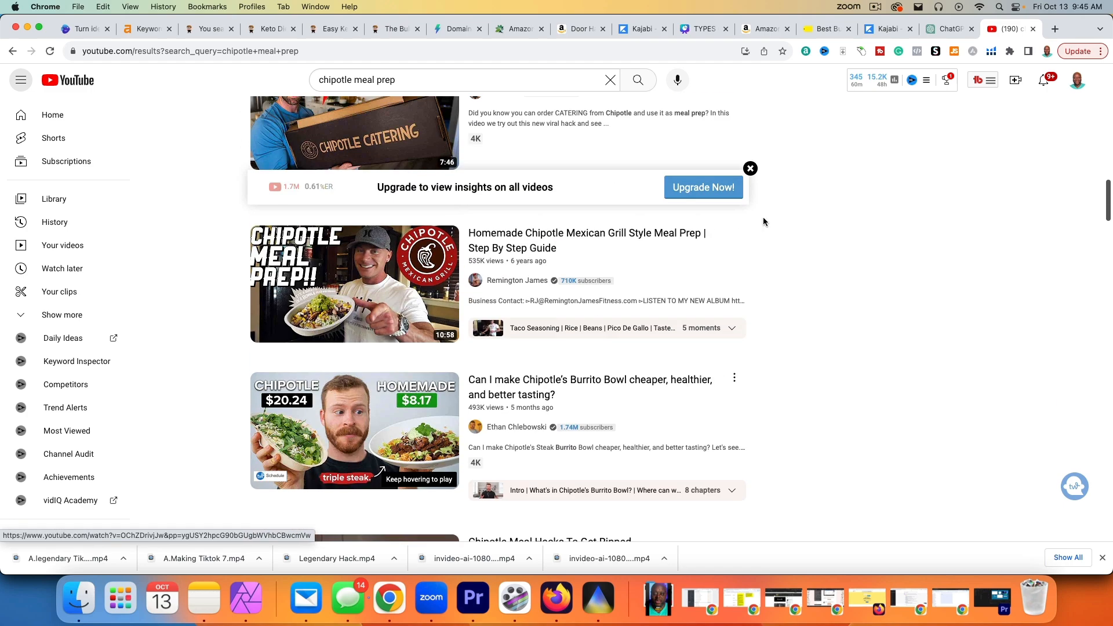
# - Bring the Canva presentation's Recent Purchases slide to the front
pyautogui.click(763, 29)
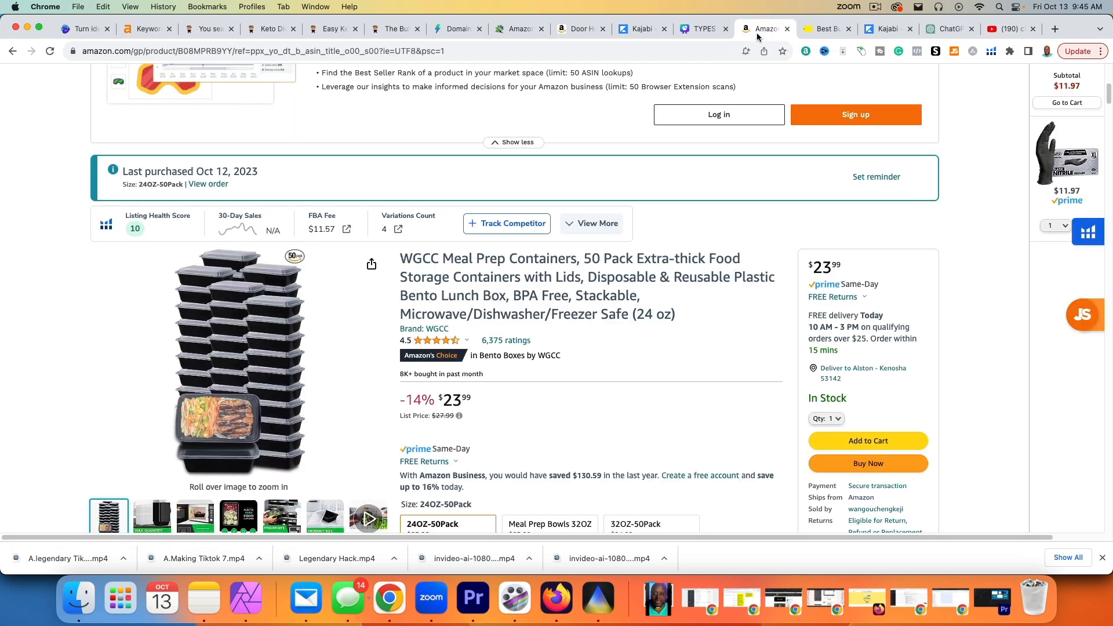
pyautogui.click(702, 29)
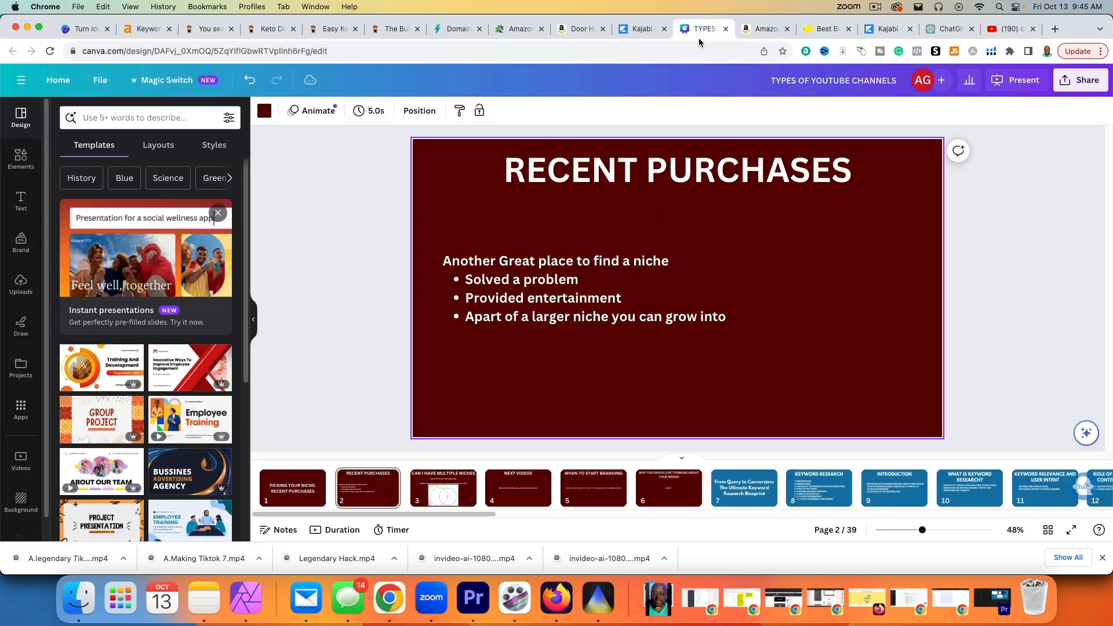
pyautogui.click(568, 289)
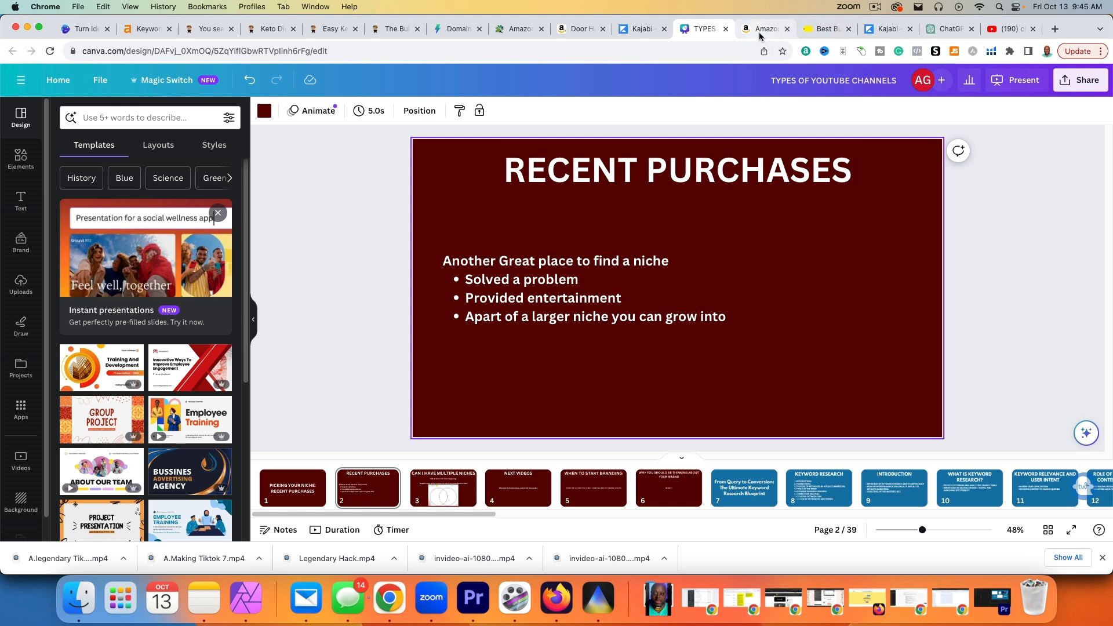
pyautogui.moveTo(766, 29)
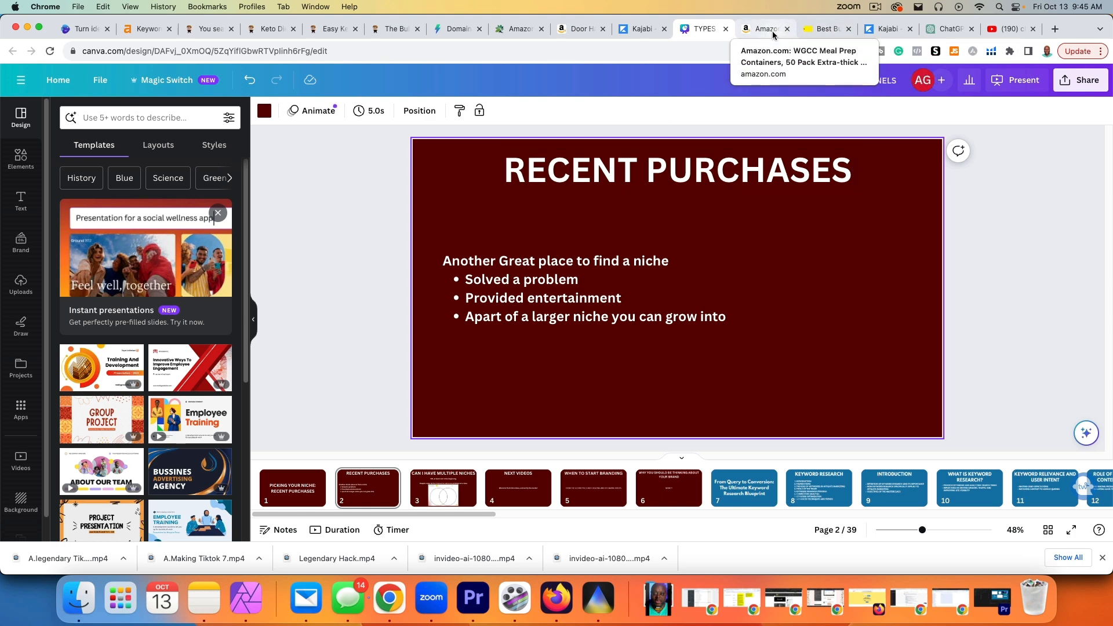
# - Go back to Amazon orders and open the Jocko Mölk Vanilla Protein Shakes page
pyautogui.click(764, 28)
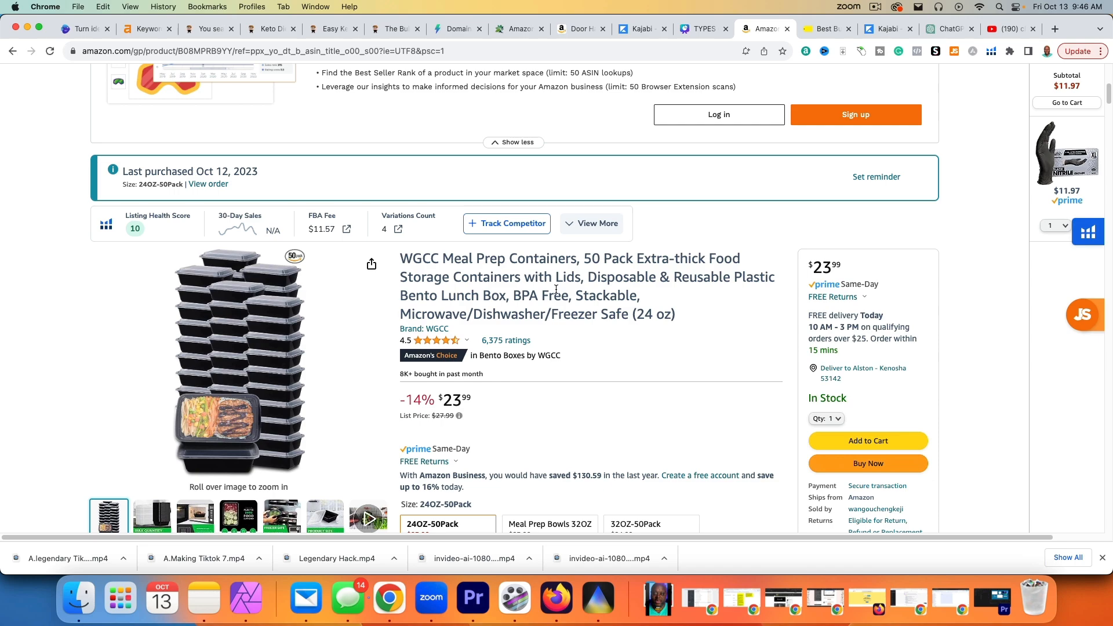
pyautogui.scroll(-3)
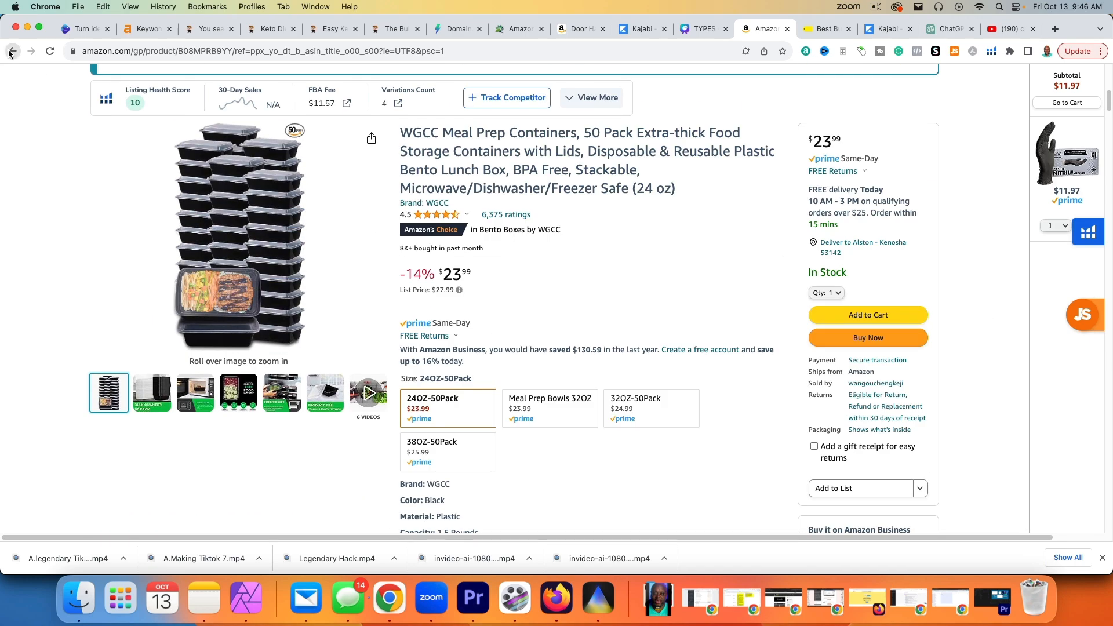
pyautogui.click(11, 51)
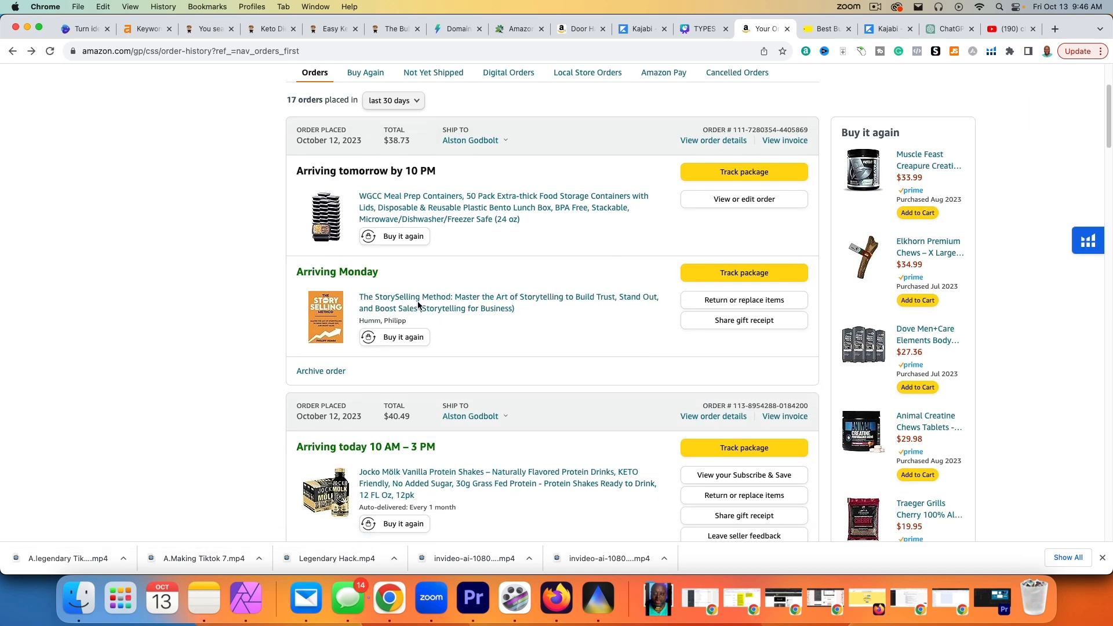
pyautogui.moveTo(203, 369)
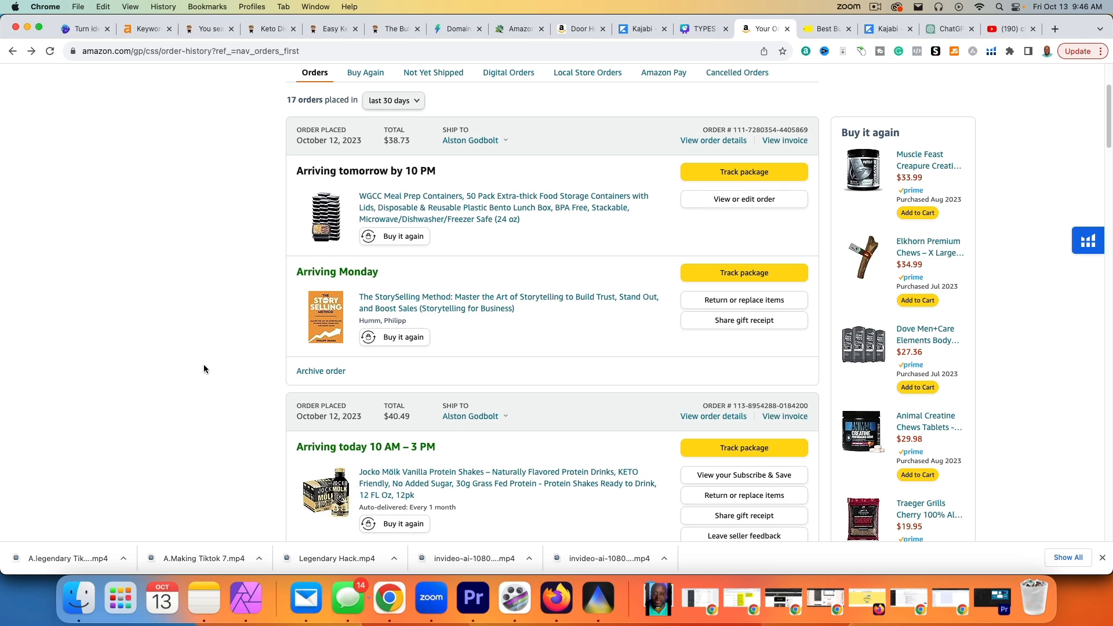
pyautogui.scroll(-3)
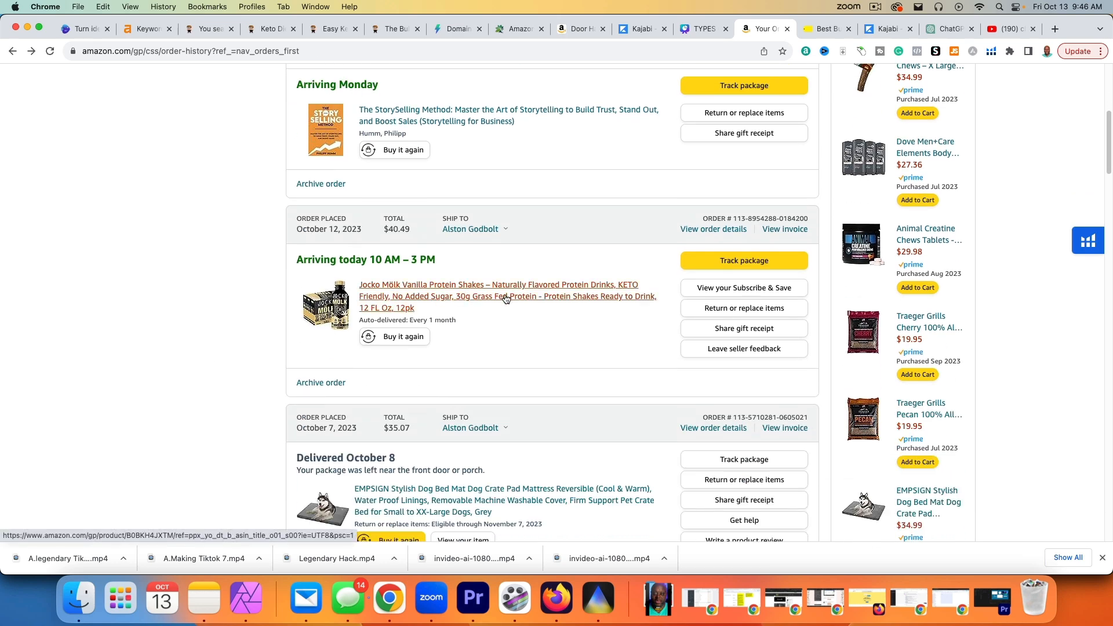
pyautogui.moveTo(576, 353)
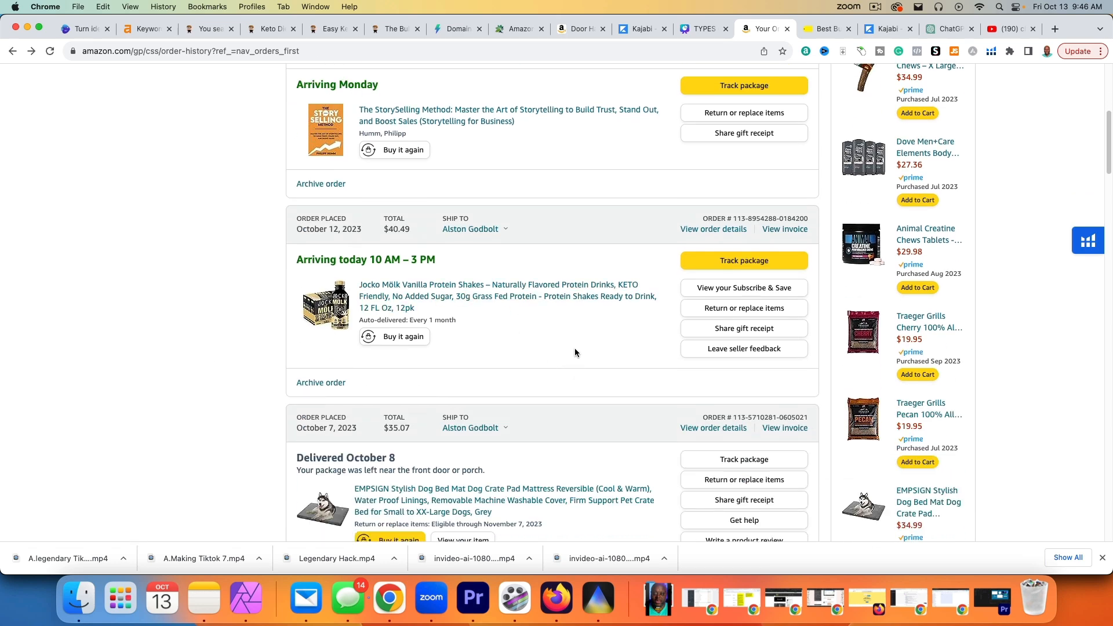
pyautogui.moveTo(545, 345)
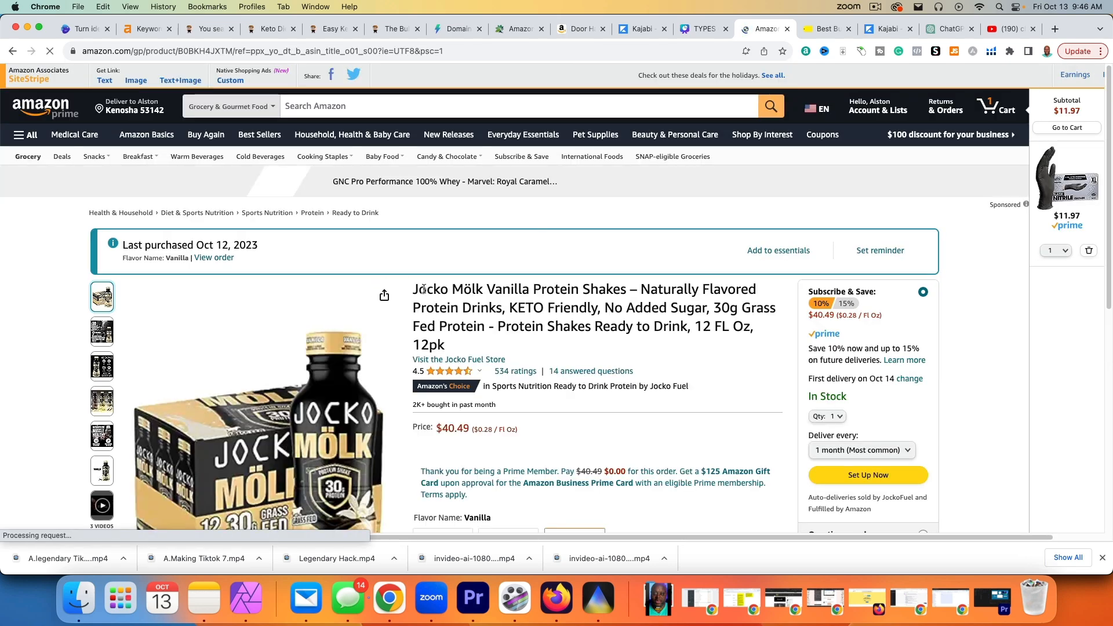
pyautogui.doubleClick(428, 288)
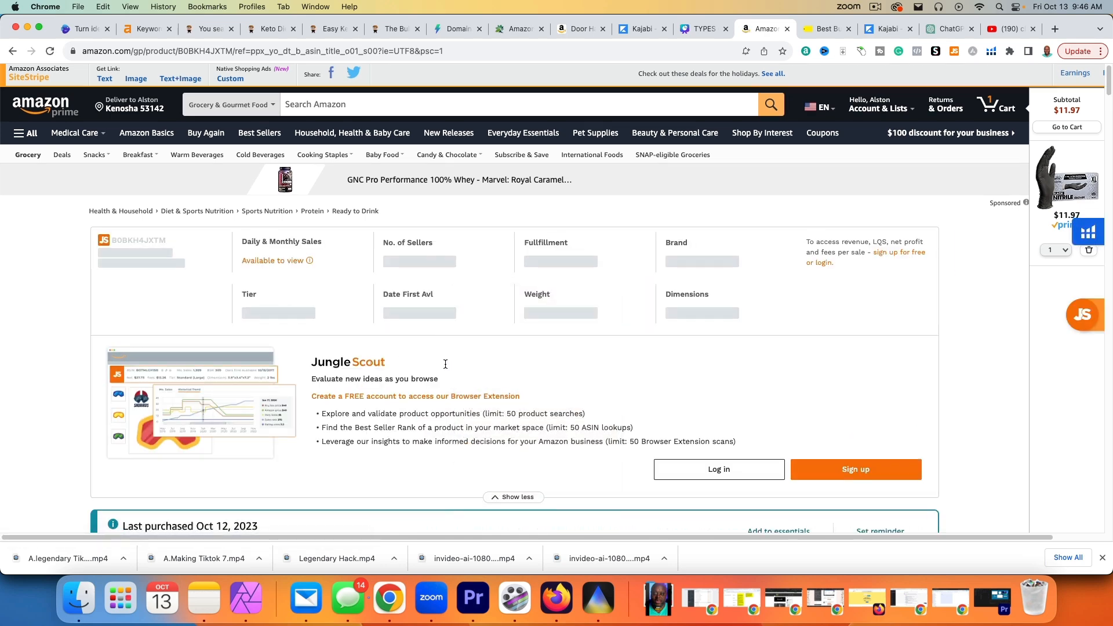
pyautogui.scroll(-3)
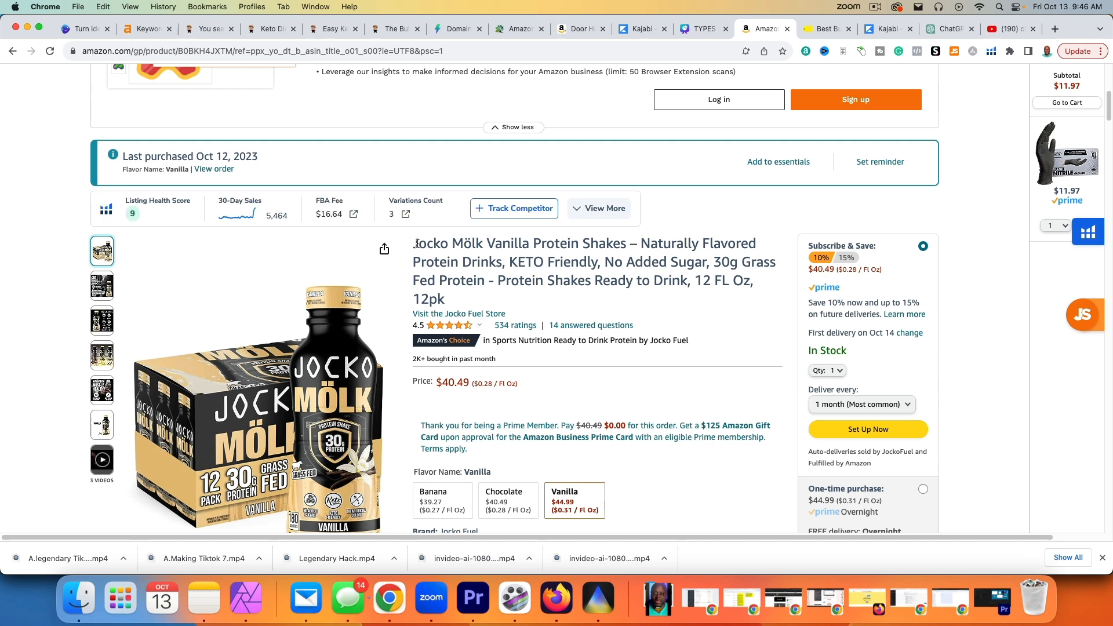
pyautogui.rightClick(447, 243)
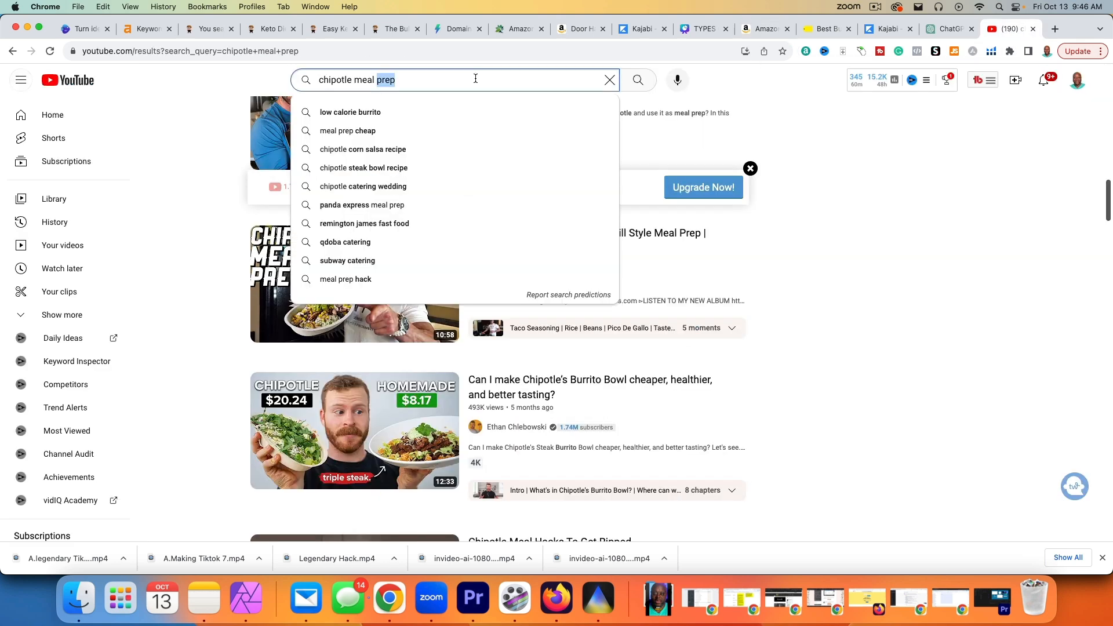
# - Search YouTube for 'jocko molk protein shake' and browse results scored 48, medium
pyautogui.write('Jocko Mölk')
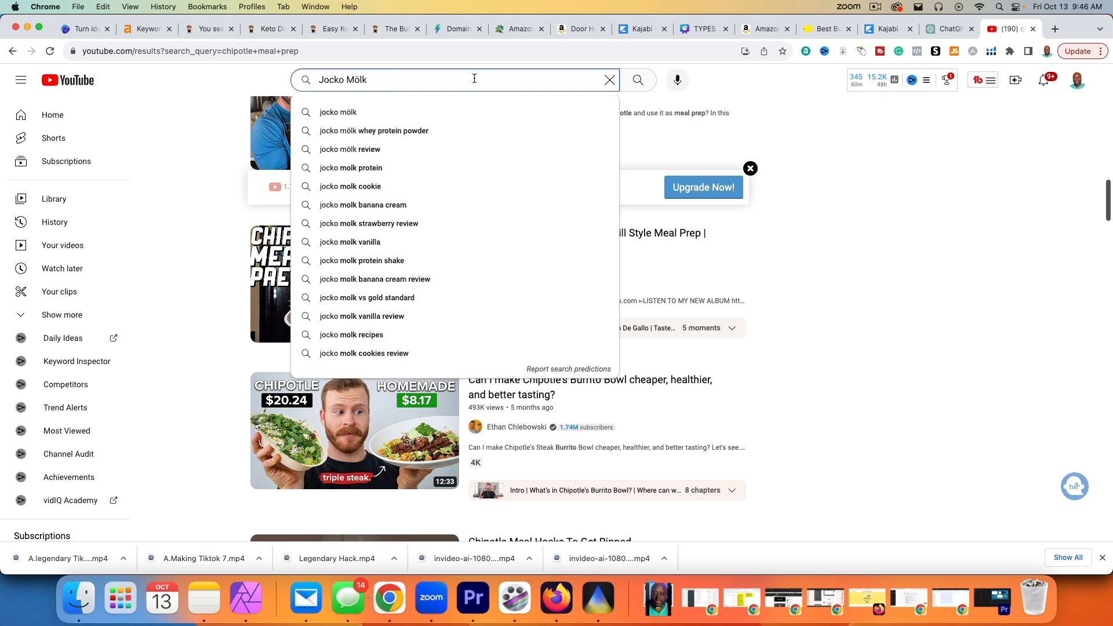
pyautogui.moveTo(452, 335)
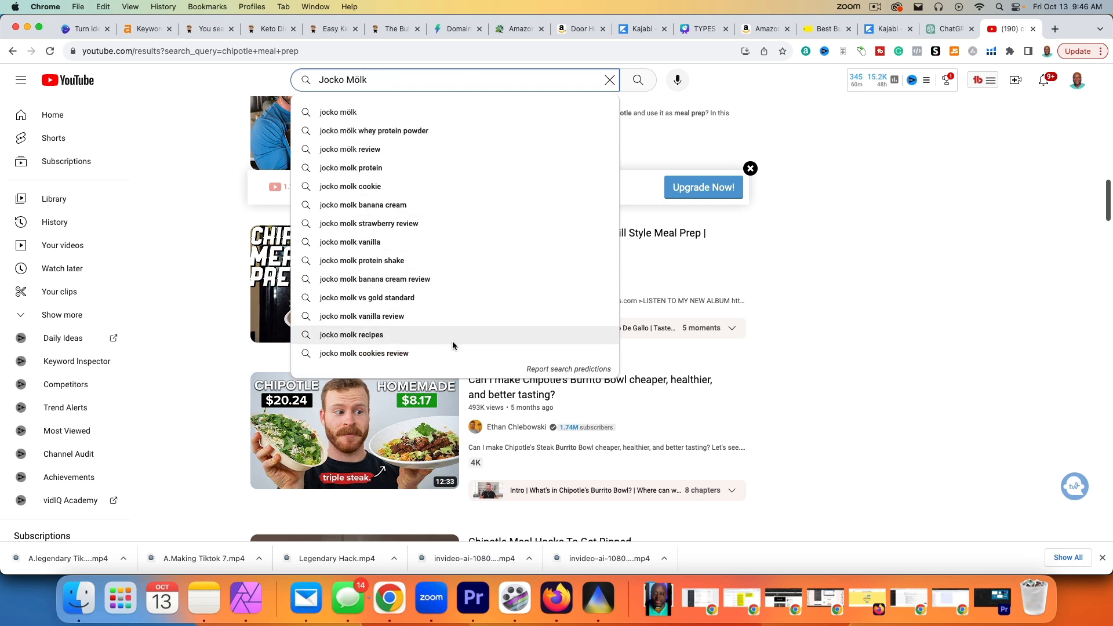
pyautogui.click(363, 260)
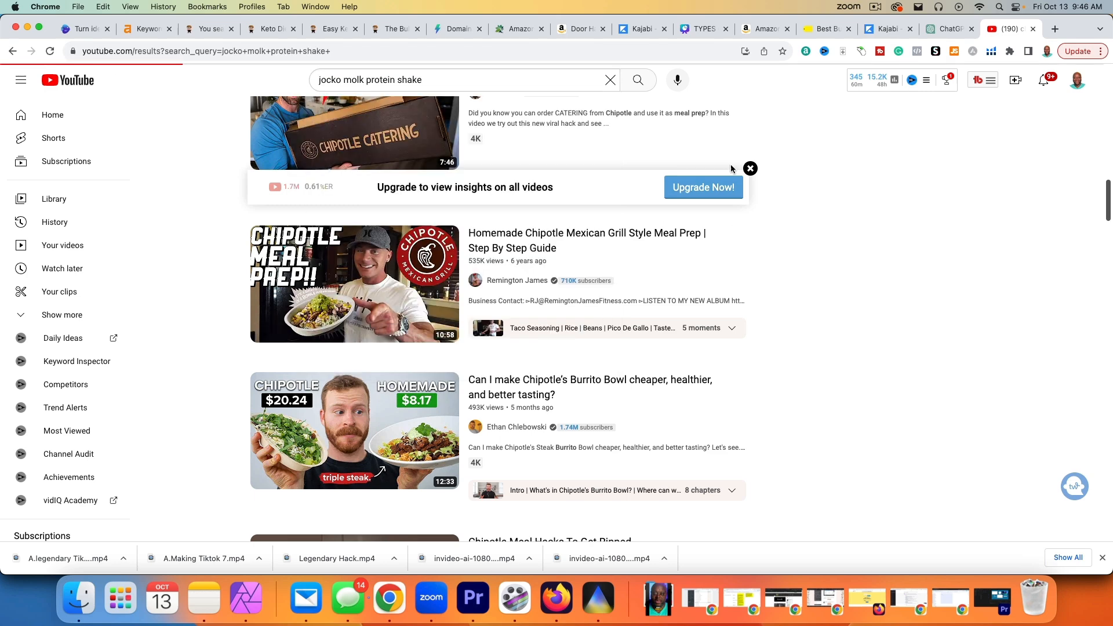
pyautogui.scroll(3)
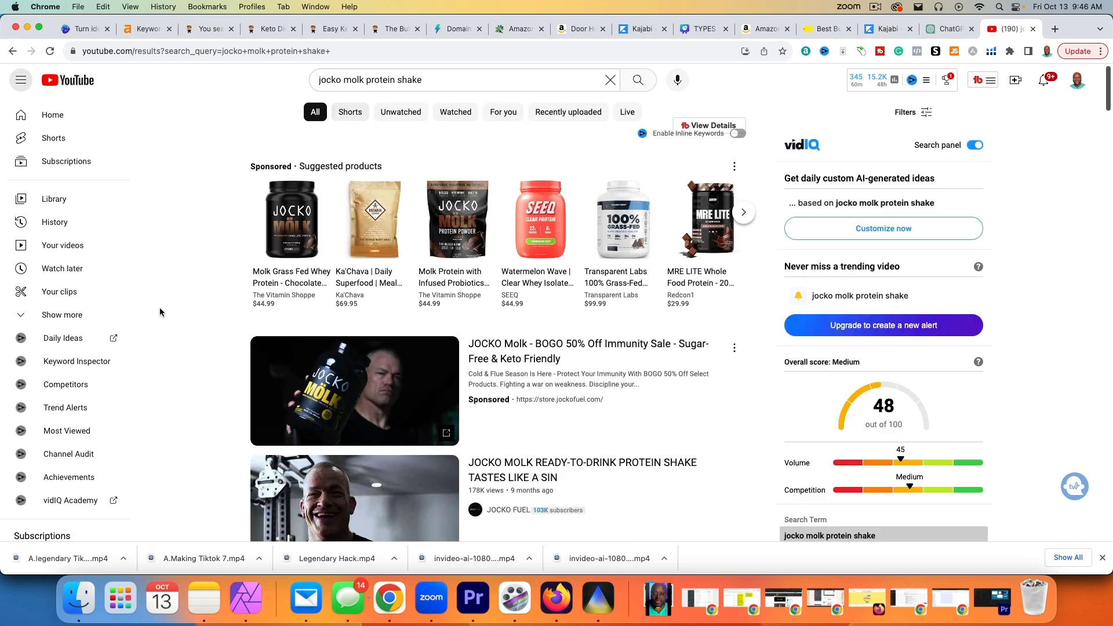
pyautogui.scroll(-3)
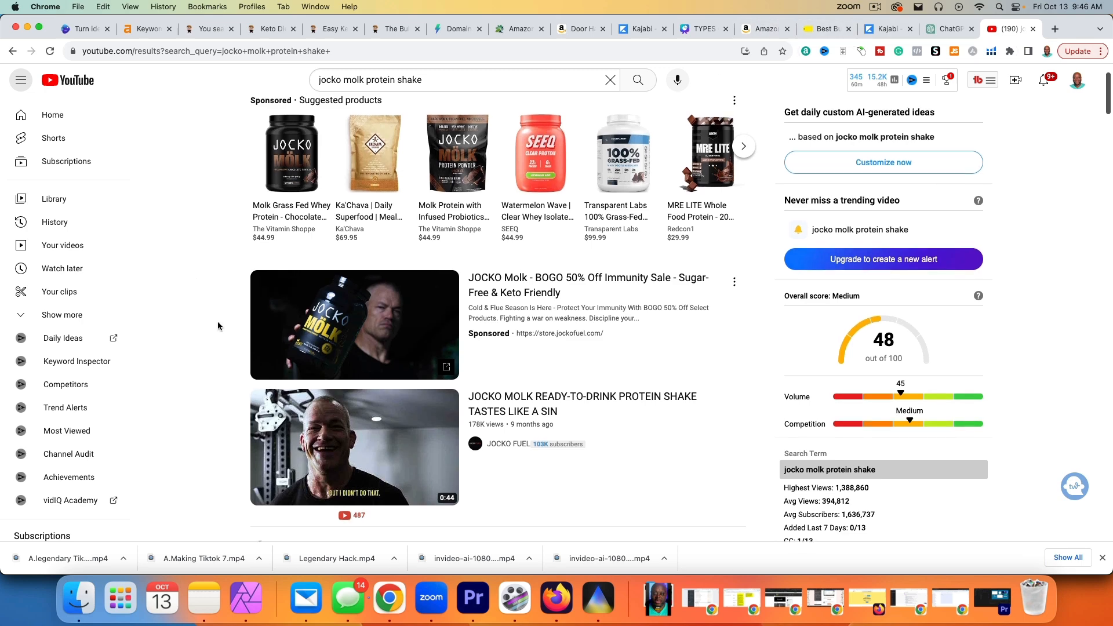
pyautogui.scroll(-3)
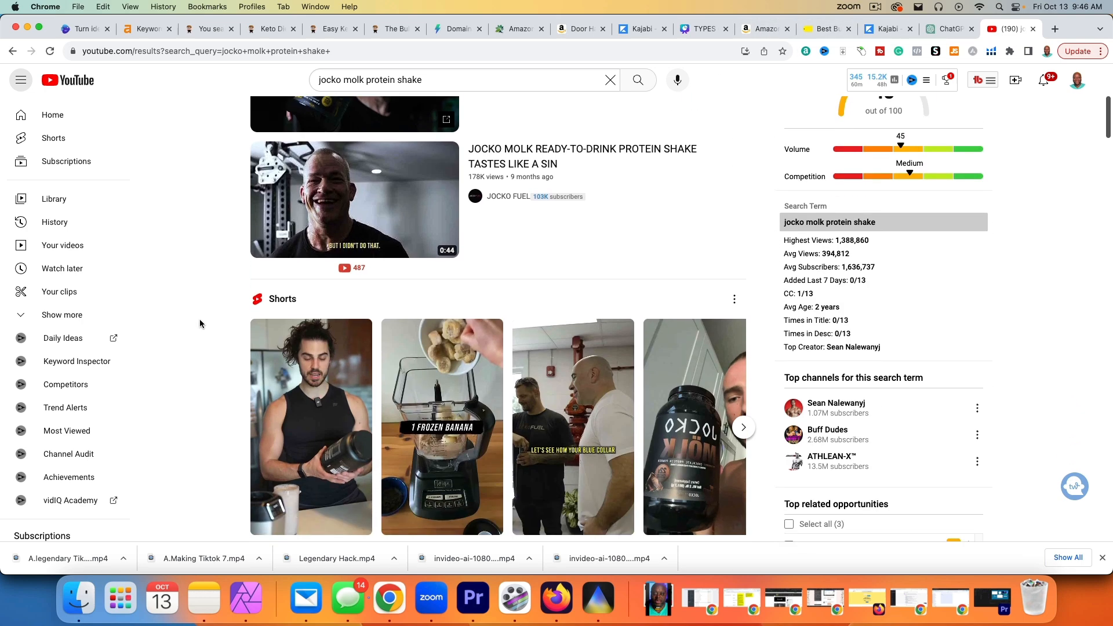
pyautogui.moveTo(354, 199)
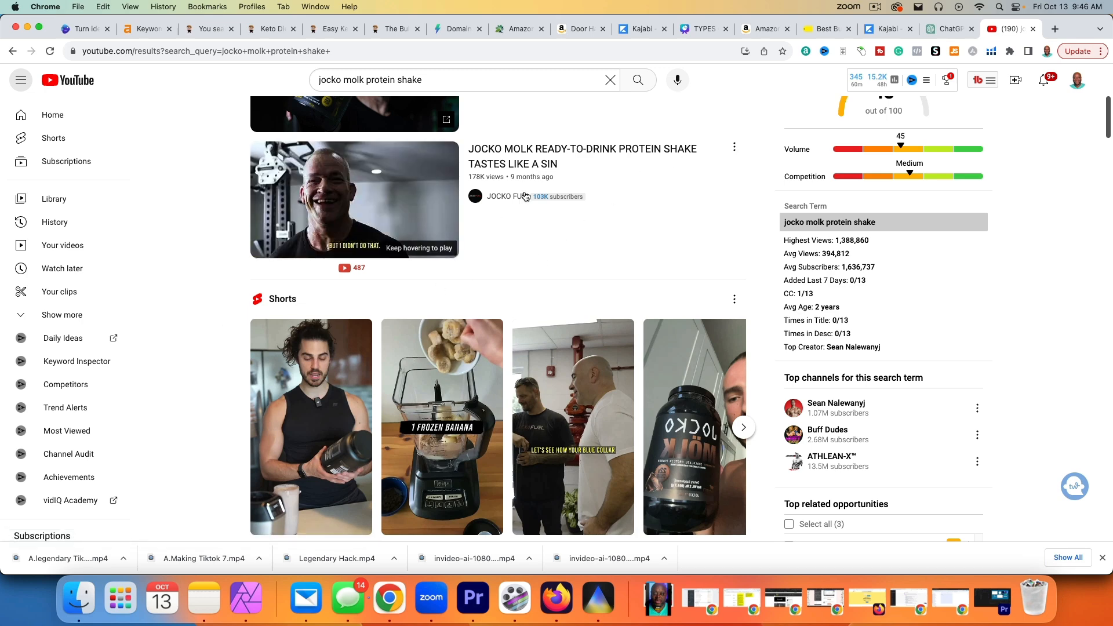
pyautogui.scroll(-3)
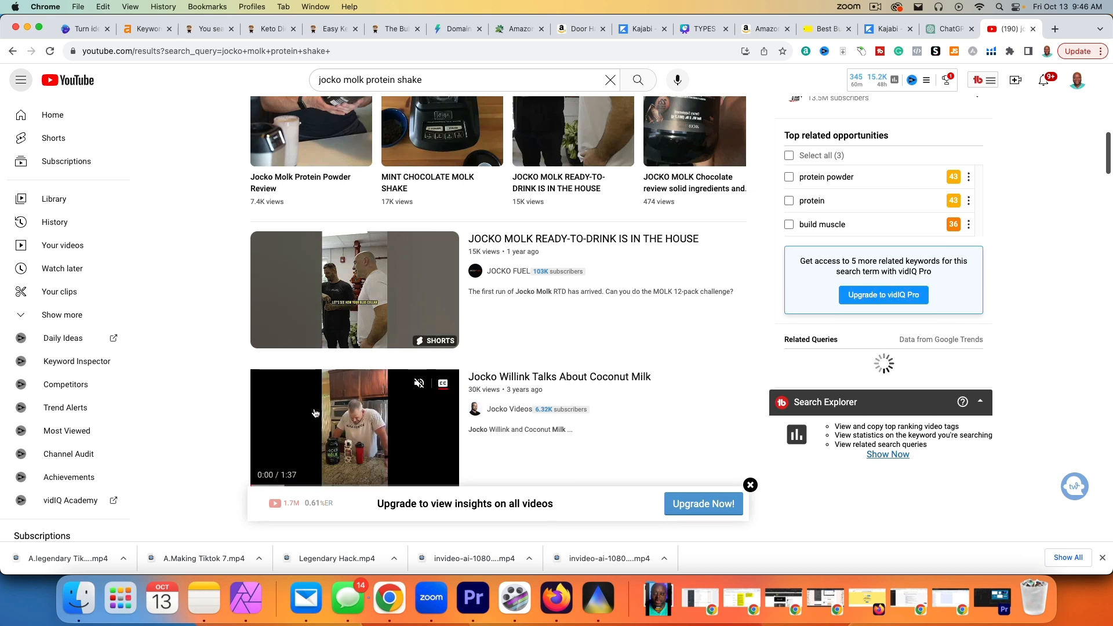
pyautogui.scroll(-3)
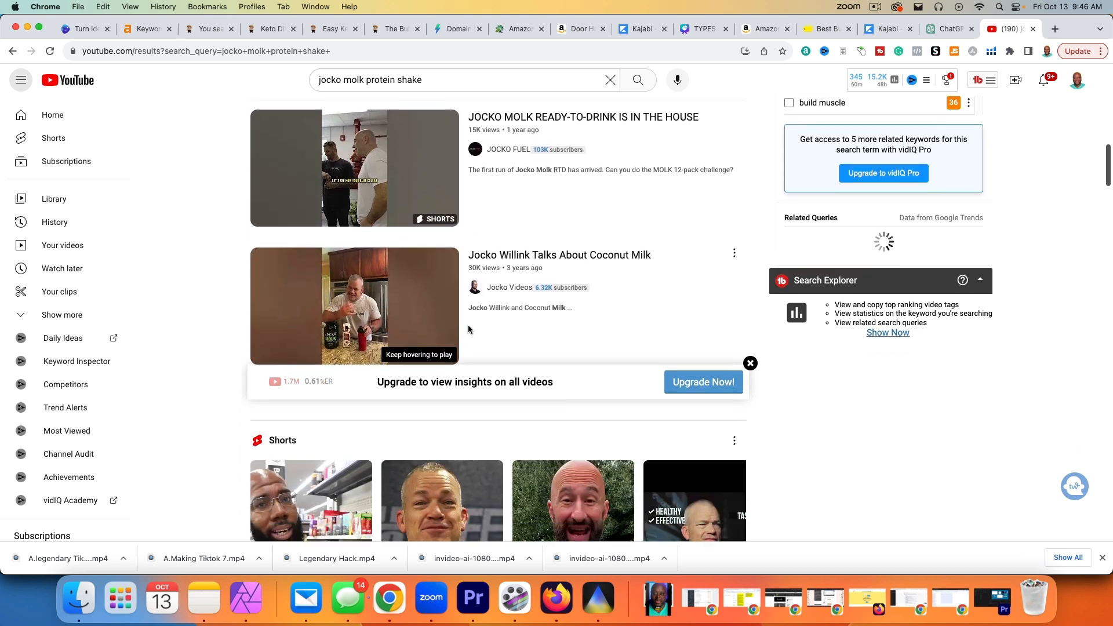
pyautogui.moveTo(354, 306)
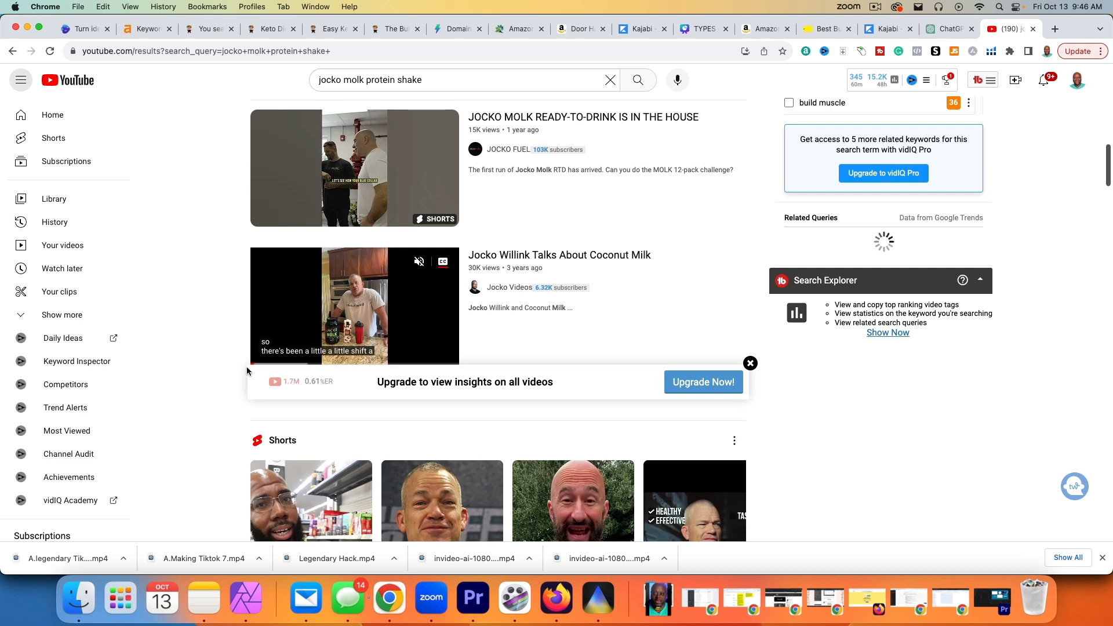
pyautogui.scroll(-3)
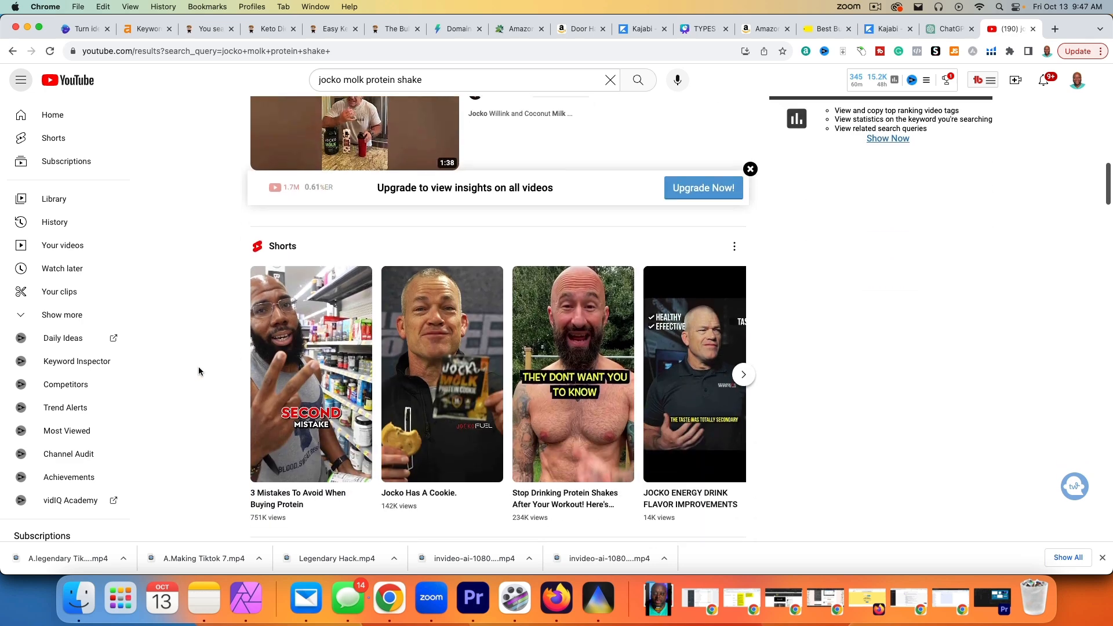
pyautogui.scroll(3)
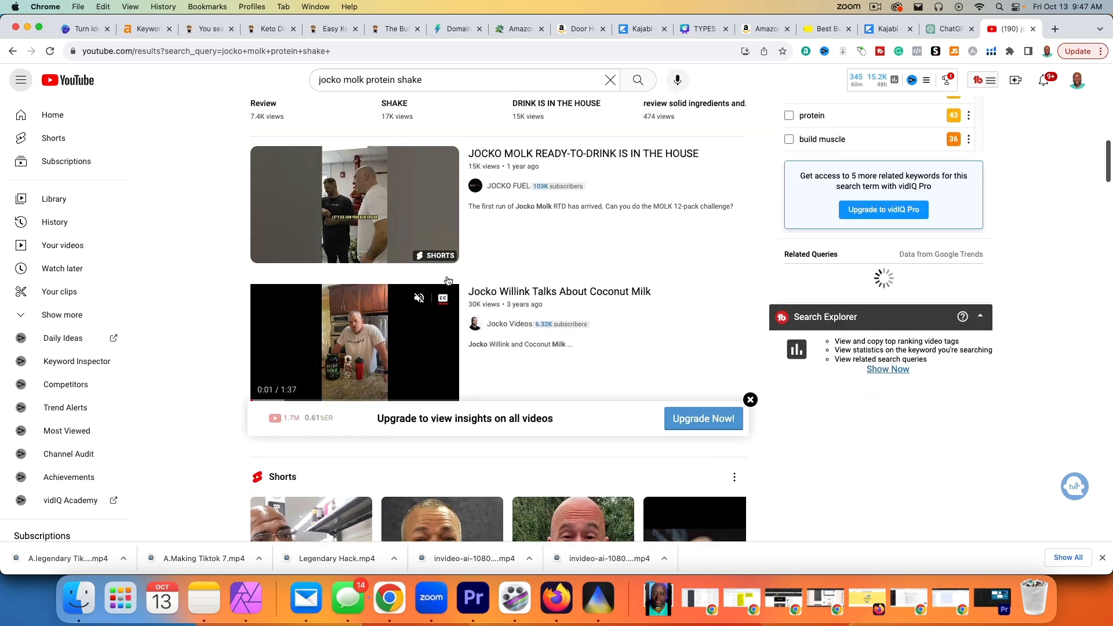
pyautogui.scroll(-3)
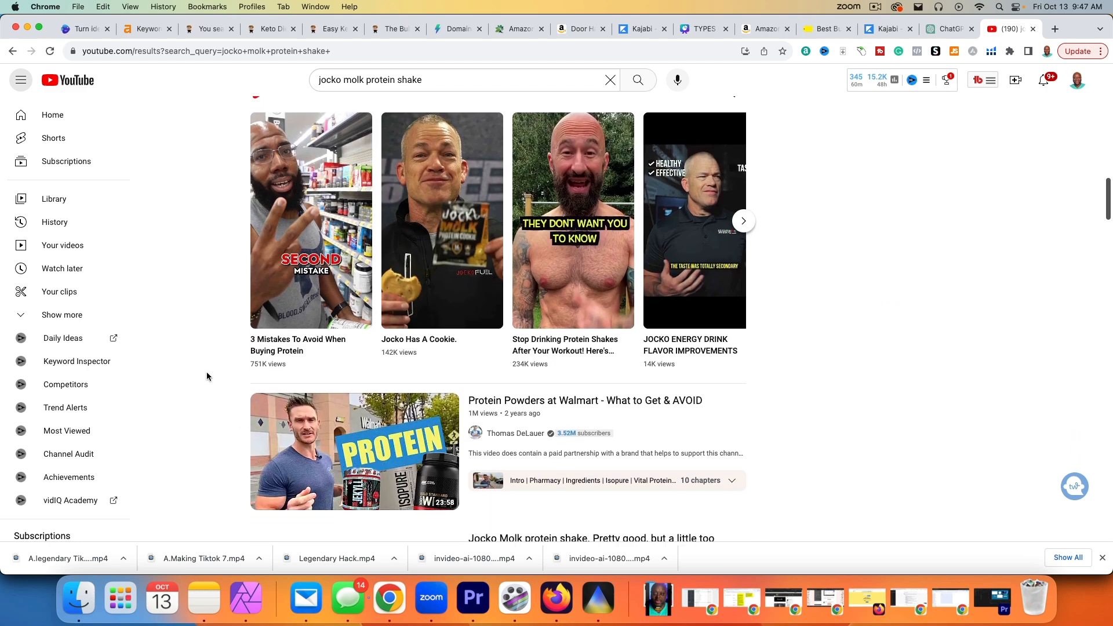
pyautogui.scroll(-3)
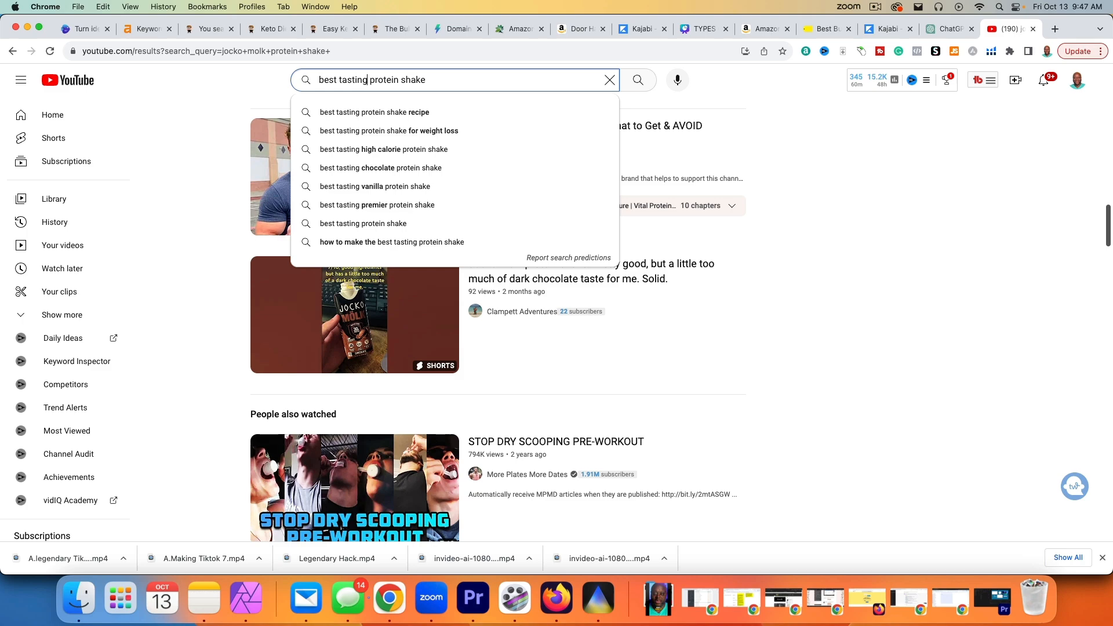
# - Search 'best tasting vanilla protein shake' and scroll through the review videos scored 39, low
pyautogui.click(375, 186)
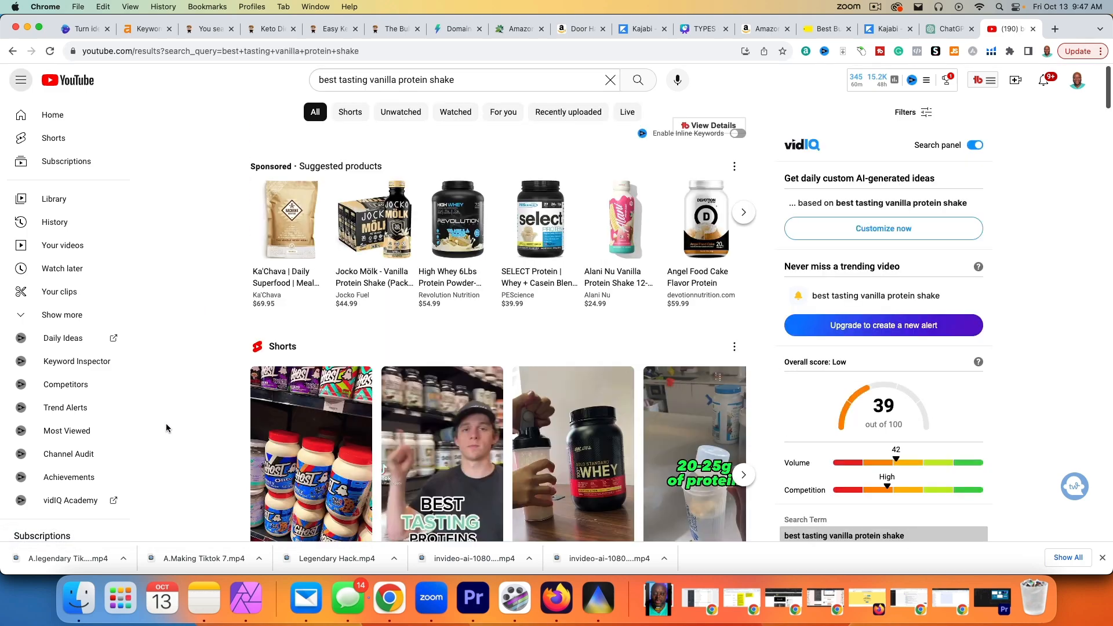
pyautogui.scroll(-3)
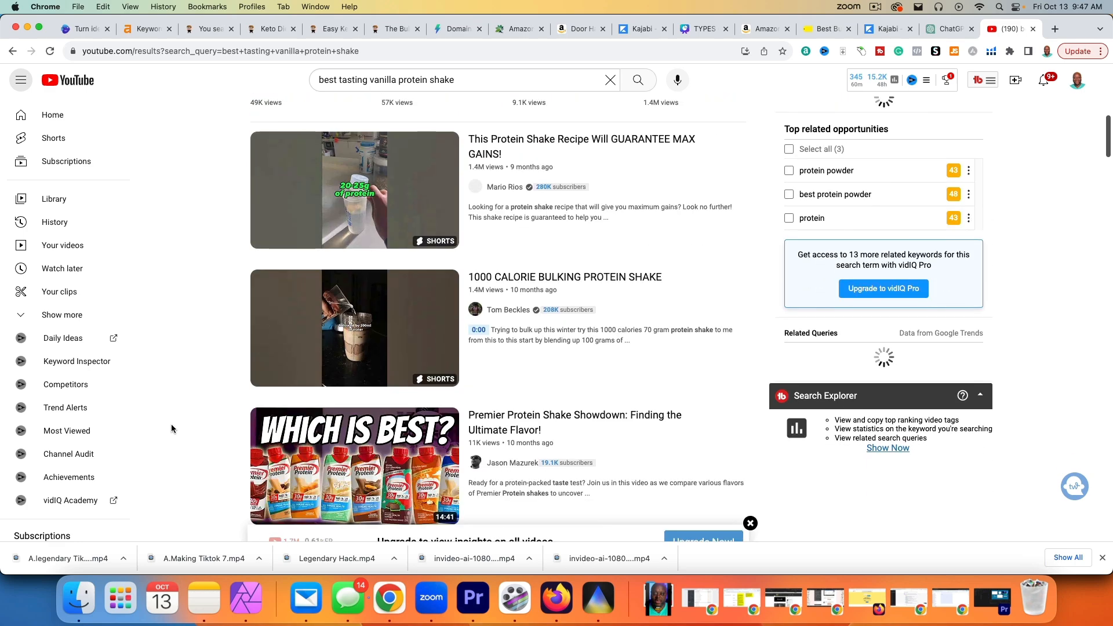
pyautogui.scroll(-3)
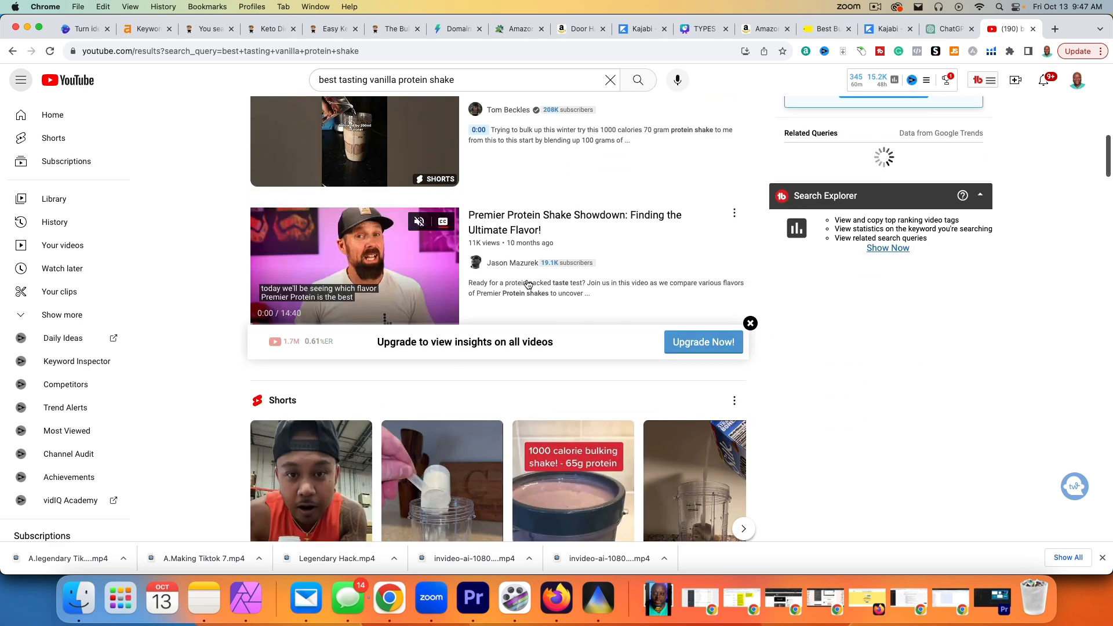
pyautogui.scroll(-3)
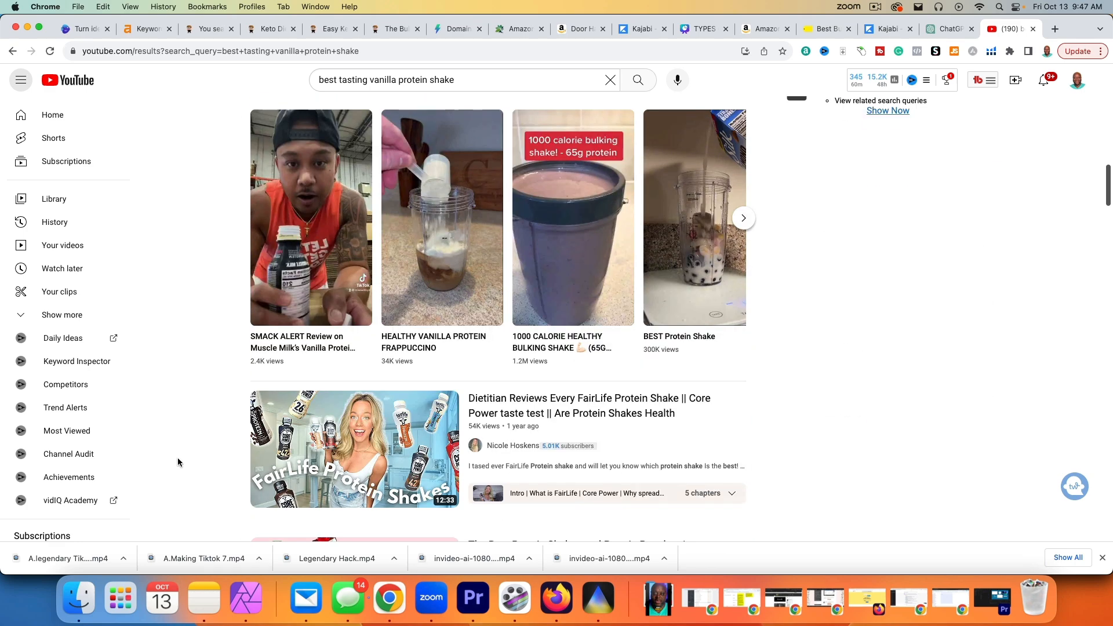
pyautogui.scroll(-3)
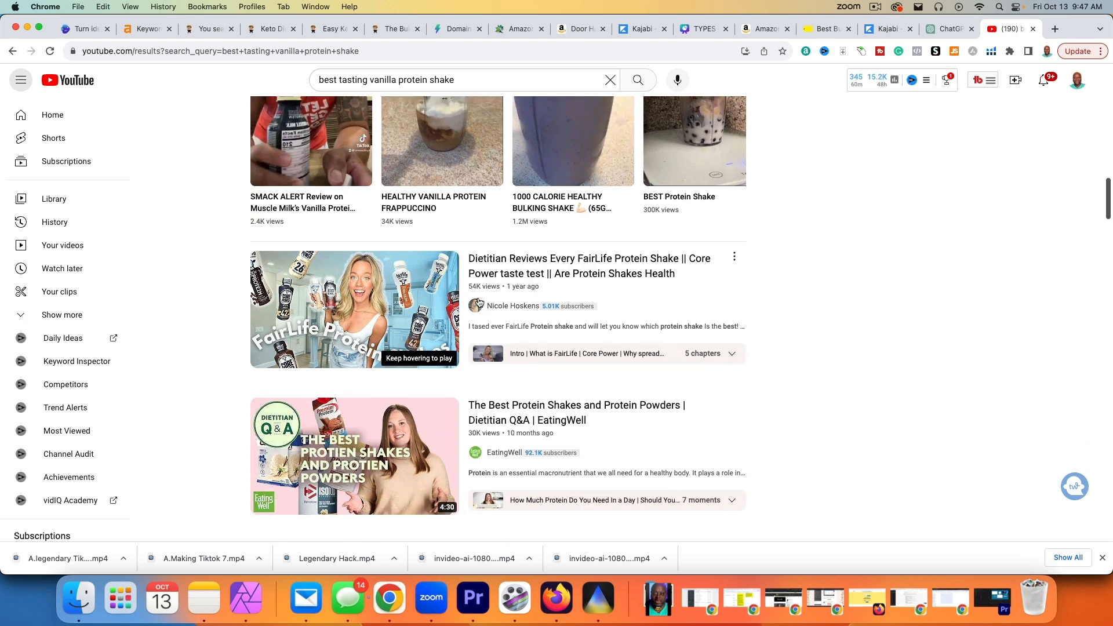
pyautogui.moveTo(355, 309)
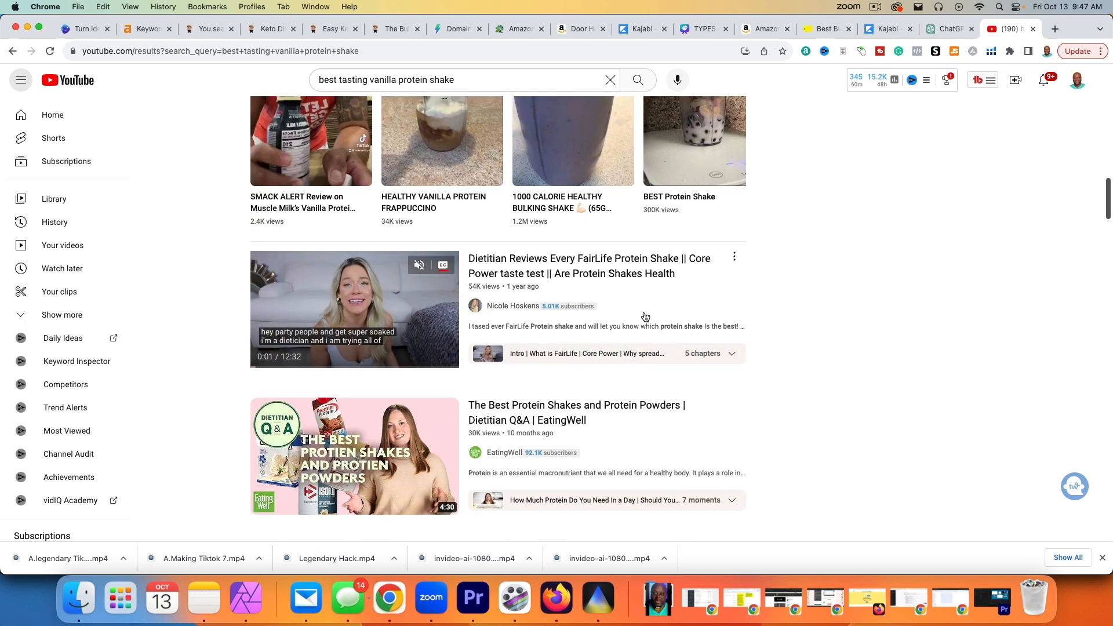
pyautogui.moveTo(595, 387)
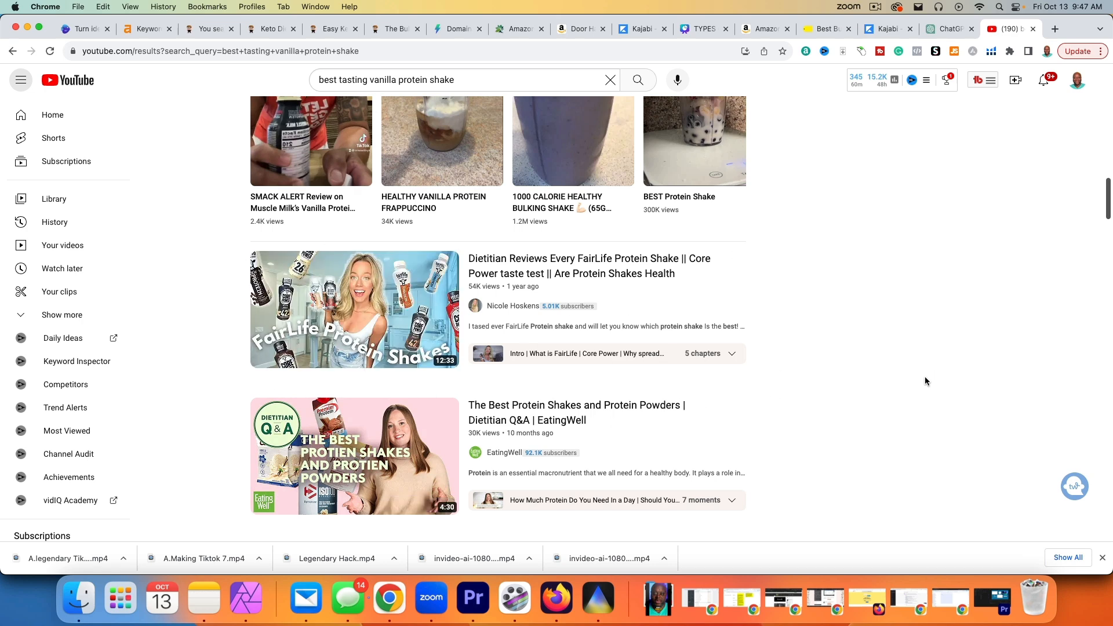
pyautogui.scroll(-3)
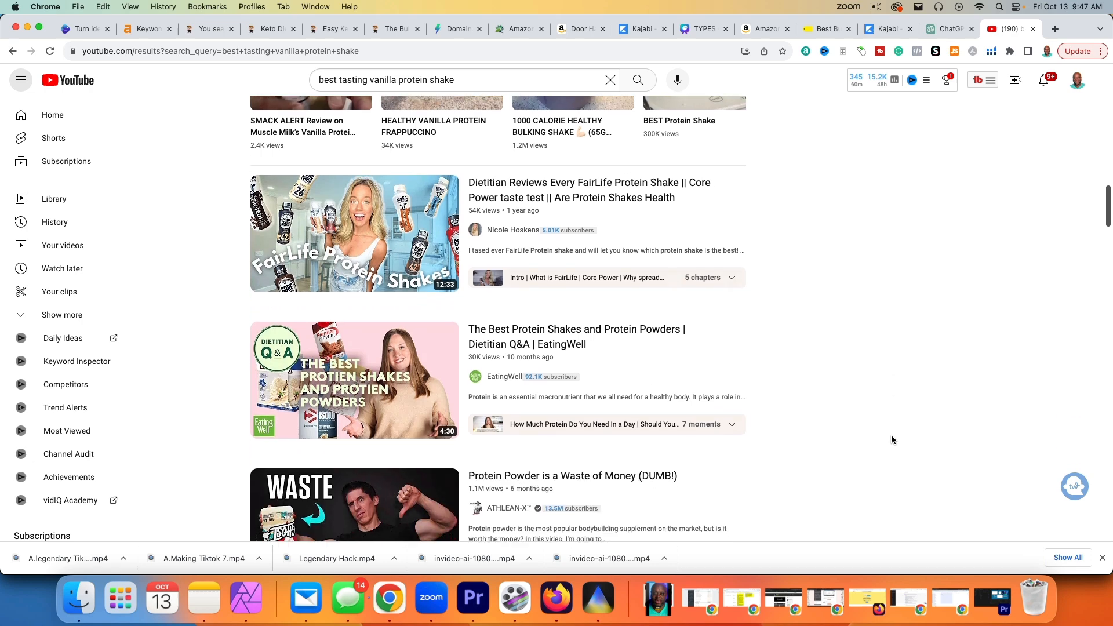
pyautogui.scroll(-3)
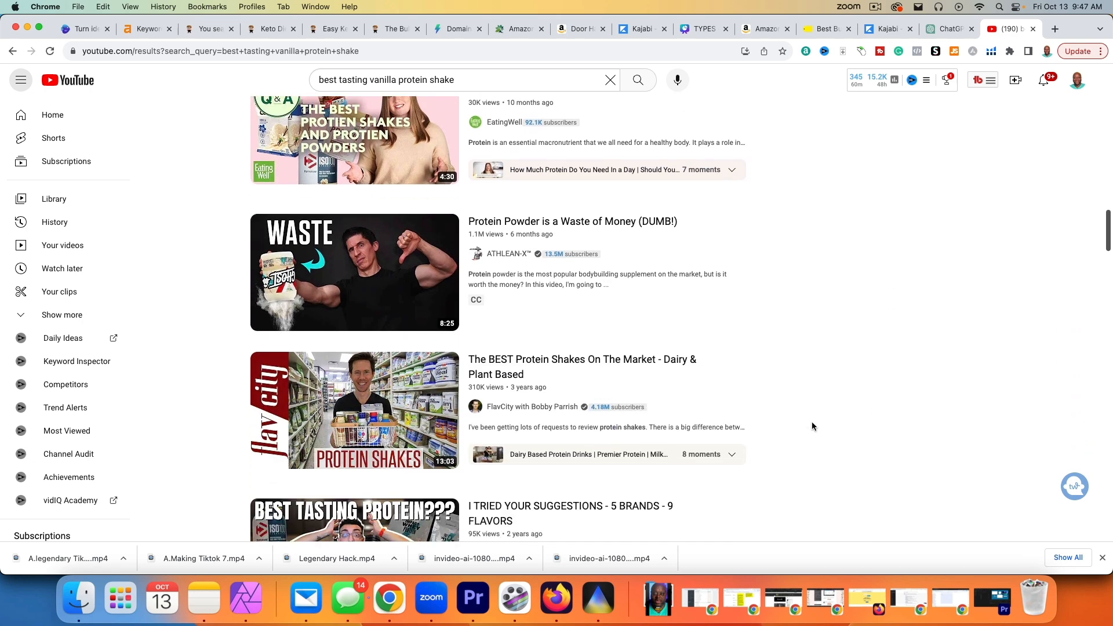
pyautogui.scroll(-3)
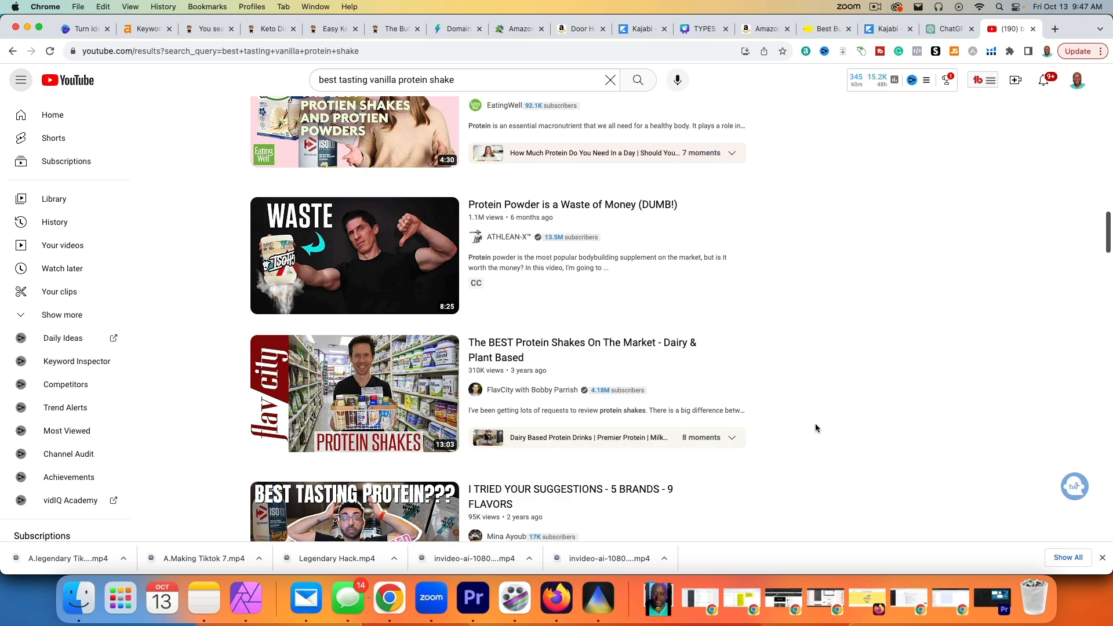
# - Search YouTube for 'jocko molk vs gold standard' and browse results scoring vidIQ 38
pyautogui.click(462, 80)
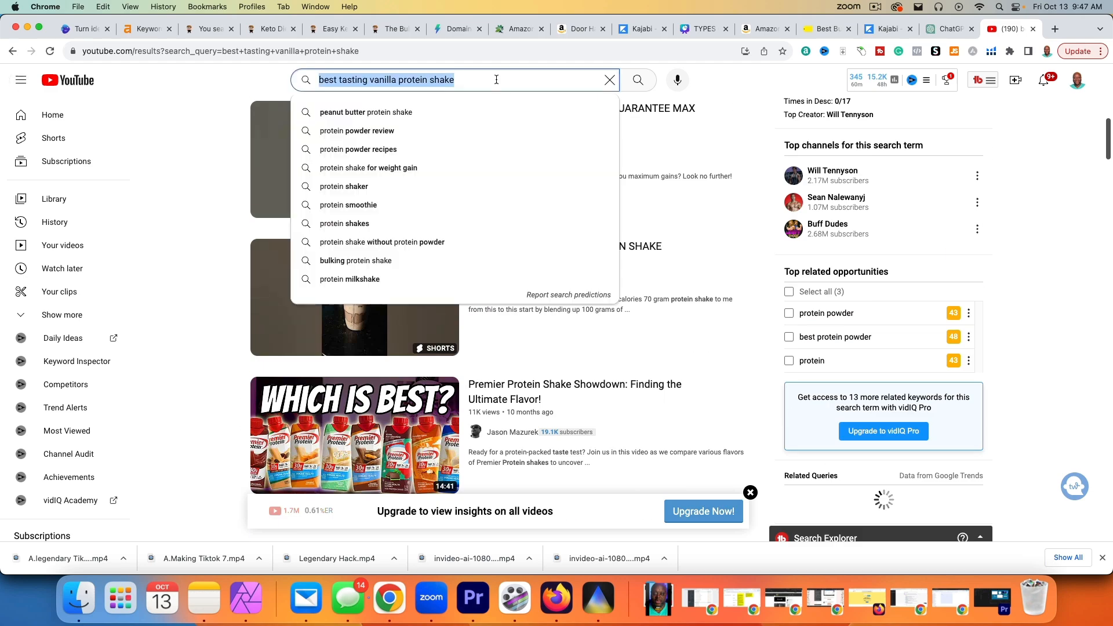
pyautogui.write('Jocko Mölk')
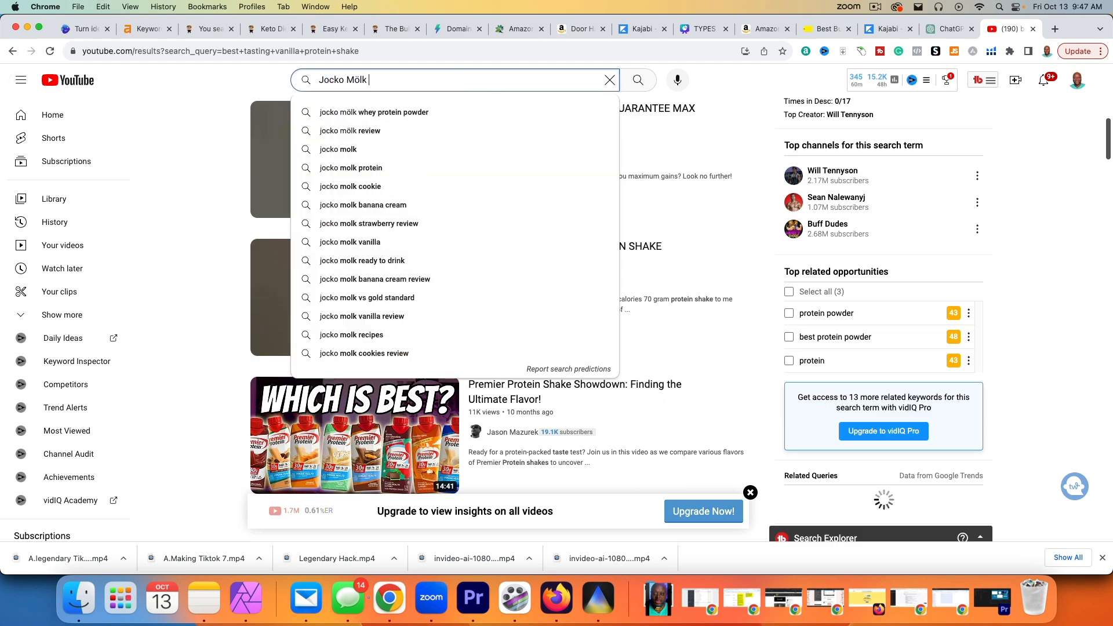
pyautogui.write('vs')
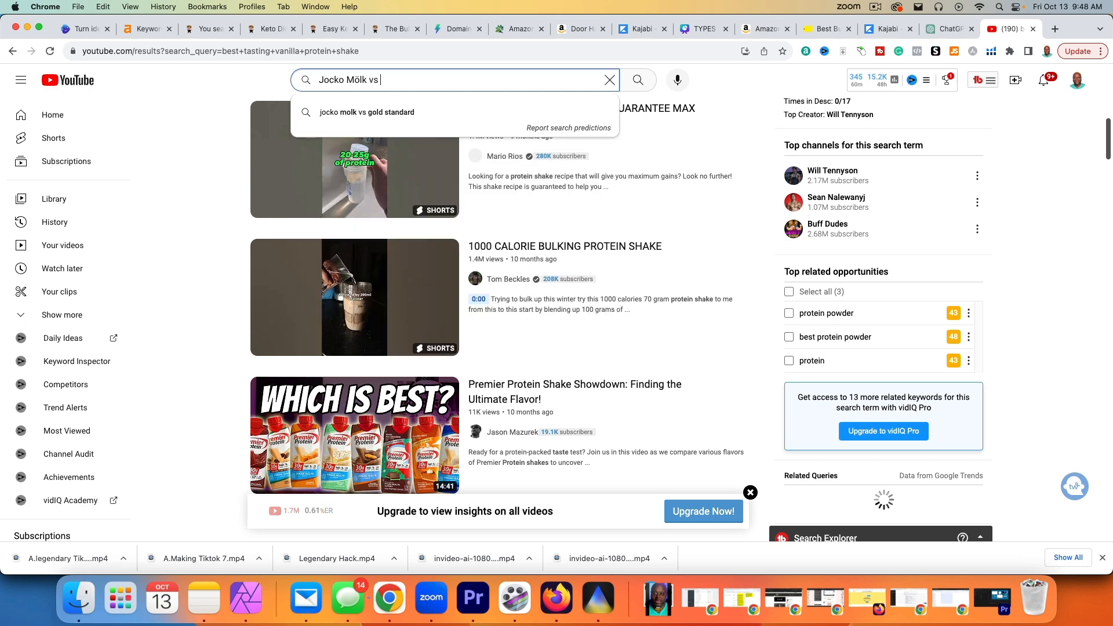
pyautogui.click(366, 111)
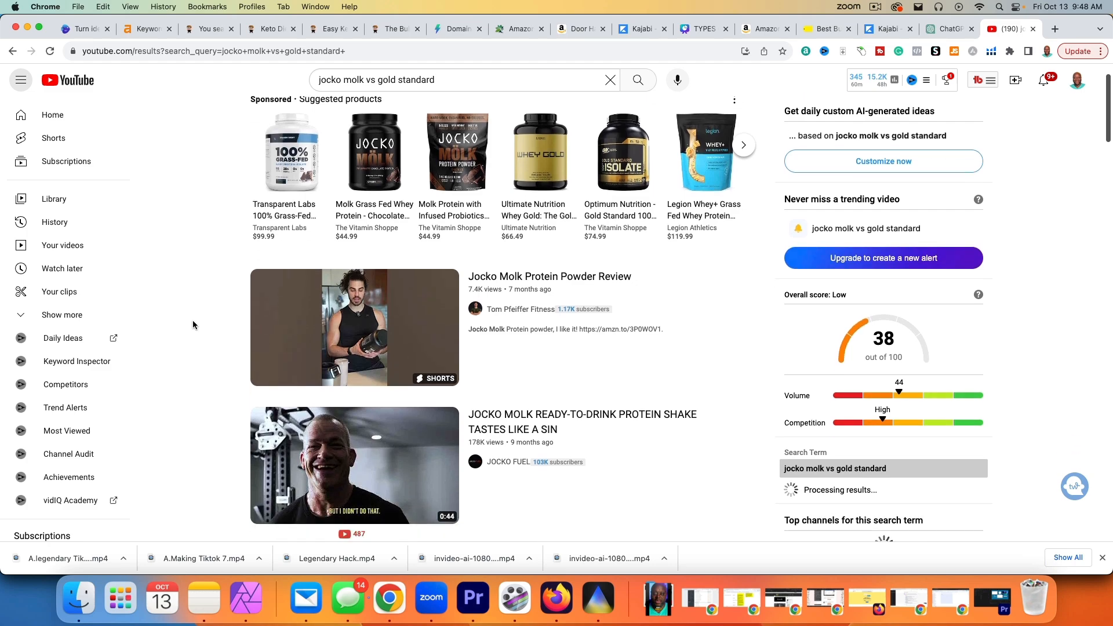
pyautogui.scroll(-3)
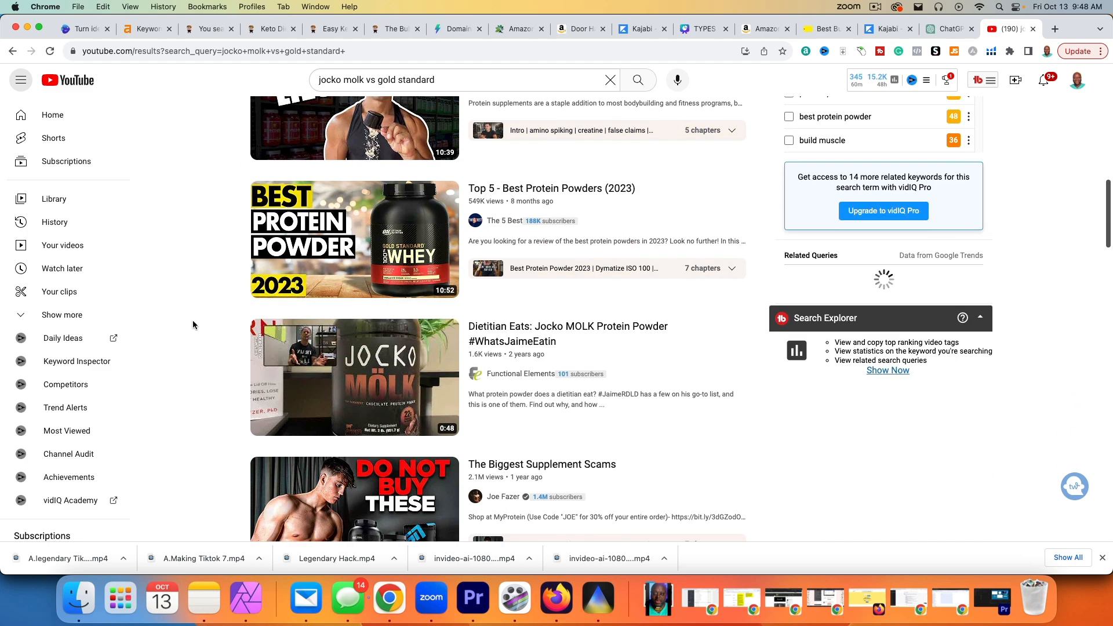
pyautogui.scroll(-3)
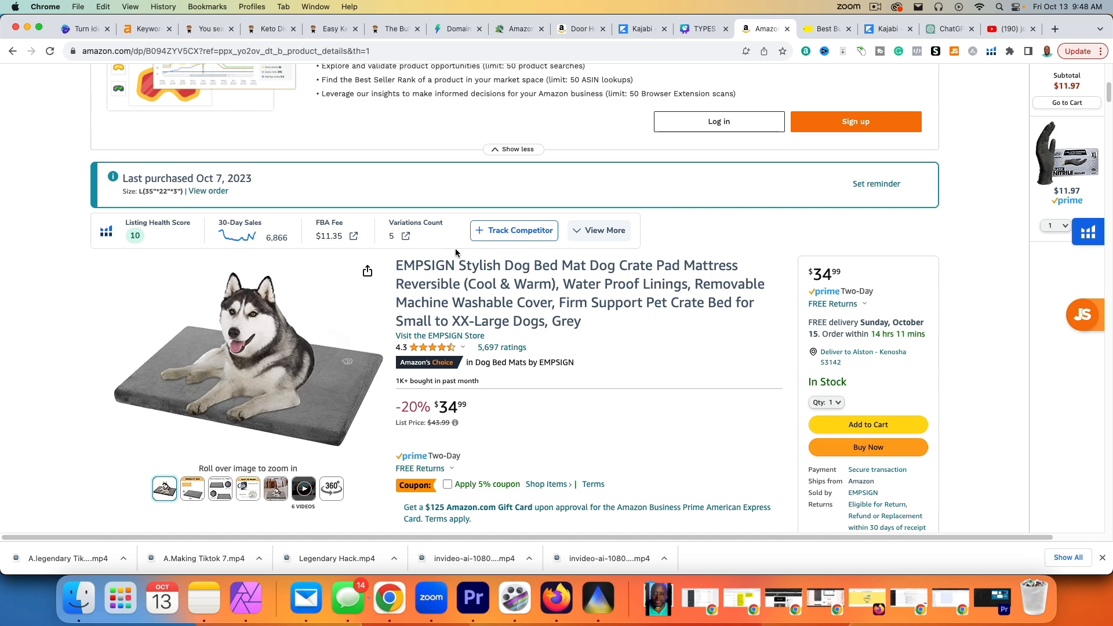
pyautogui.moveTo(576, 265)
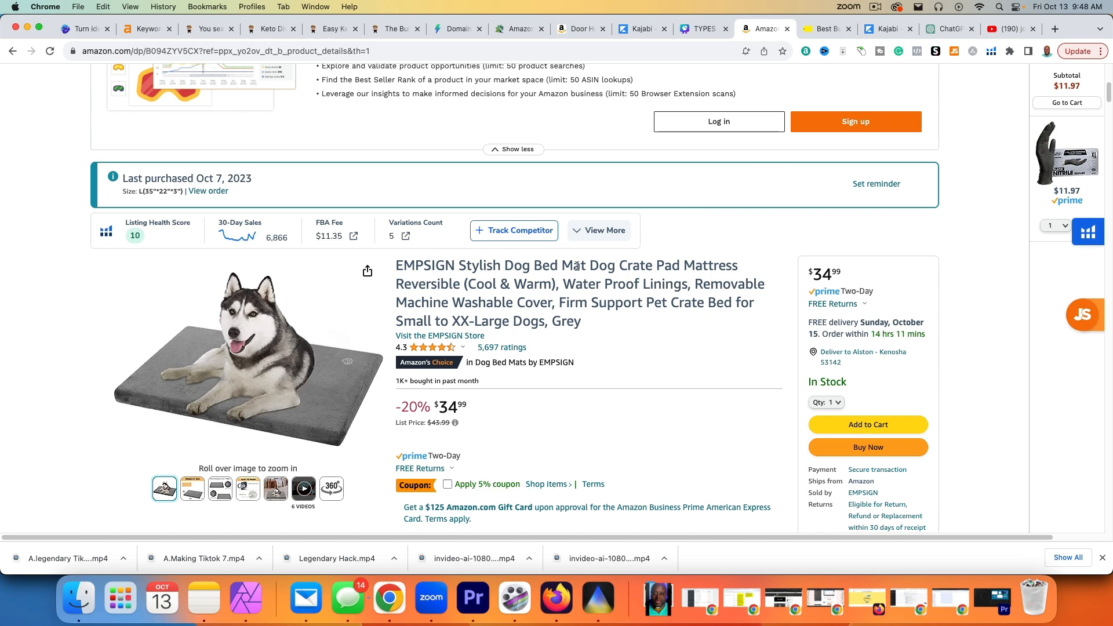
pyautogui.moveTo(541, 280)
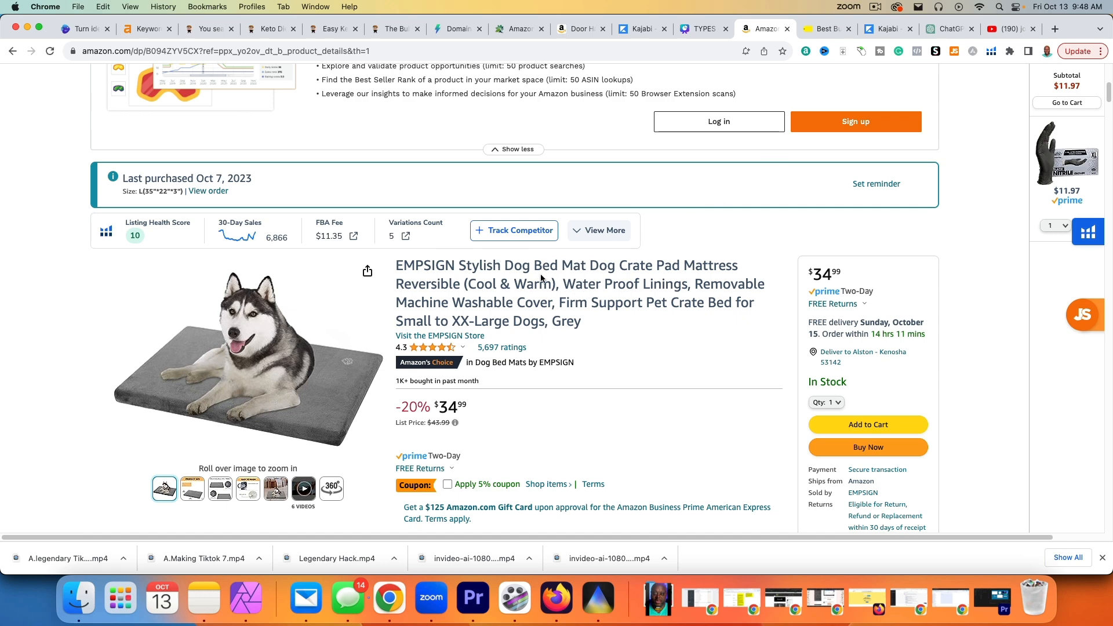
# - Copy the words 'Dog Bed' from the EMPSIGN dog bed product title
pyautogui.rightClick(531, 265)
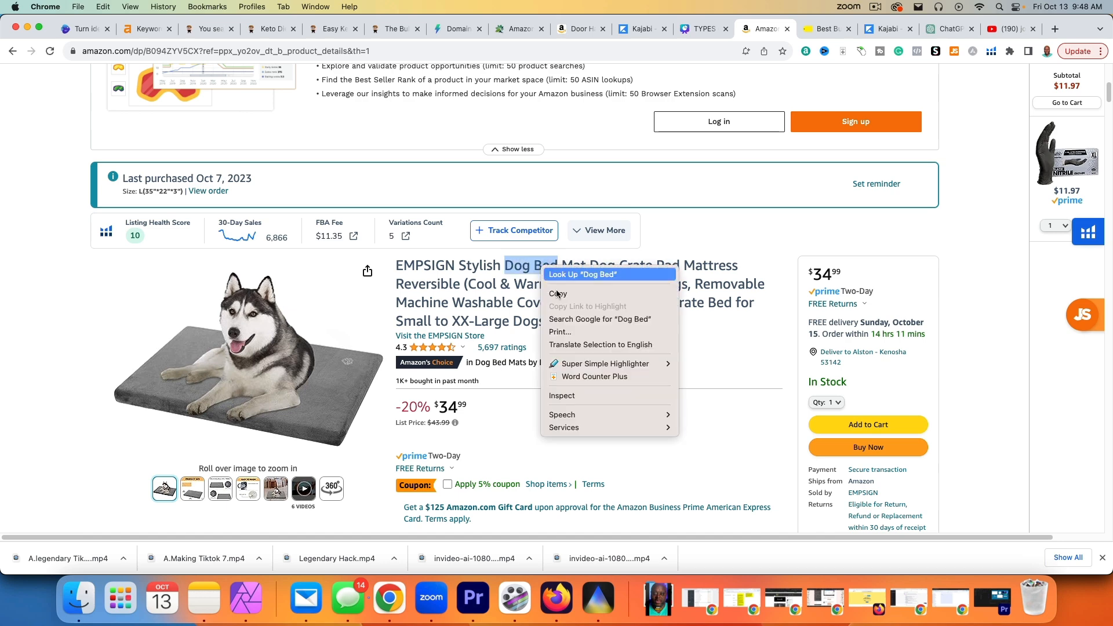
pyautogui.click(1001, 29)
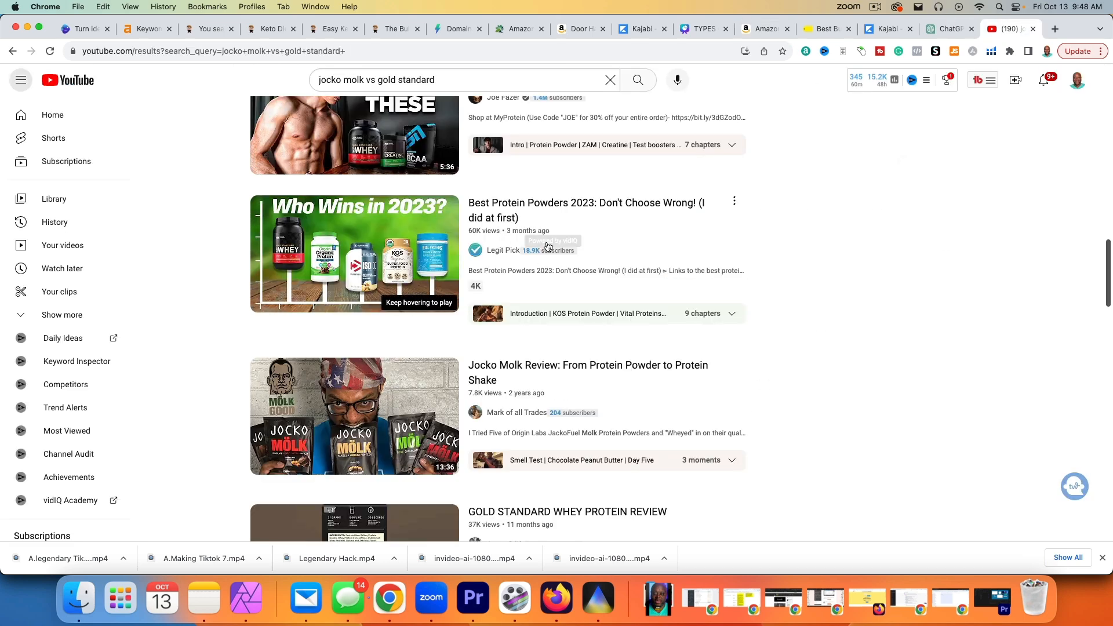
# - Search 'best dog beds for large dogs' and review its vidIQ score of 53, medium
pyautogui.write('best Dog Bed')
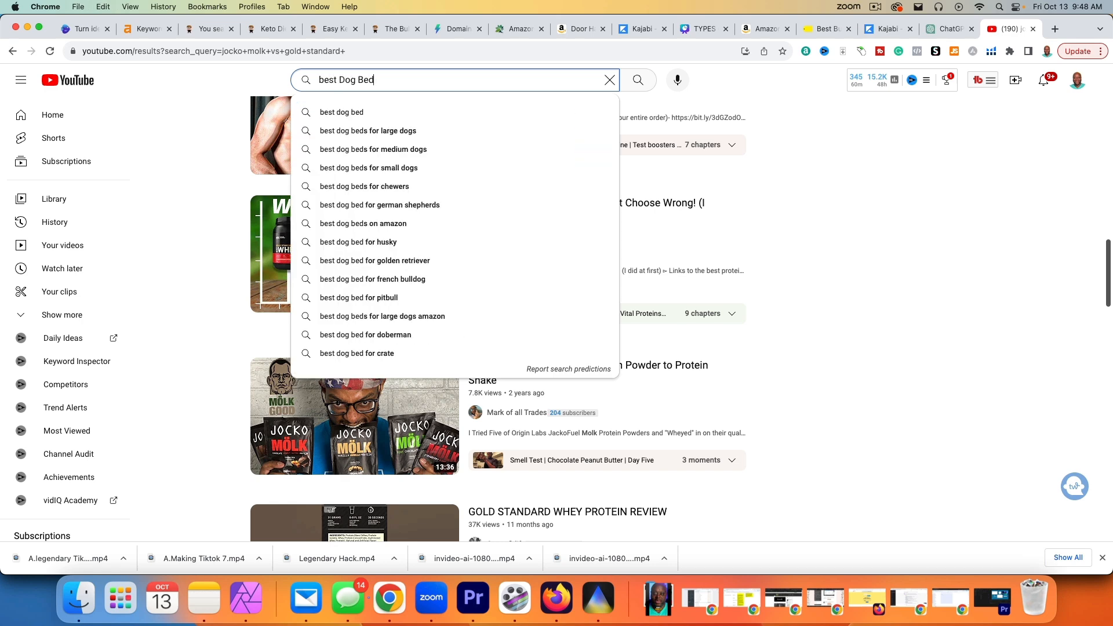
pyautogui.click(368, 130)
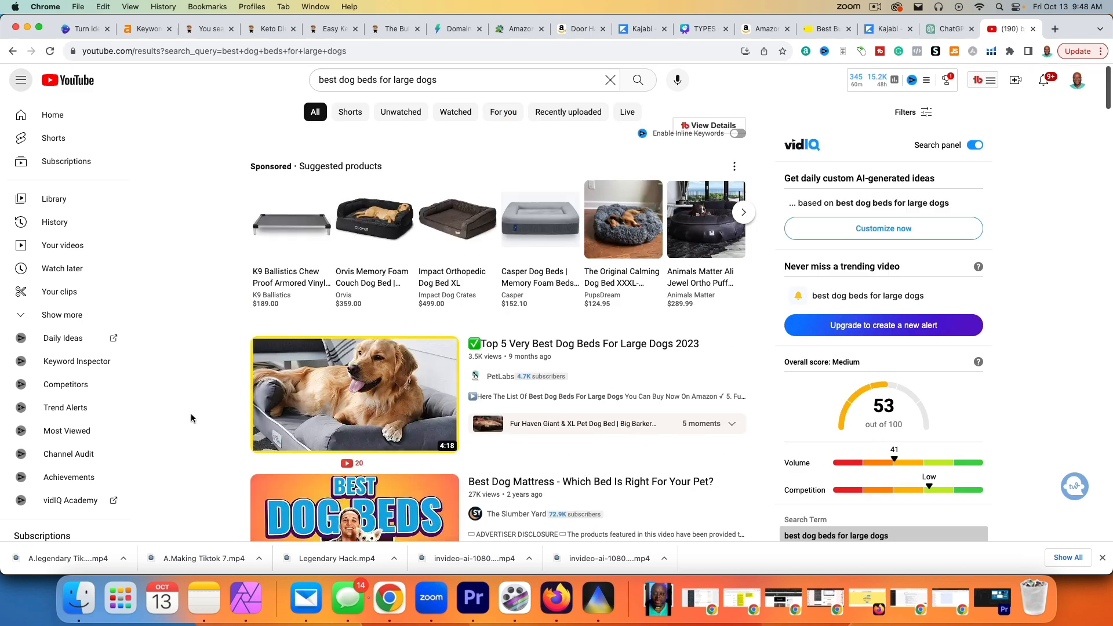
pyautogui.scroll(-3)
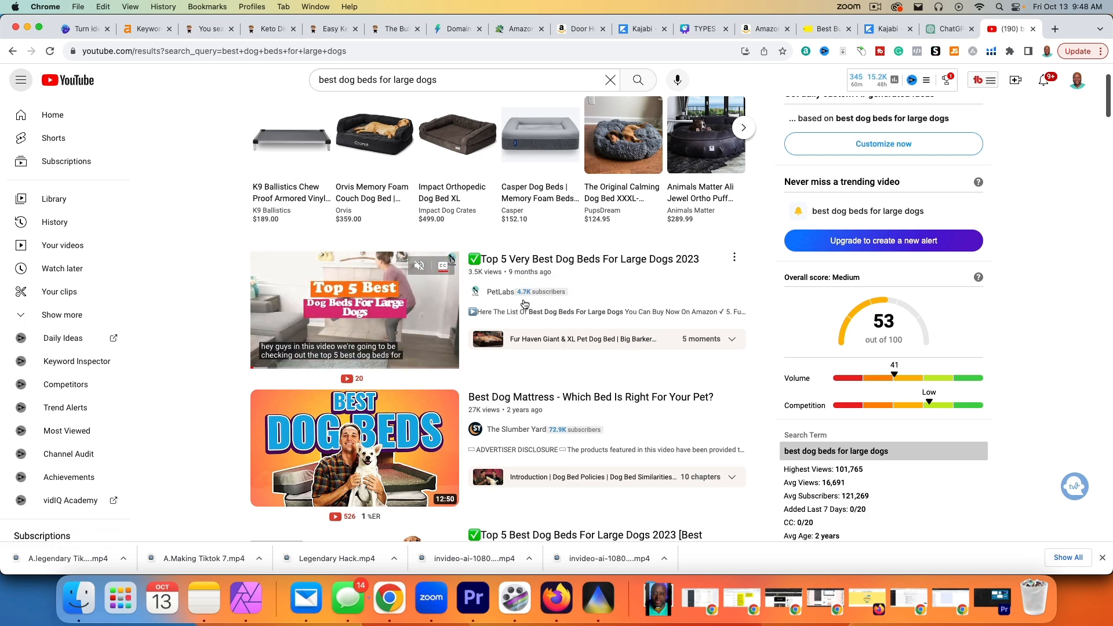
pyautogui.moveTo(354, 310)
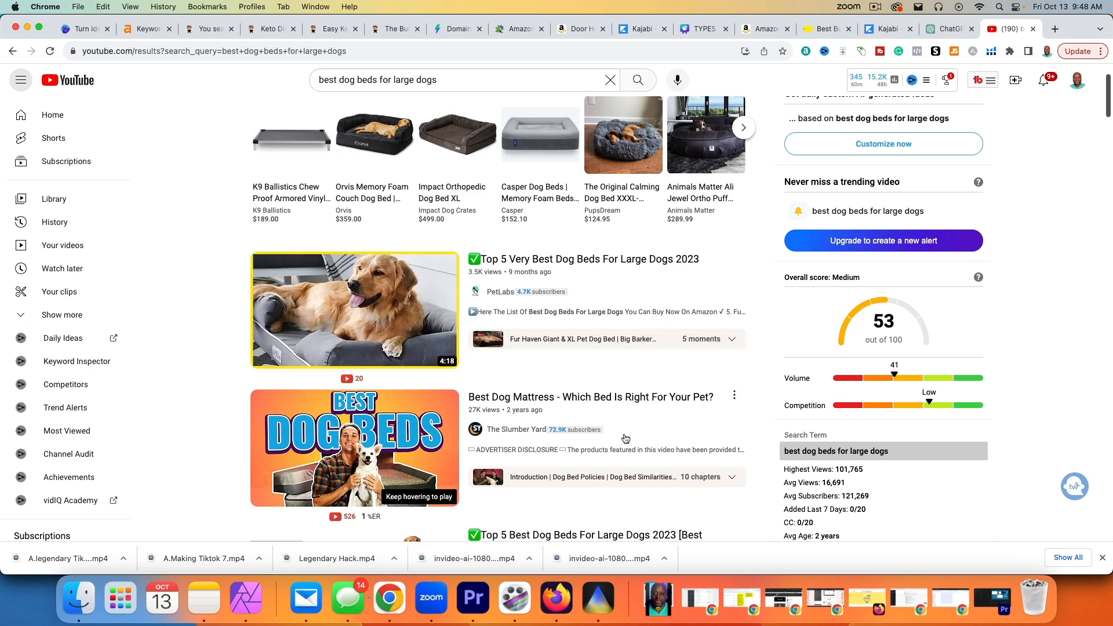
pyautogui.scroll(-3)
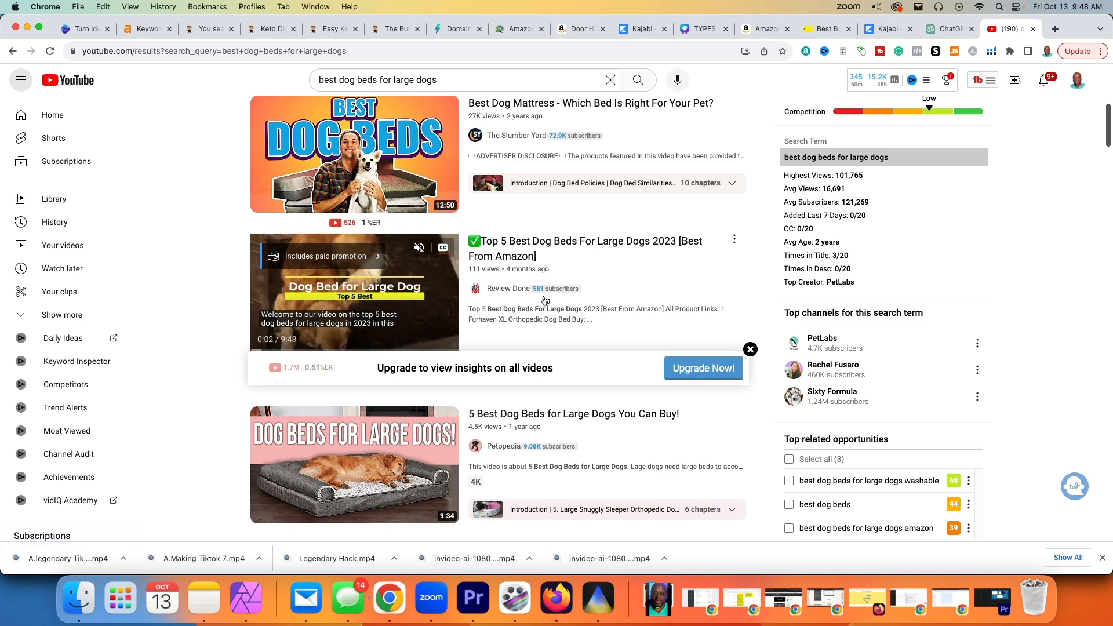
pyautogui.scroll(-3)
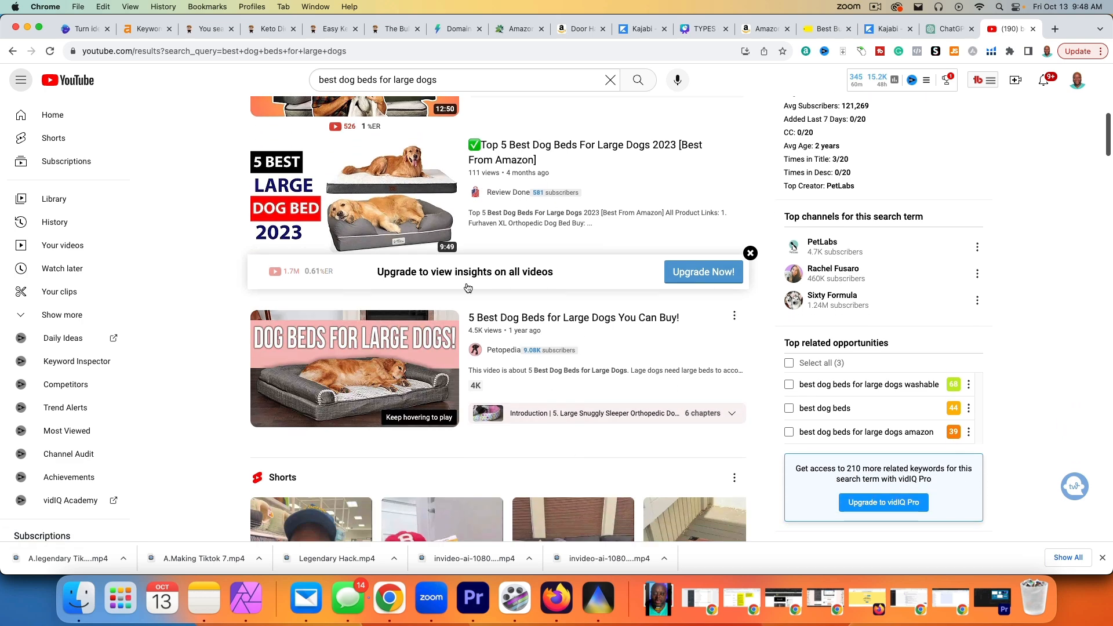
pyautogui.moveTo(355, 199)
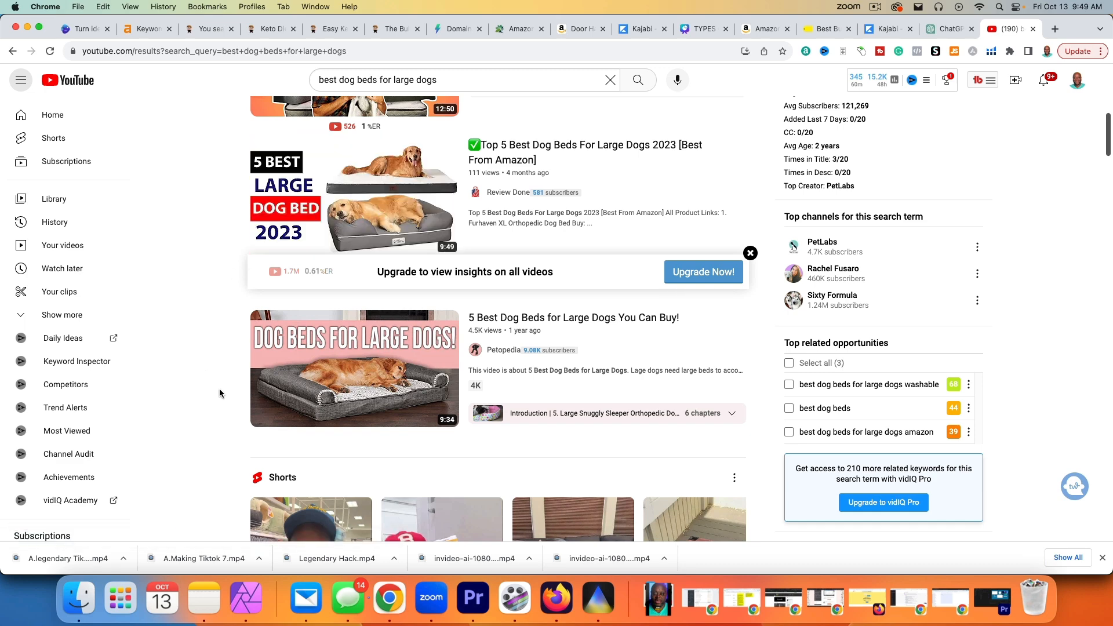
pyautogui.scroll(-3)
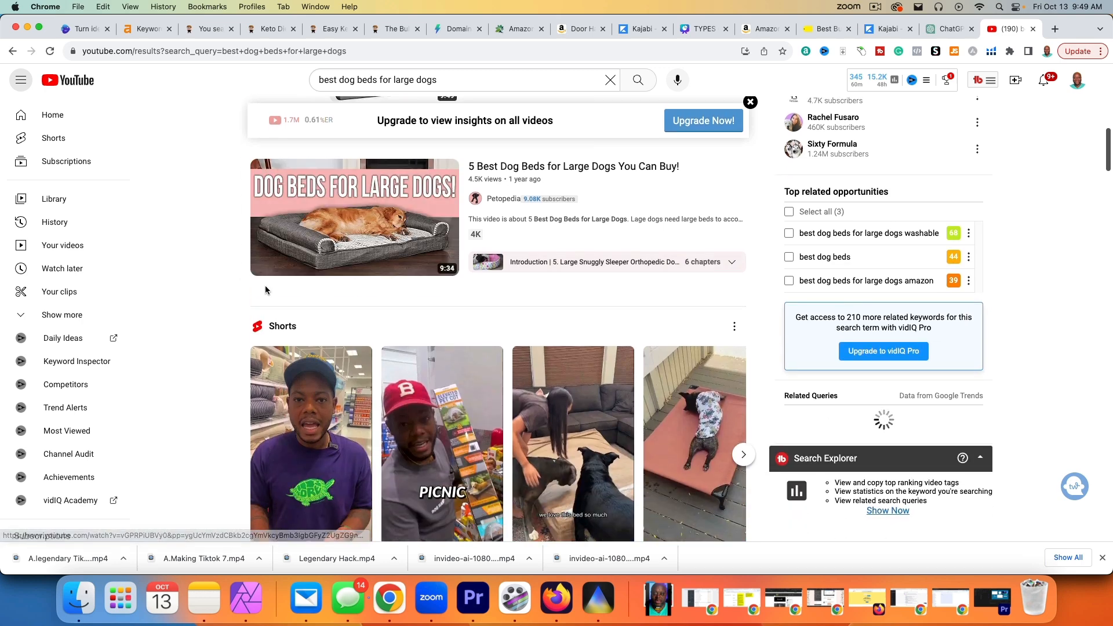
pyautogui.scroll(3)
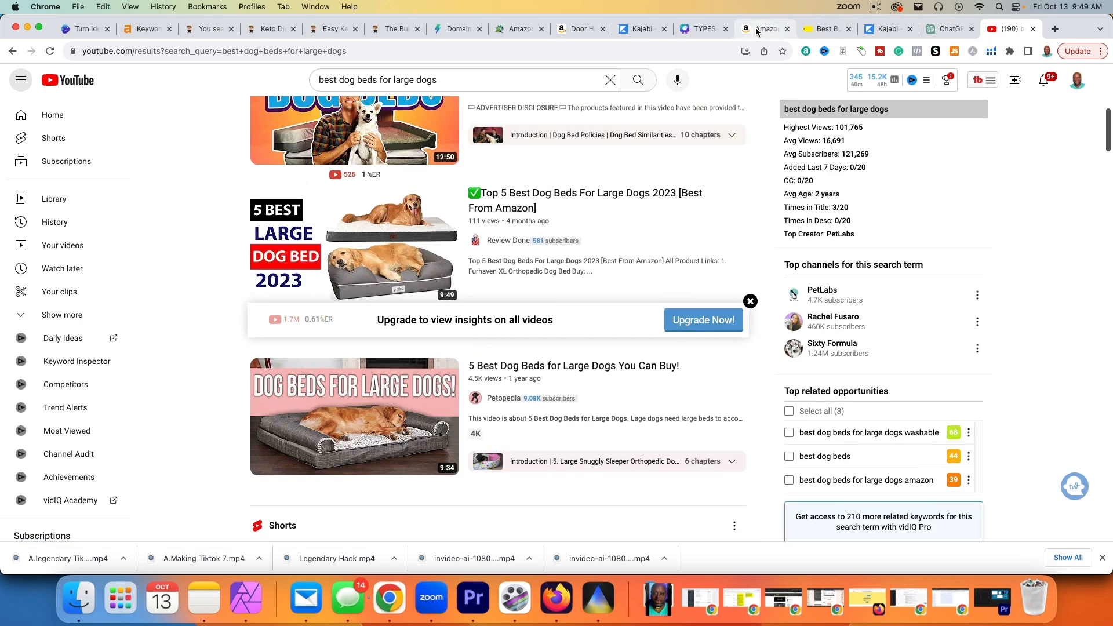
pyautogui.click(766, 28)
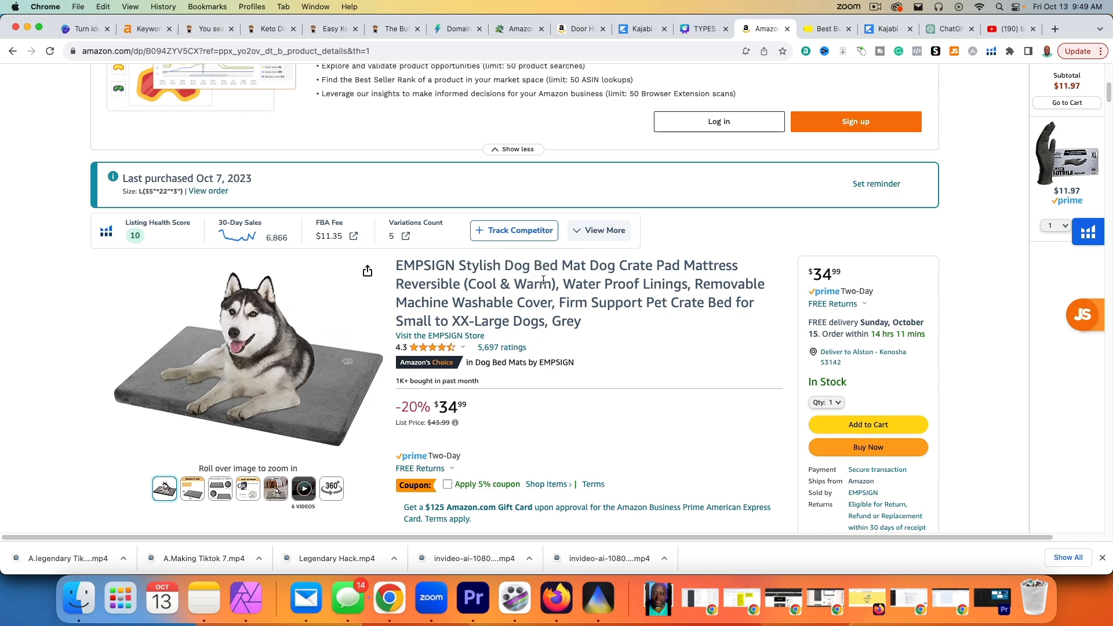
pyautogui.moveTo(557, 284)
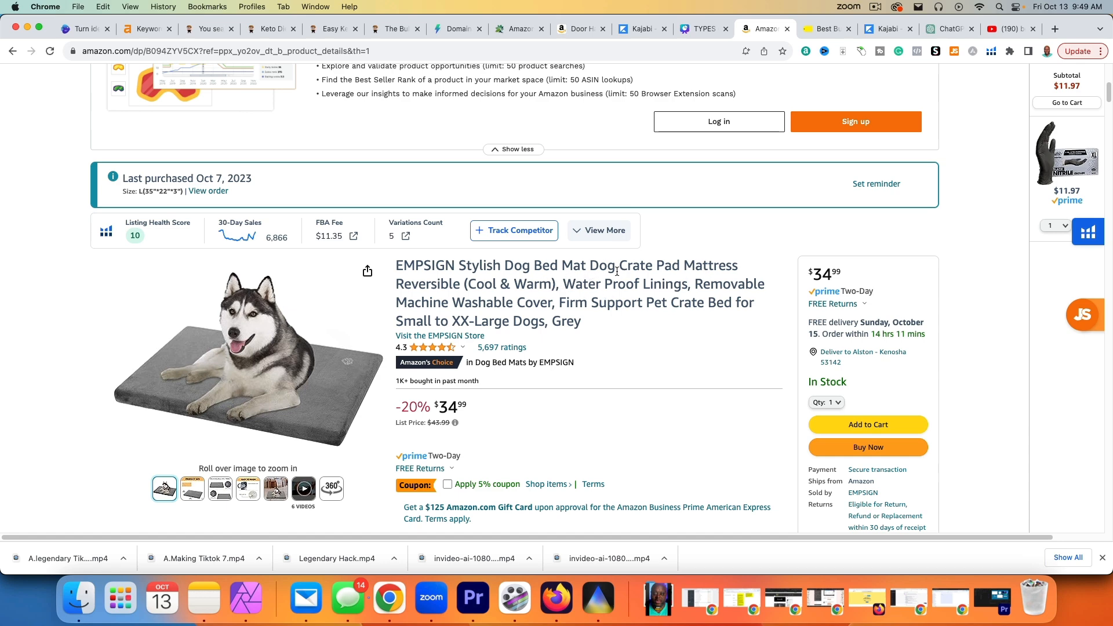
pyautogui.moveTo(675, 270)
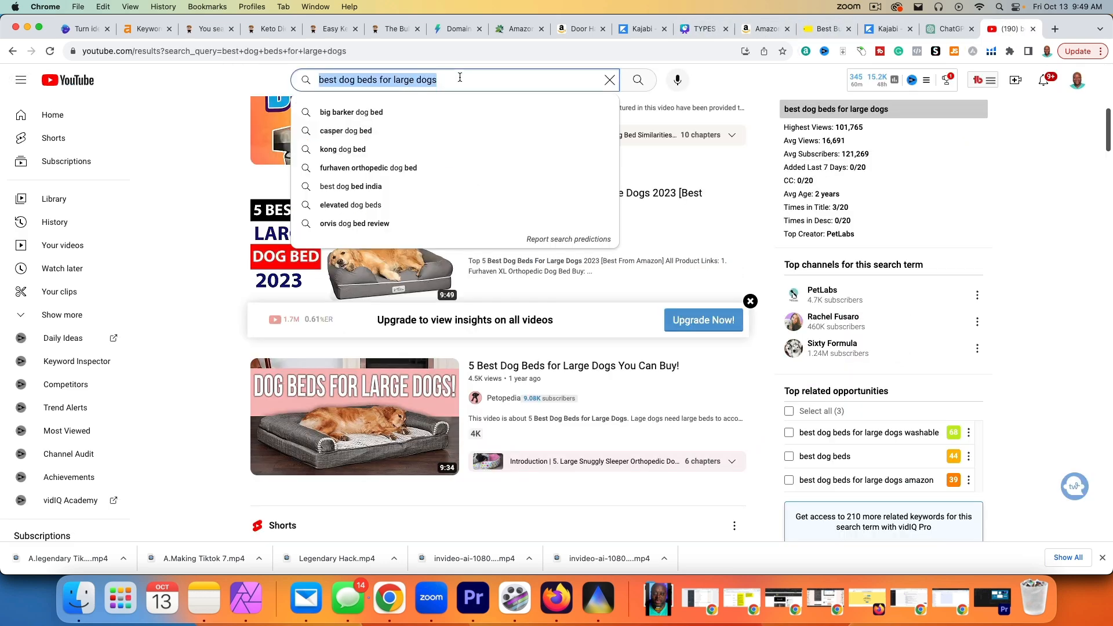
# - Search 'Dog Crate Pad Mattress' and browse the results and vidIQ score of 65, high
pyautogui.write('Dog Crate Pad Mattress')
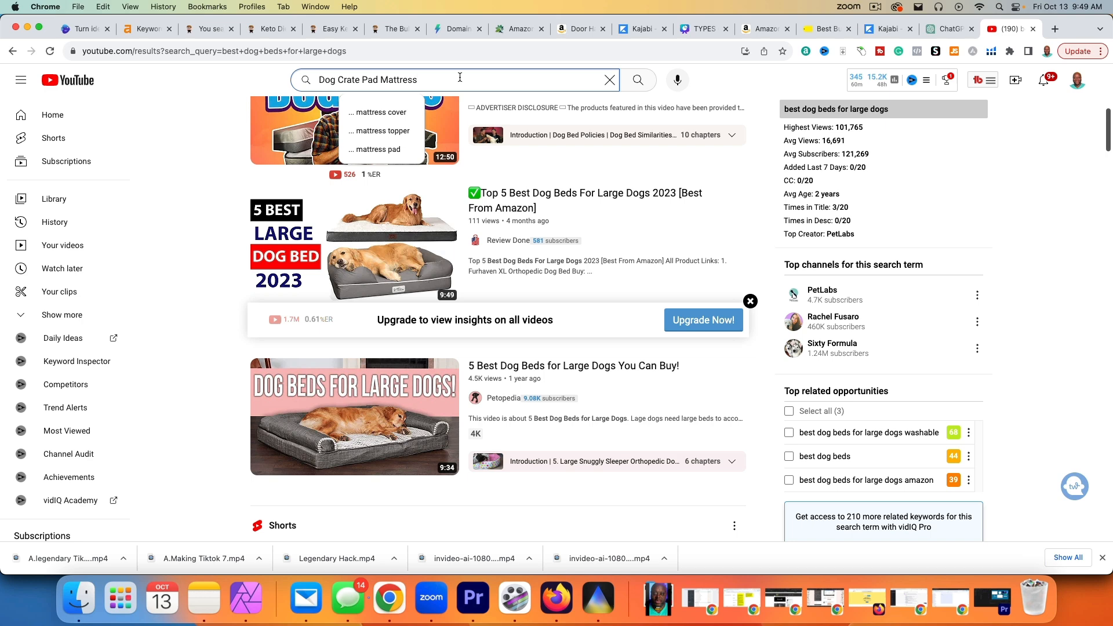
pyautogui.click(637, 80)
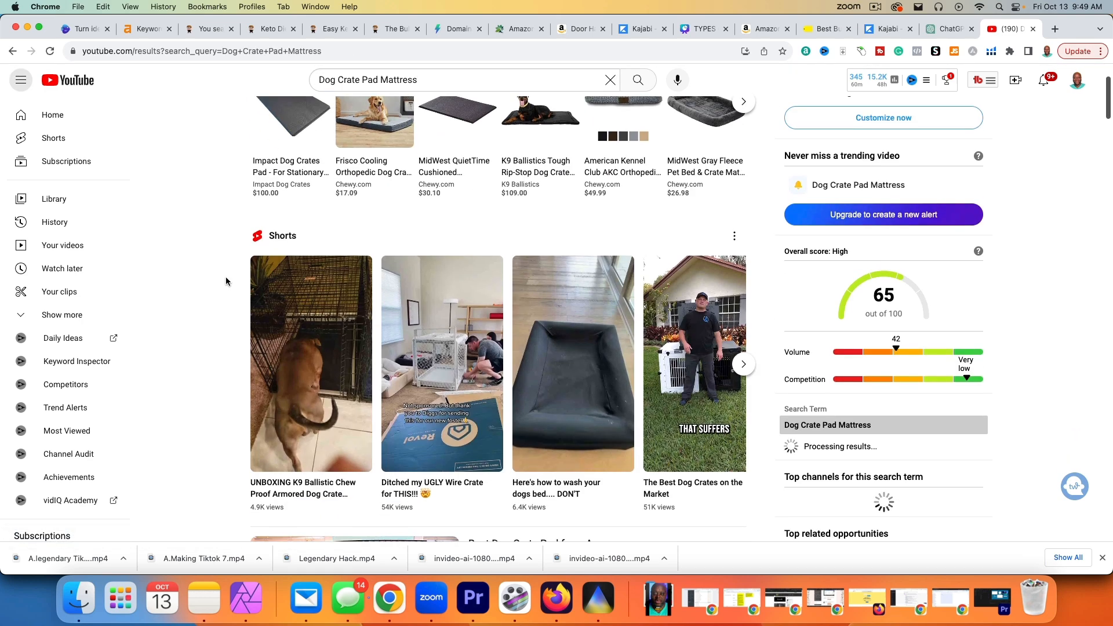
pyautogui.scroll(-3)
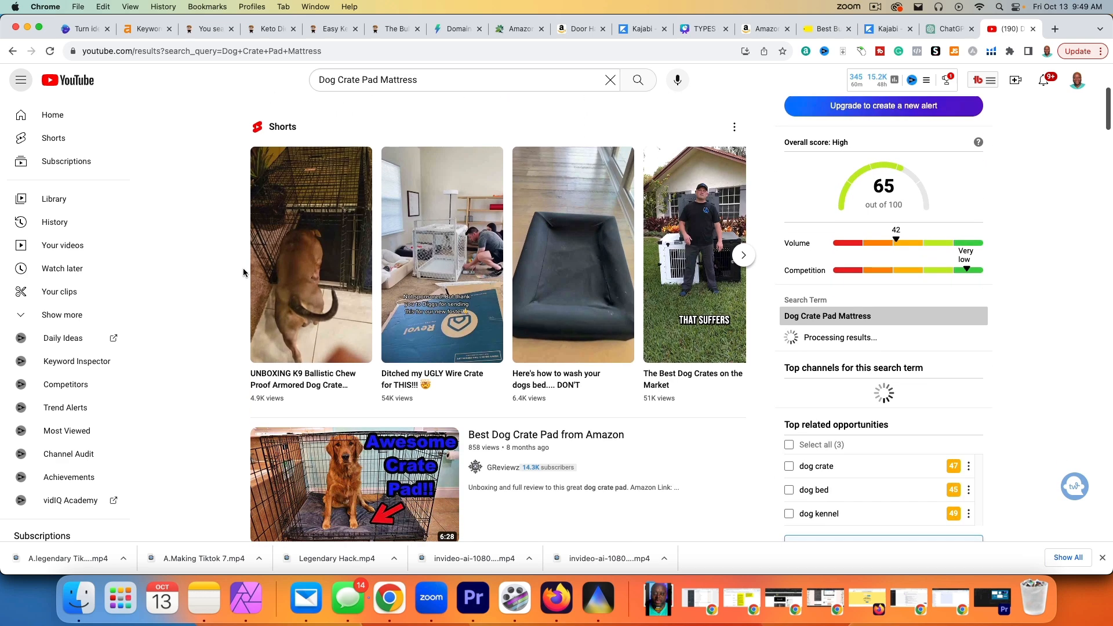
pyautogui.scroll(-3)
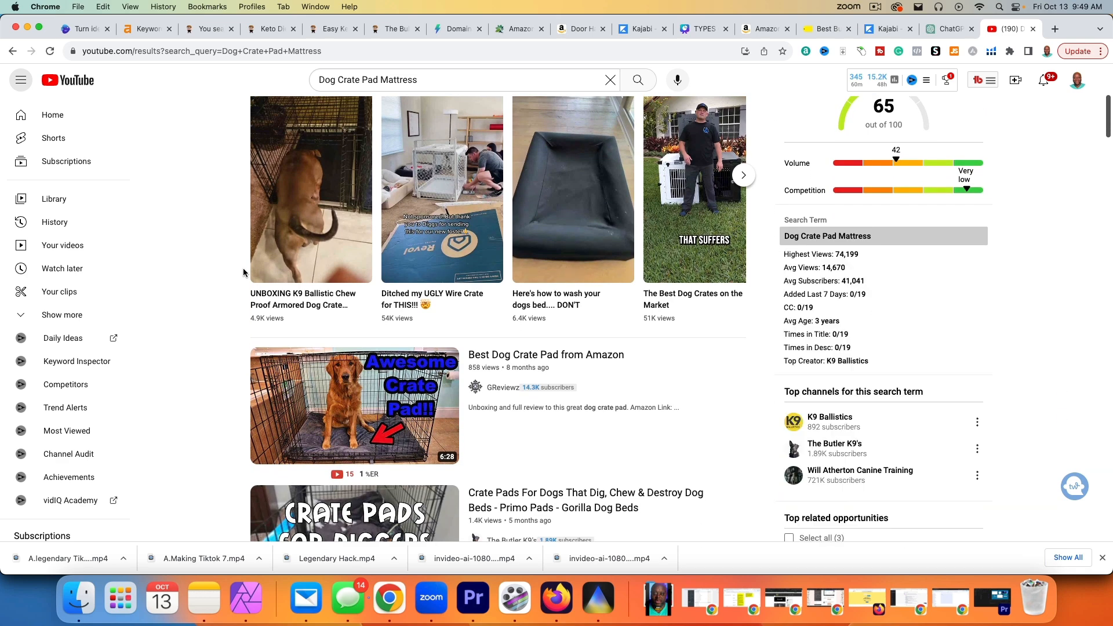
pyautogui.moveTo(408, 445)
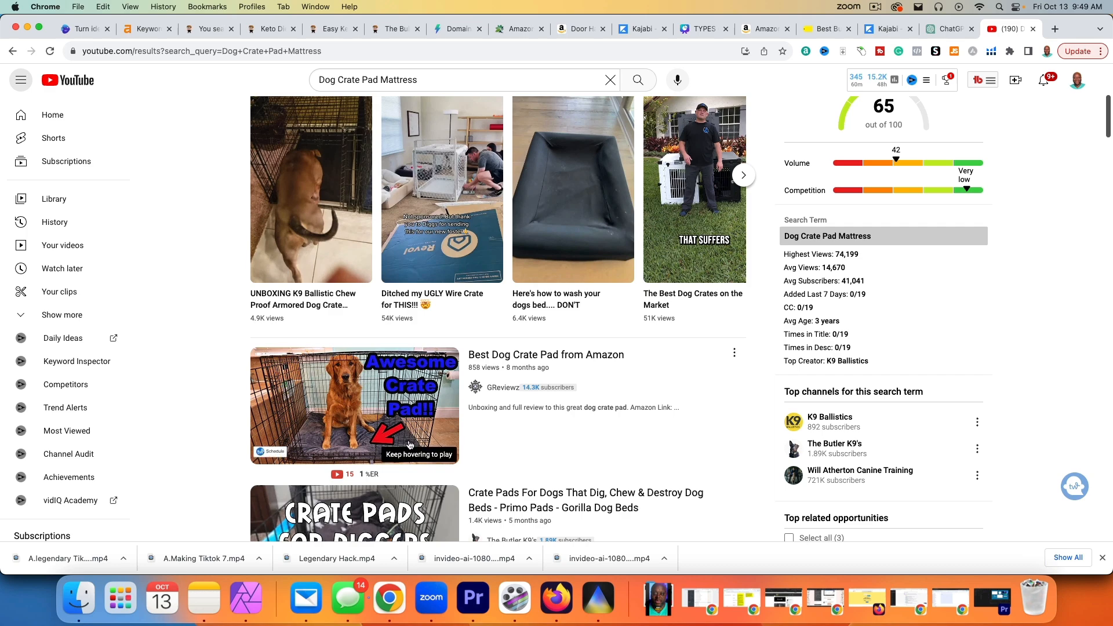
pyautogui.scroll(-3)
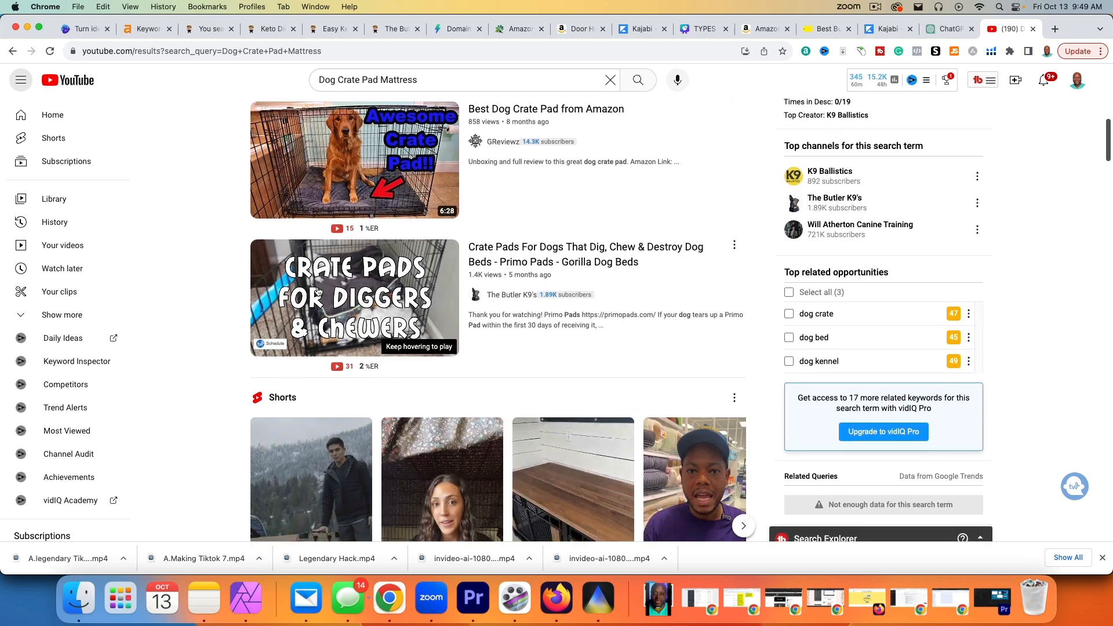
pyautogui.moveTo(477, 282)
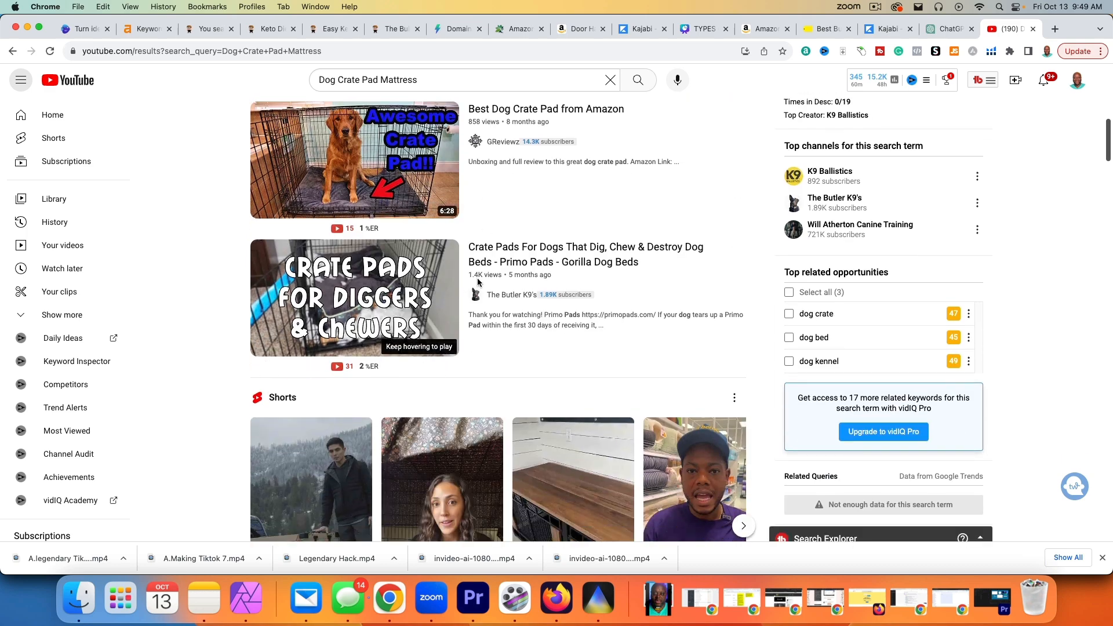
pyautogui.moveTo(354, 298)
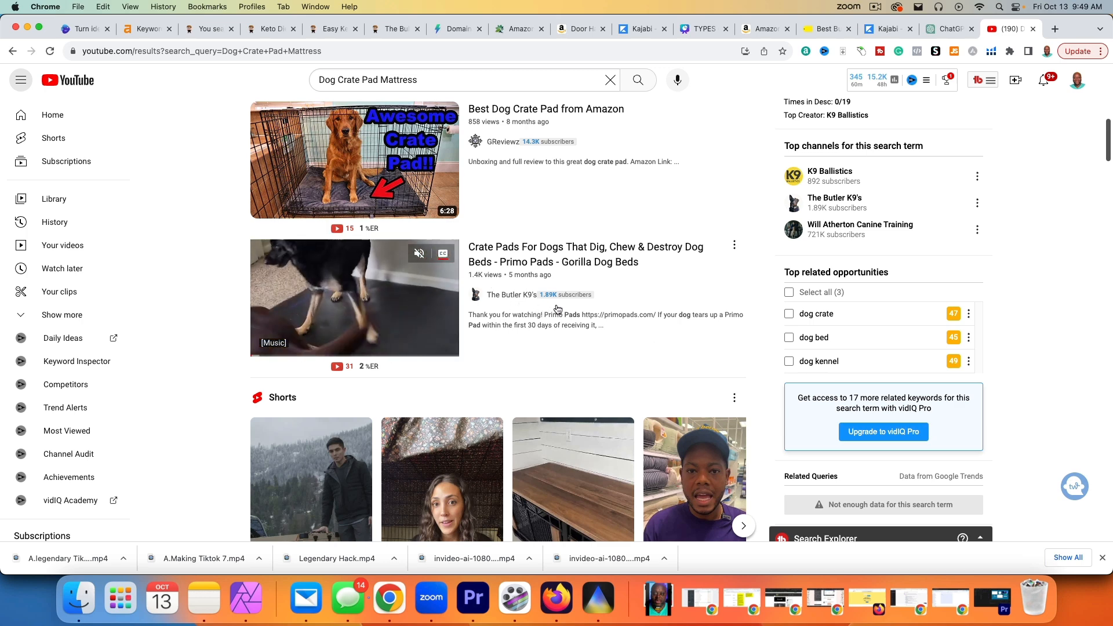
pyautogui.moveTo(550, 320)
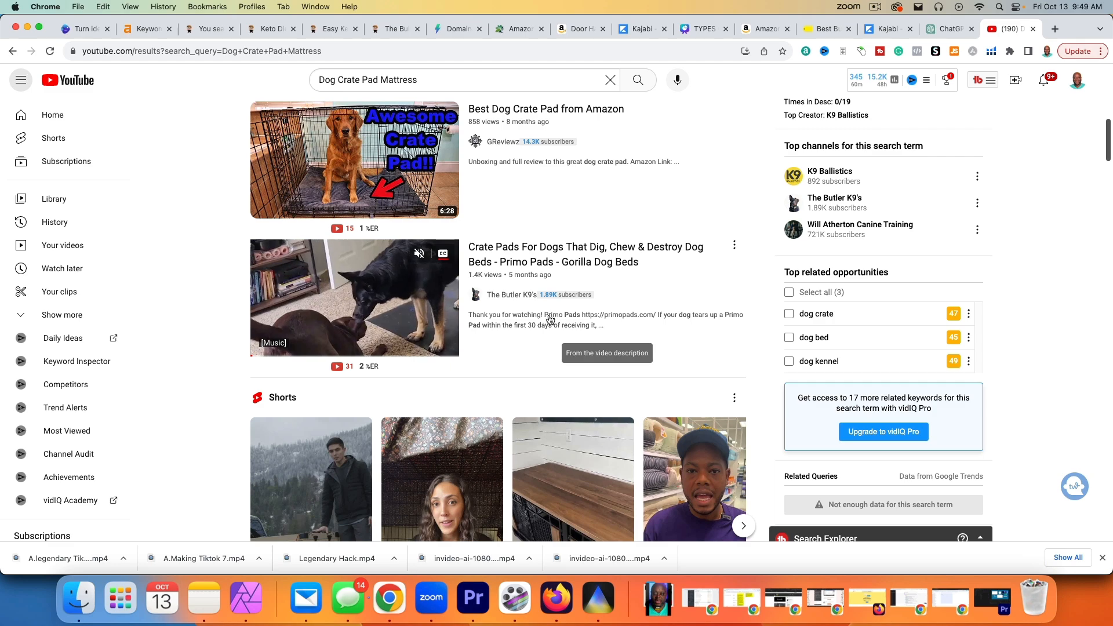
pyautogui.scroll(3)
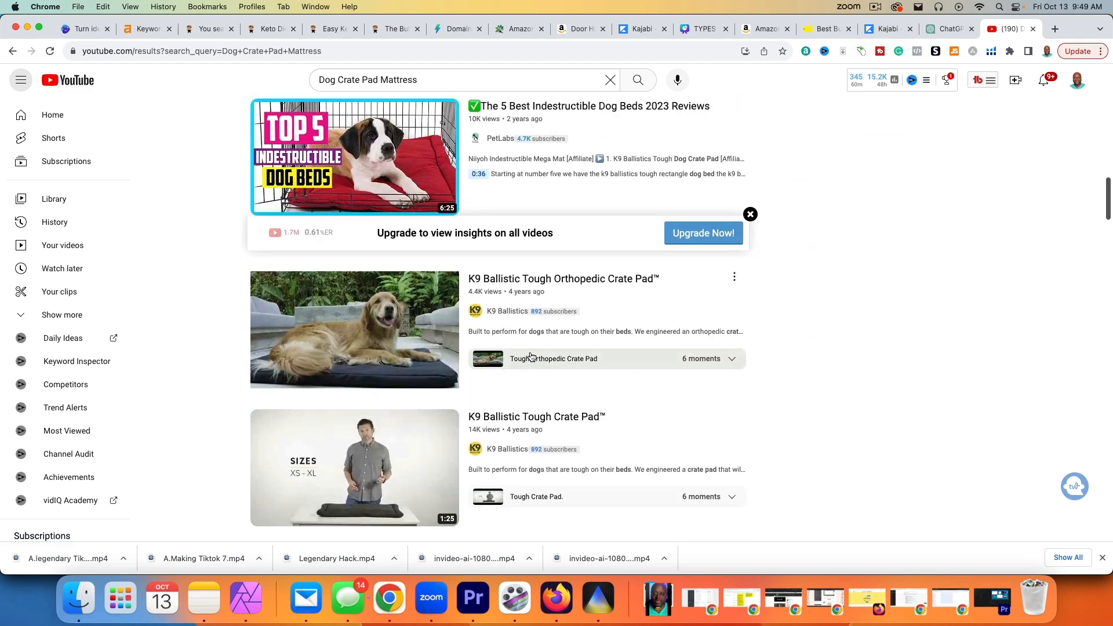
pyautogui.scroll(-3)
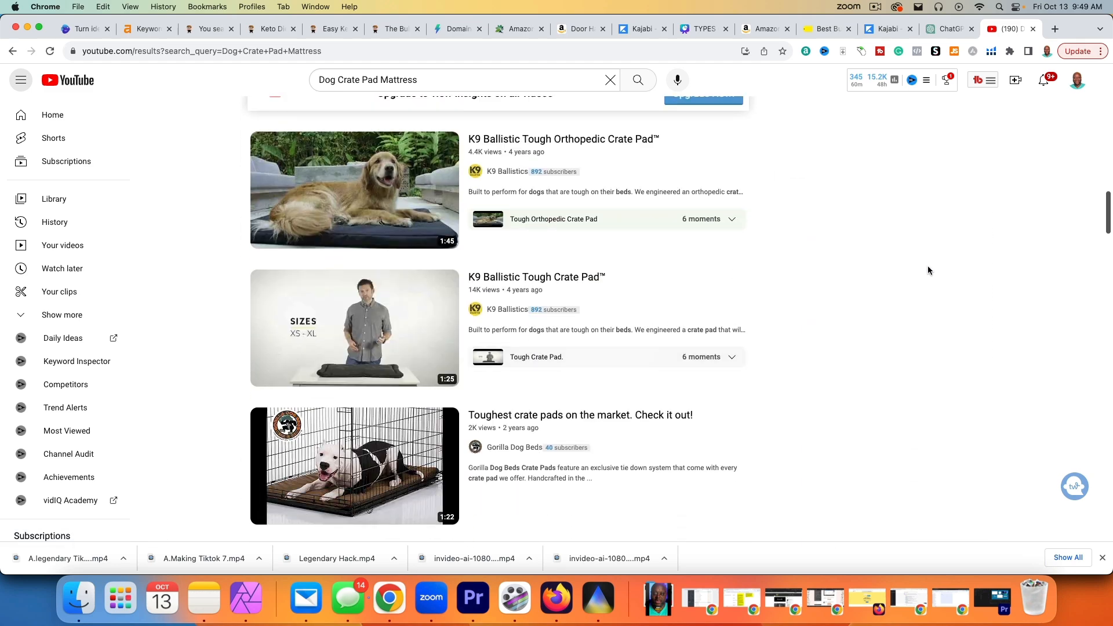
pyautogui.moveTo(354, 329)
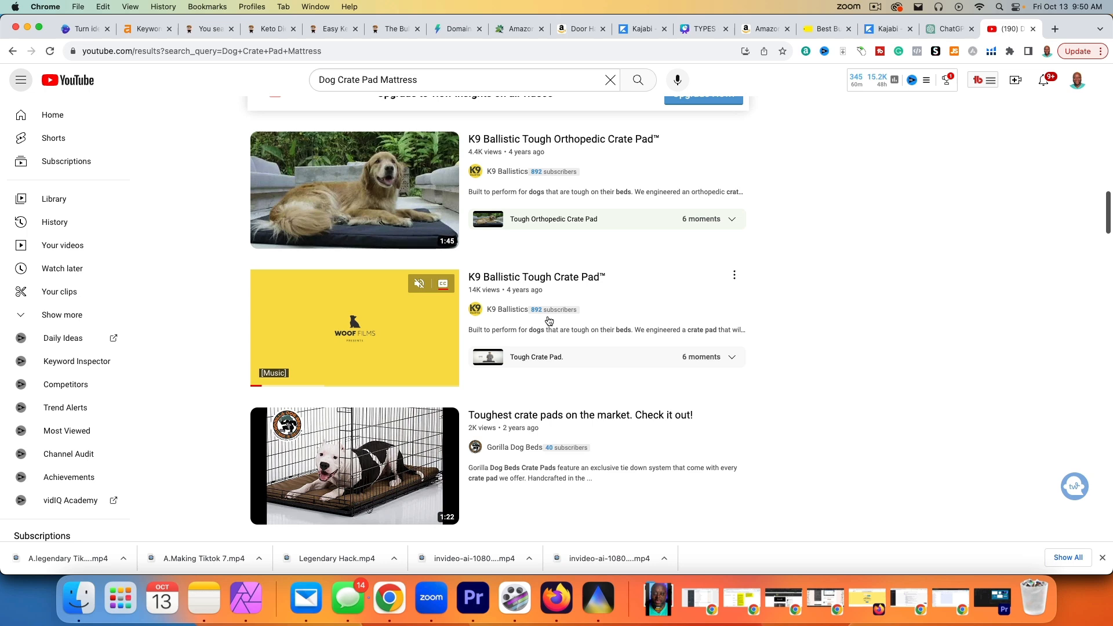
pyautogui.moveTo(355, 329)
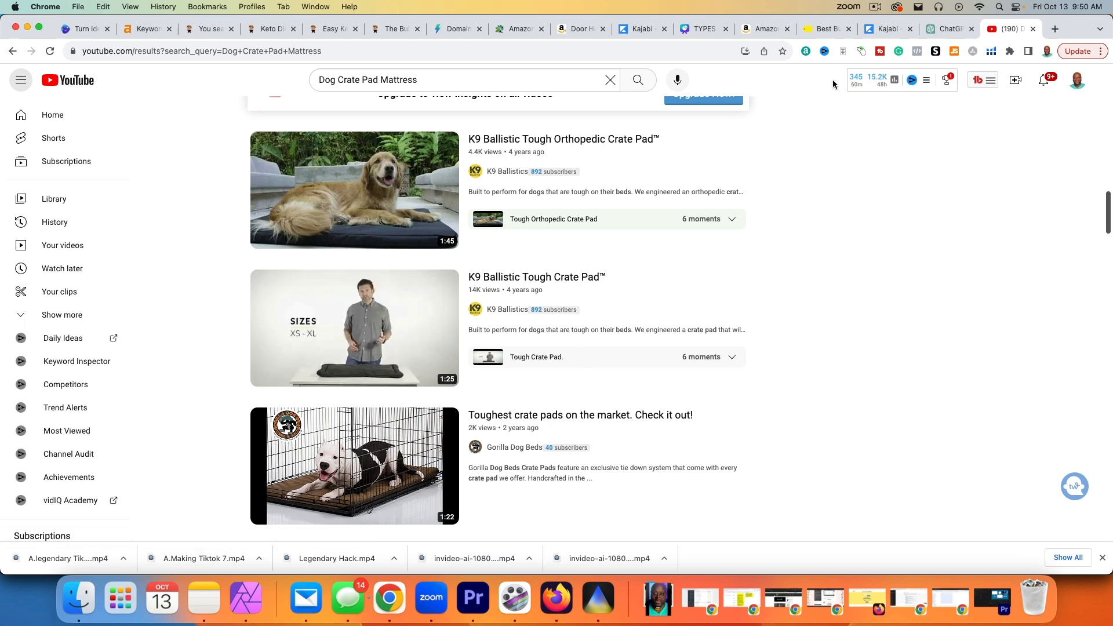
# - Scroll Amazon order history to the September 25 walker tray table and glide skis orders
pyautogui.click(759, 29)
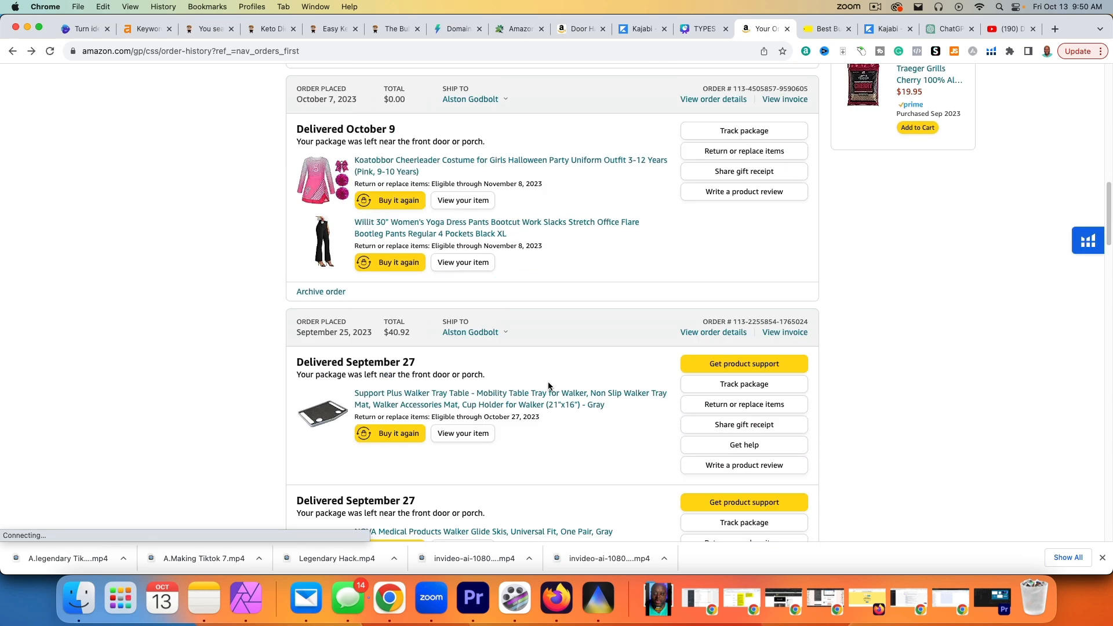
pyautogui.scroll(-3)
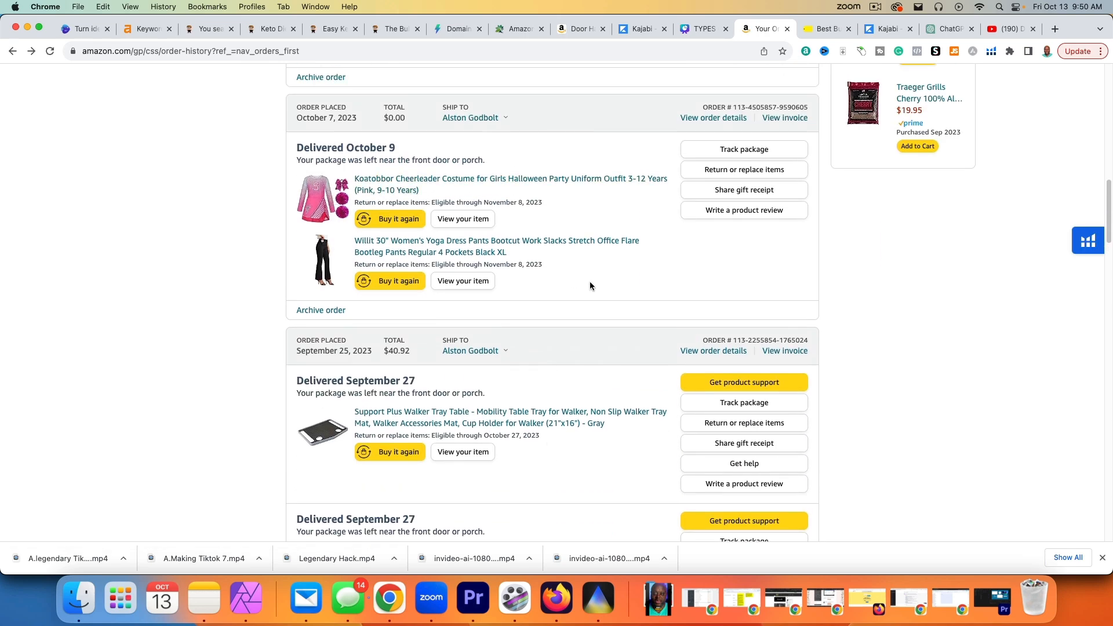
pyautogui.scroll(-3)
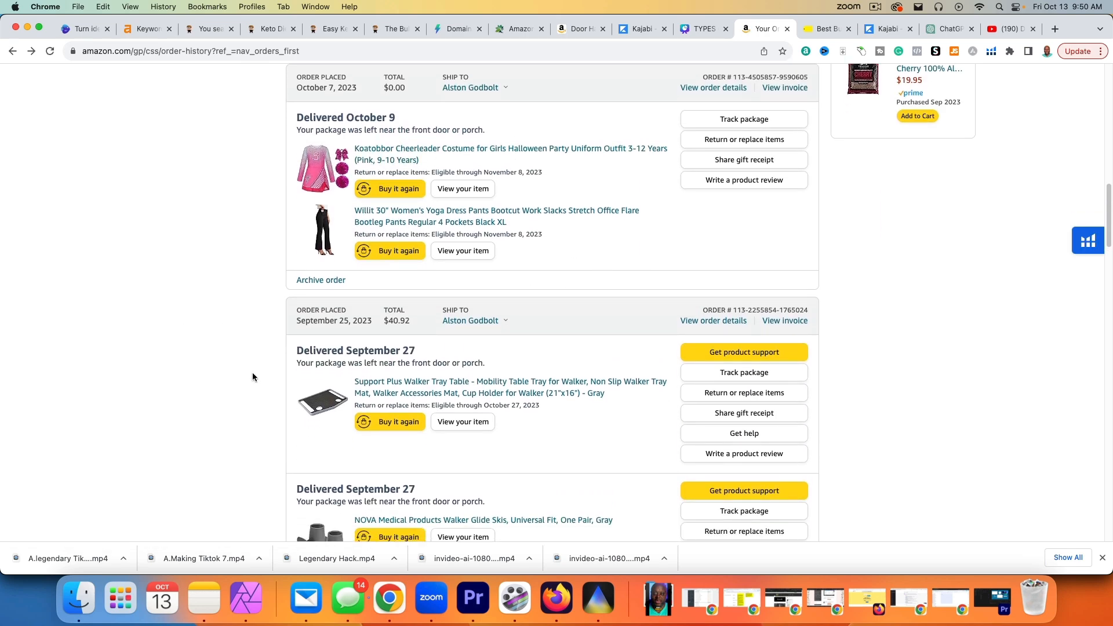
pyautogui.scroll(-3)
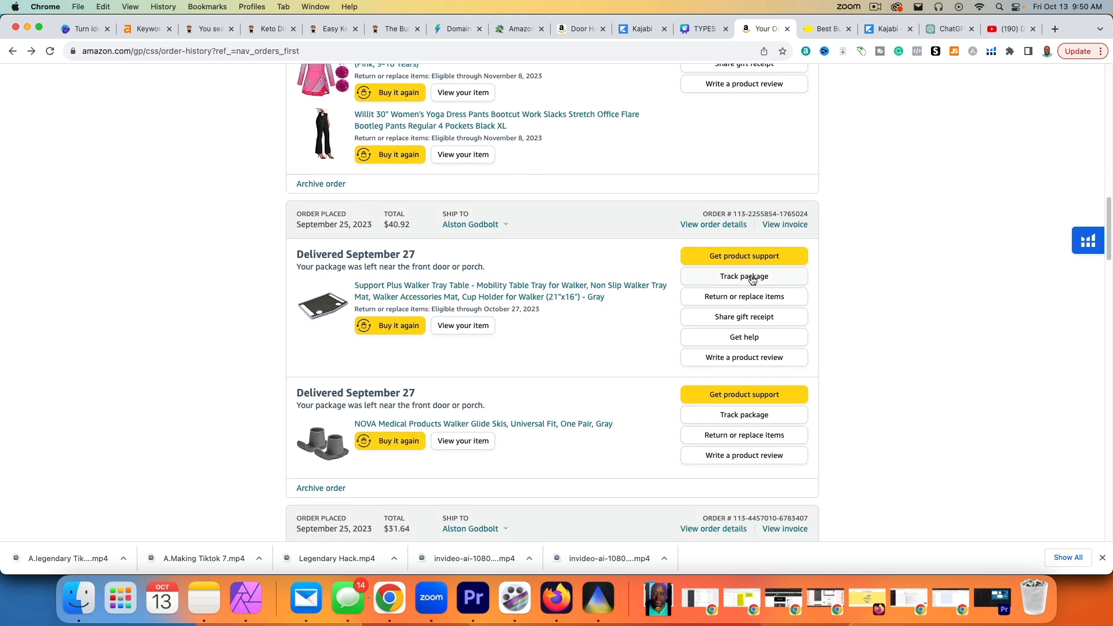
pyautogui.scroll(-3)
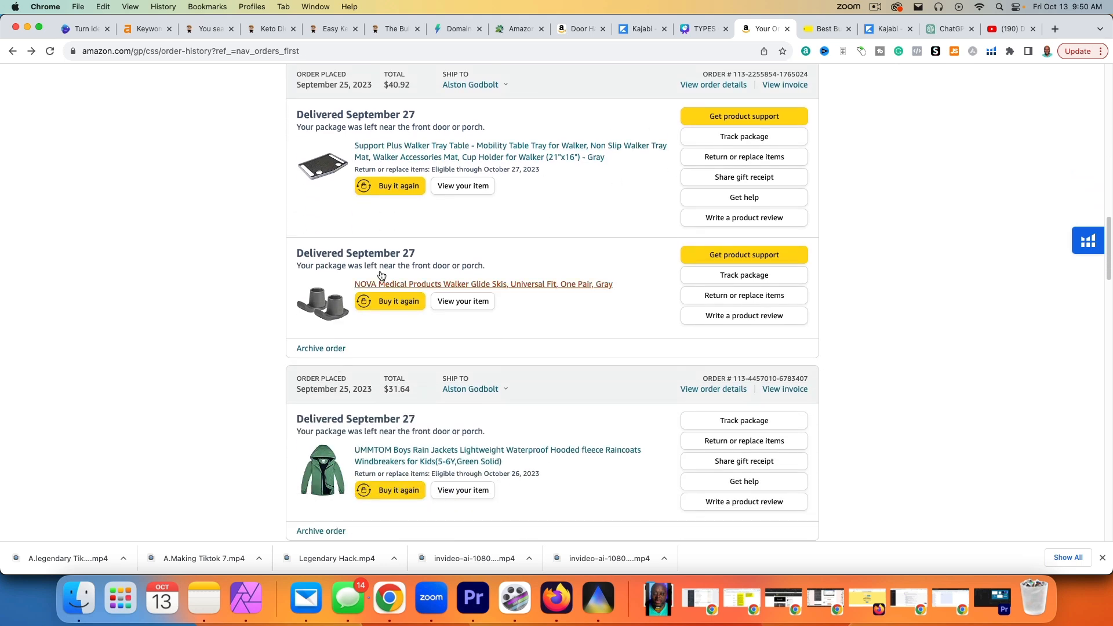
pyautogui.moveTo(407, 221)
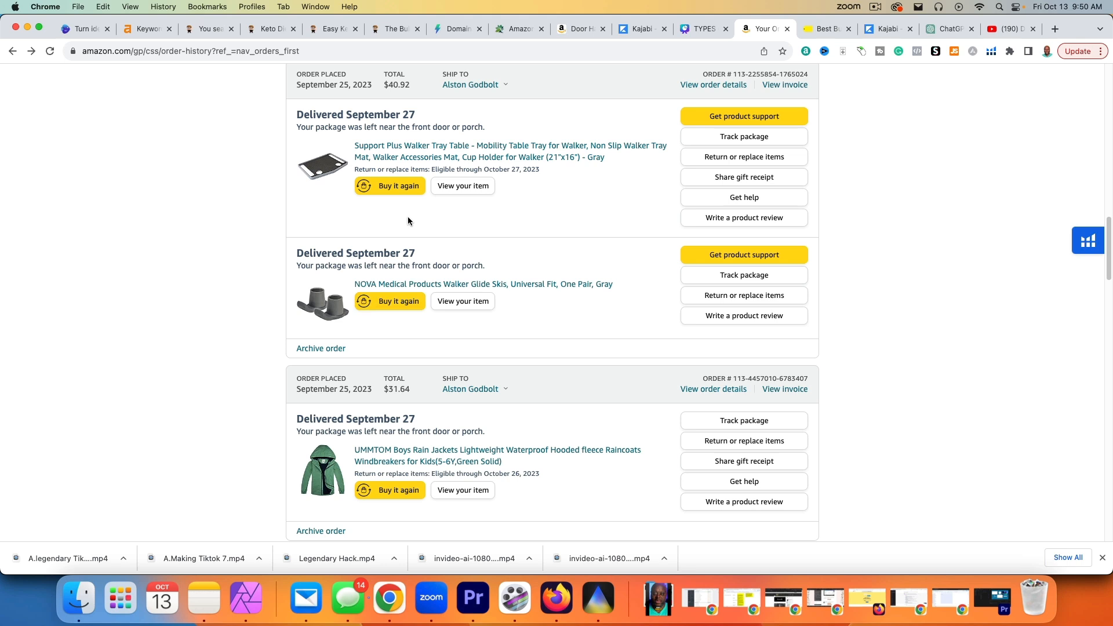
pyautogui.moveTo(161, 293)
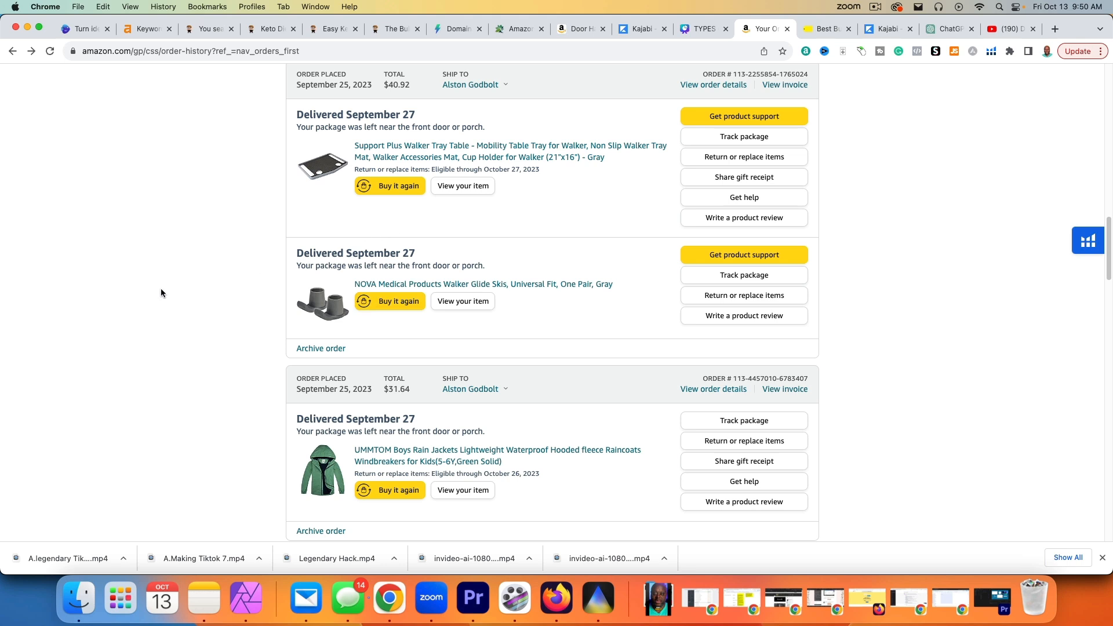
pyautogui.moveTo(637, 91)
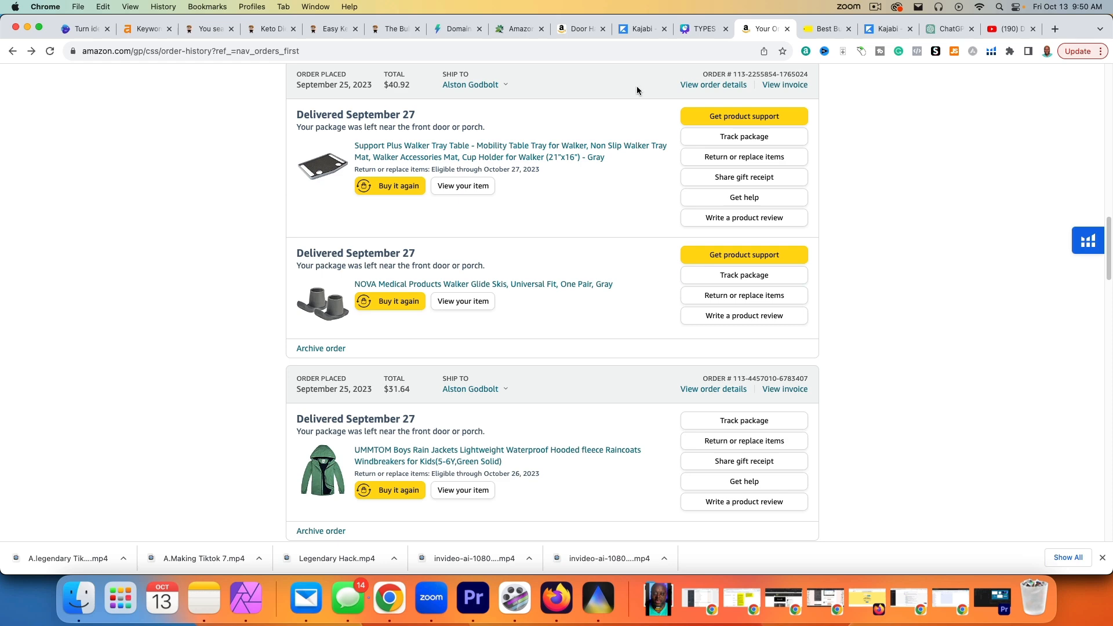
# - Sign in to Best Buy Purchases to view the MagSafe 3 cable and Insignia TV orders
pyautogui.click(823, 28)
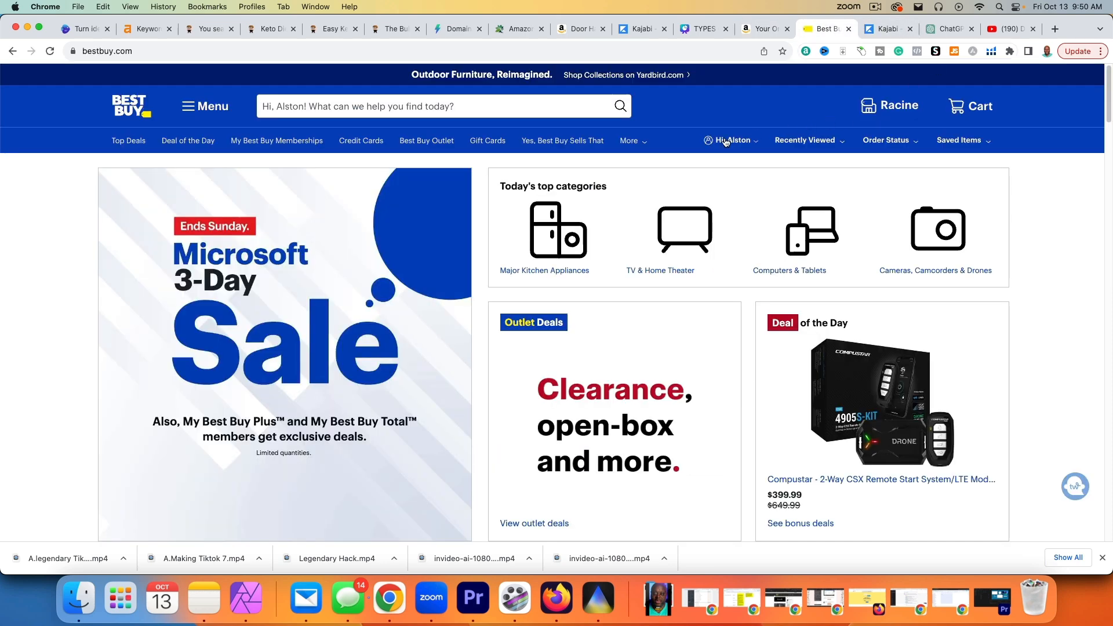
pyautogui.click(731, 140)
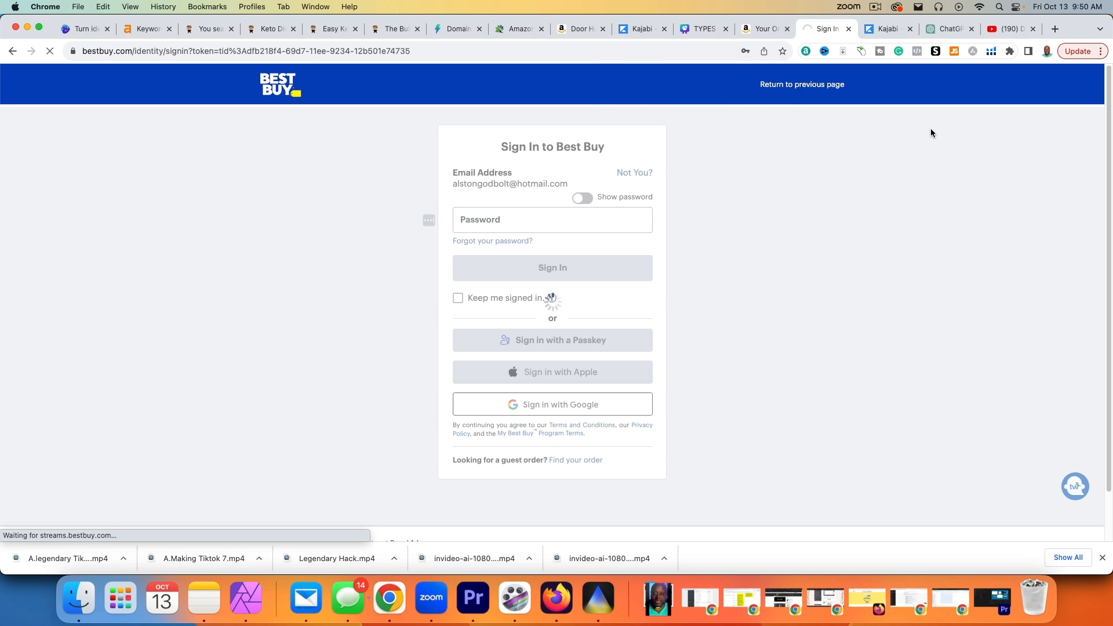
pyautogui.click(551, 268)
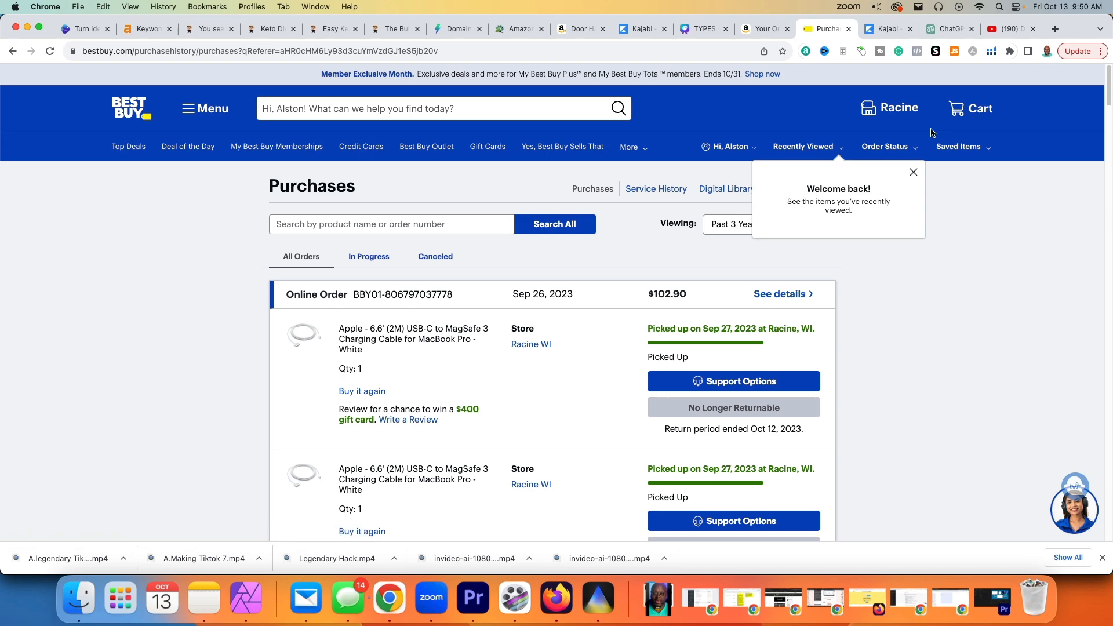
pyautogui.scroll(-3)
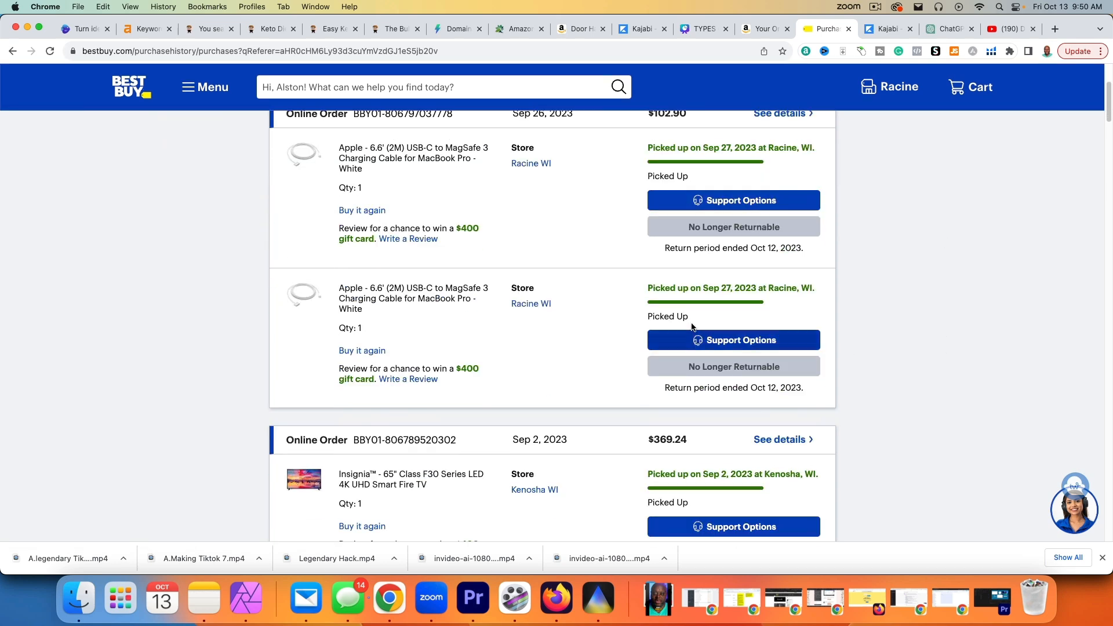
pyautogui.scroll(3)
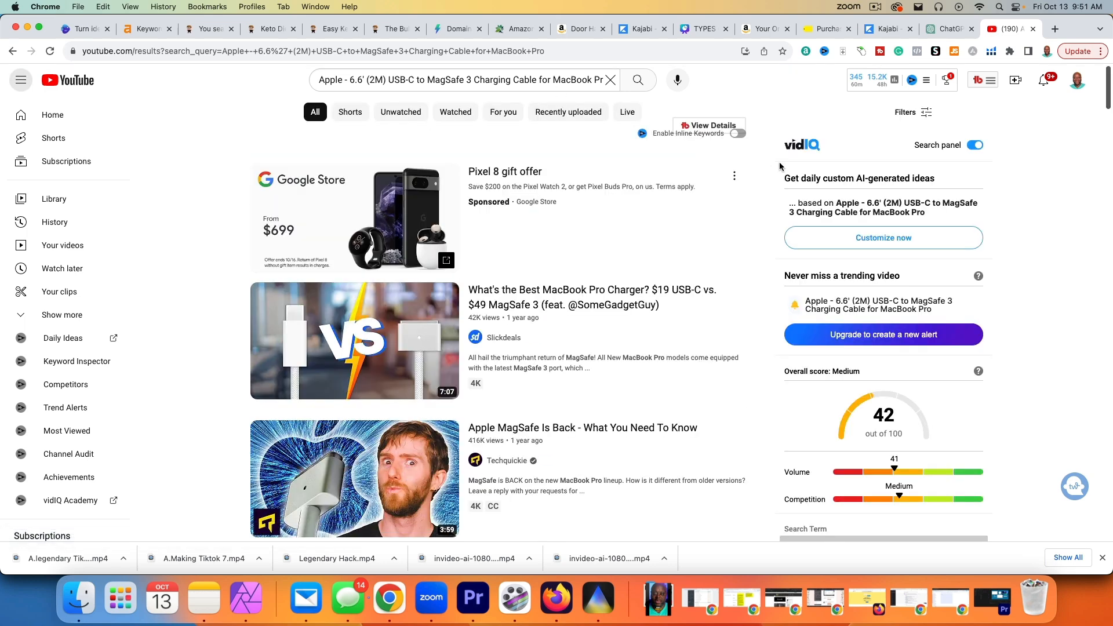
pyautogui.moveTo(537, 319)
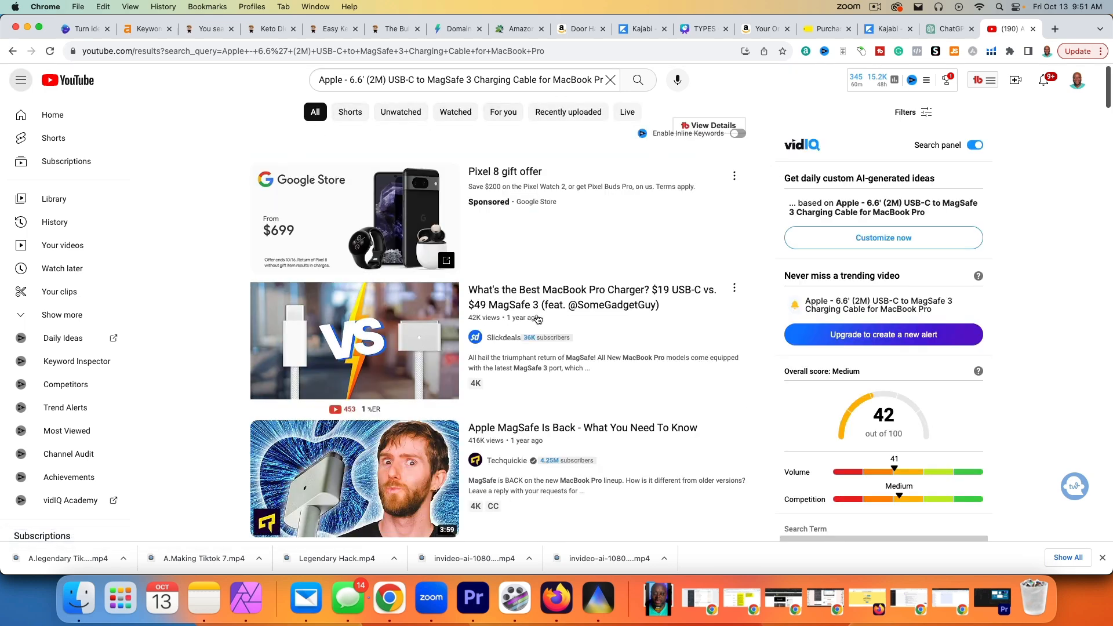
pyautogui.moveTo(354, 340)
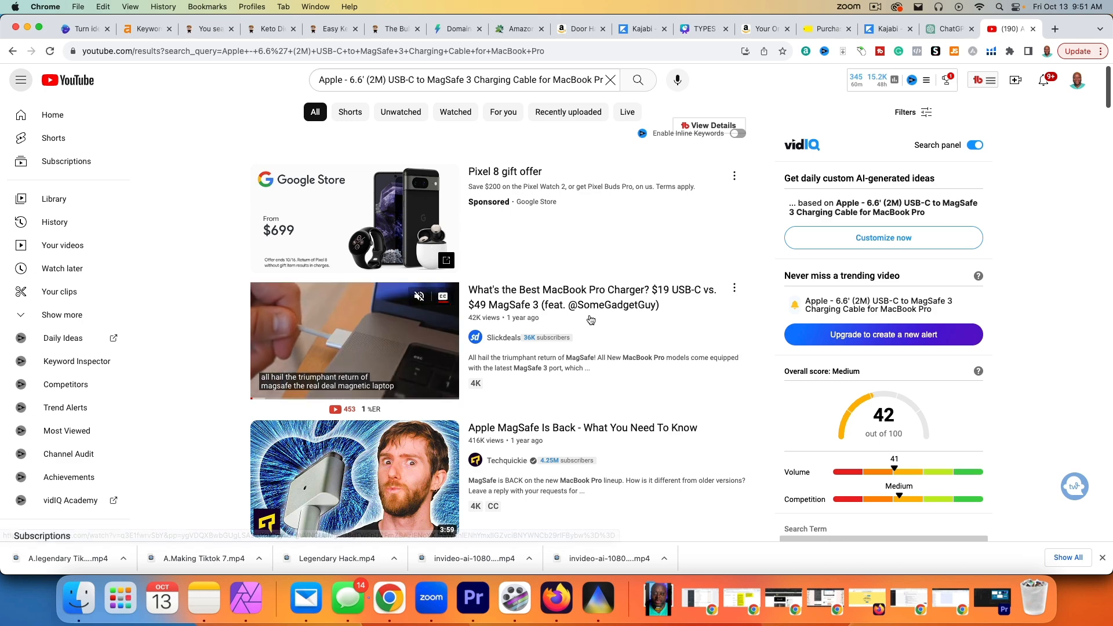
# - Scroll the MagSafe 3 cable results past teardowns and Shorts, reviewing vidIQ score 42
pyautogui.scroll(-3)
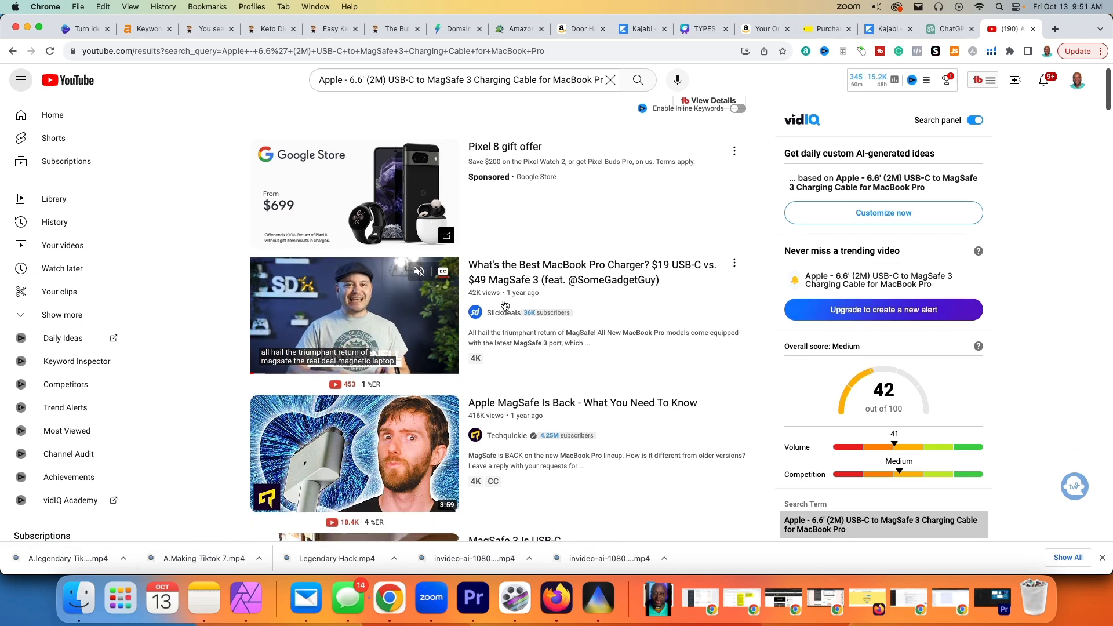
pyautogui.scroll(-3)
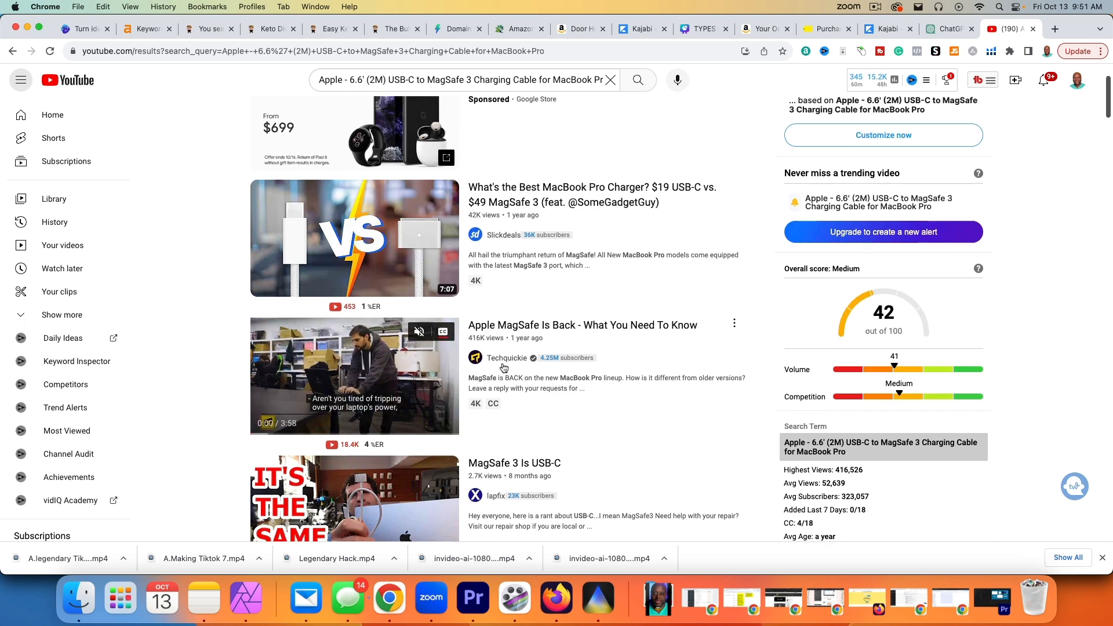
pyautogui.moveTo(354, 375)
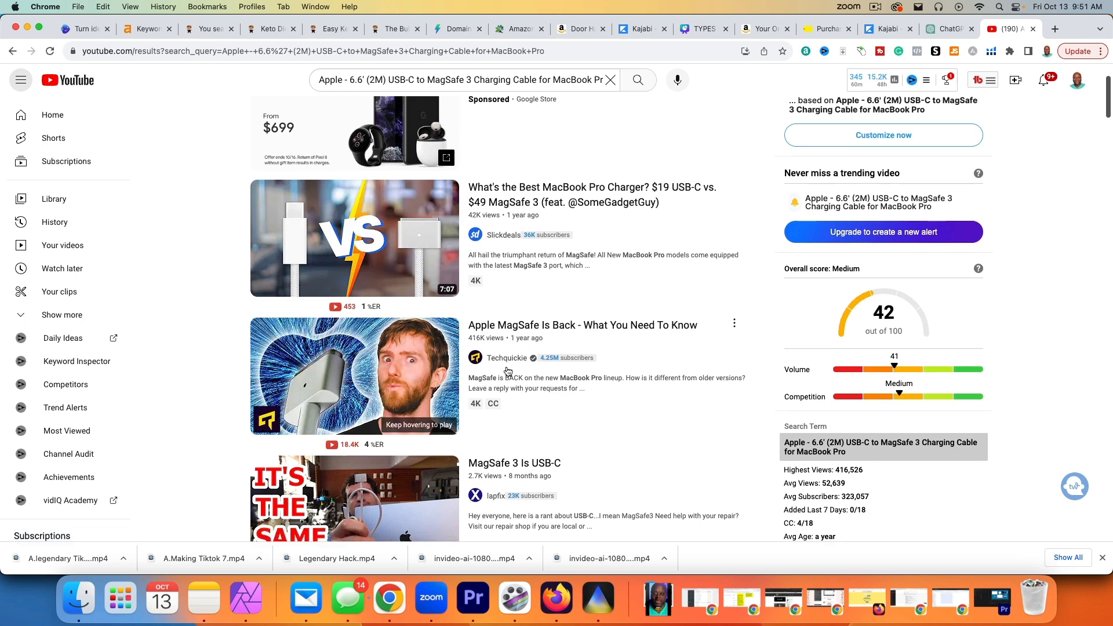
pyautogui.scroll(-3)
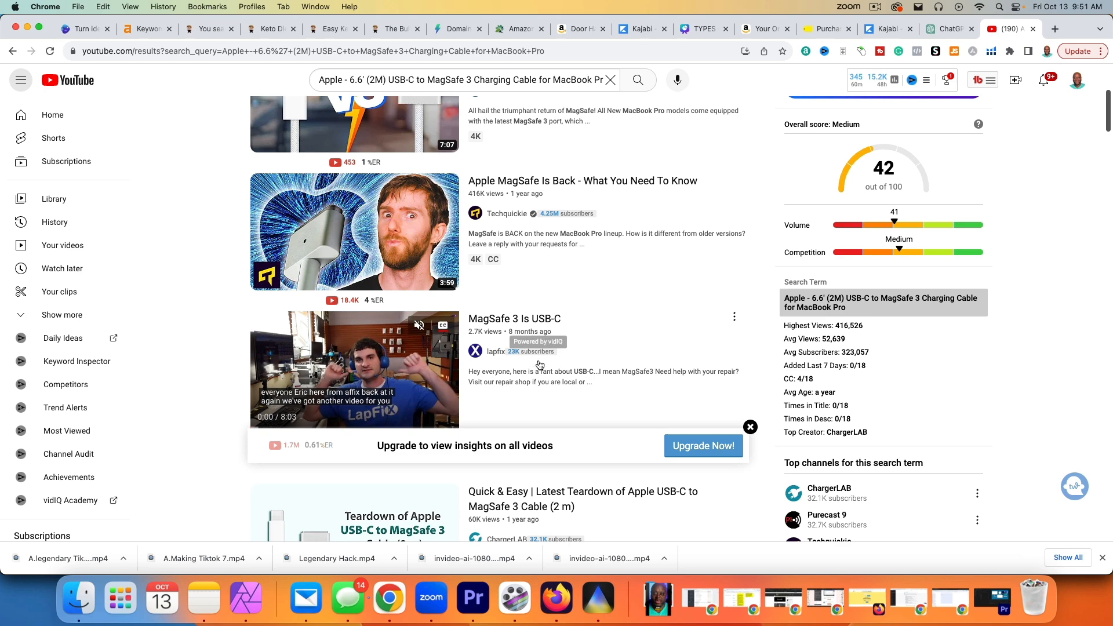
pyautogui.scroll(-3)
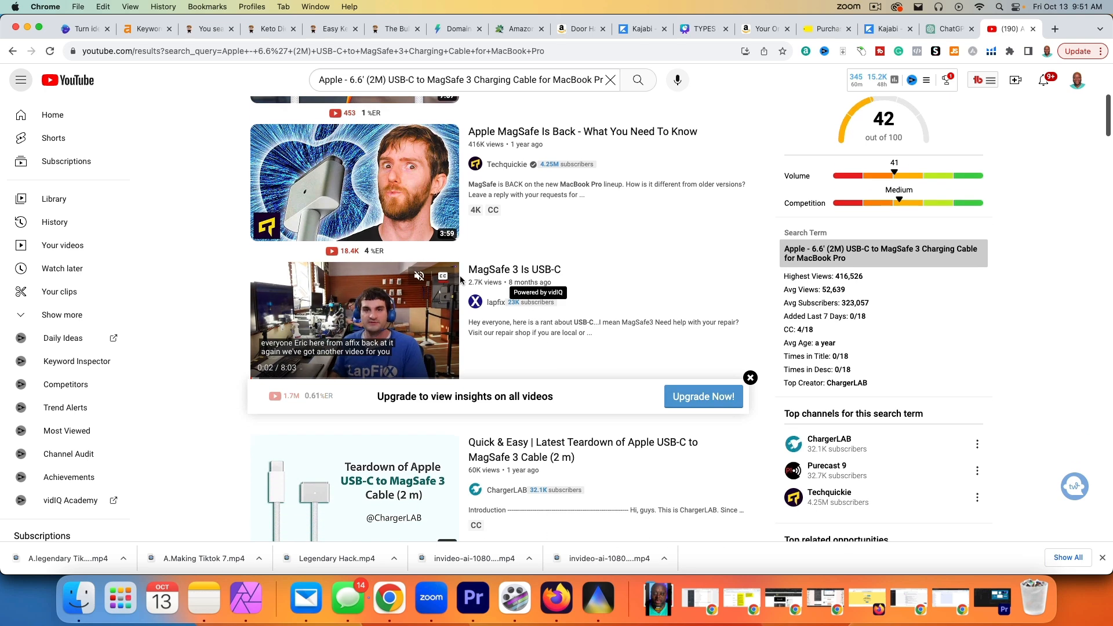
pyautogui.scroll(-3)
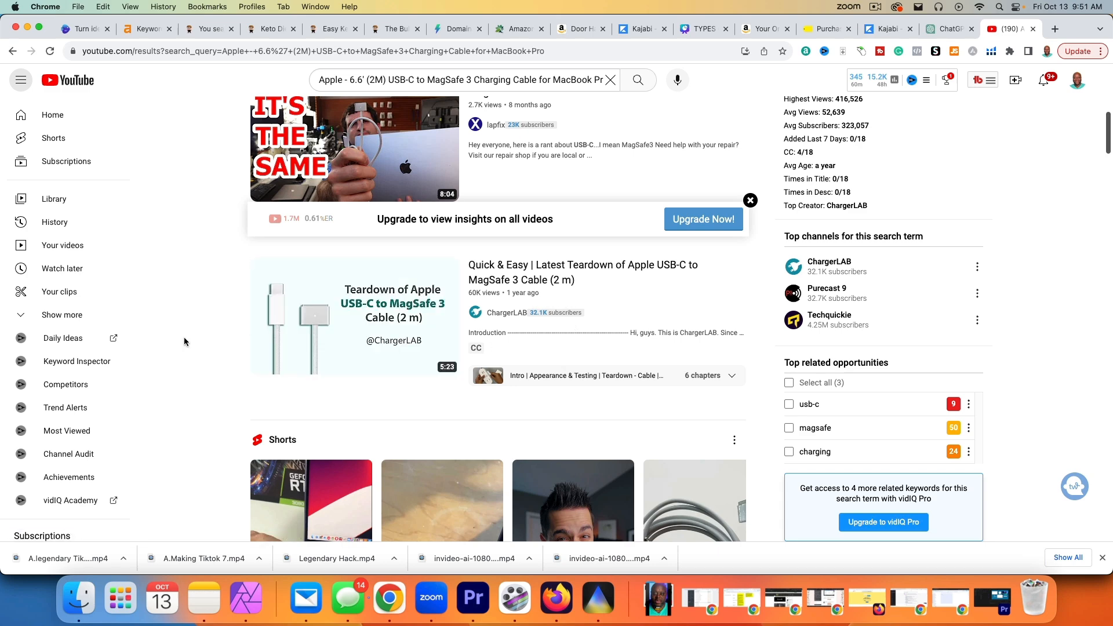
pyautogui.scroll(-3)
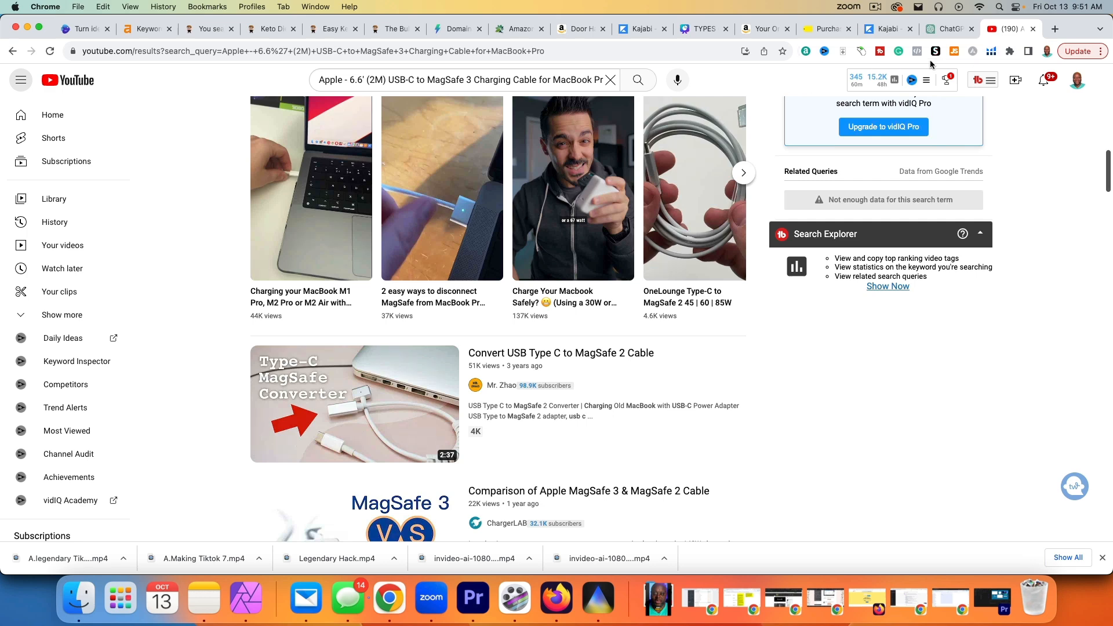
# - Copy the Insignia 65" Class F30 Series 4K Fire TV title from Best Buy purchases
pyautogui.click(762, 29)
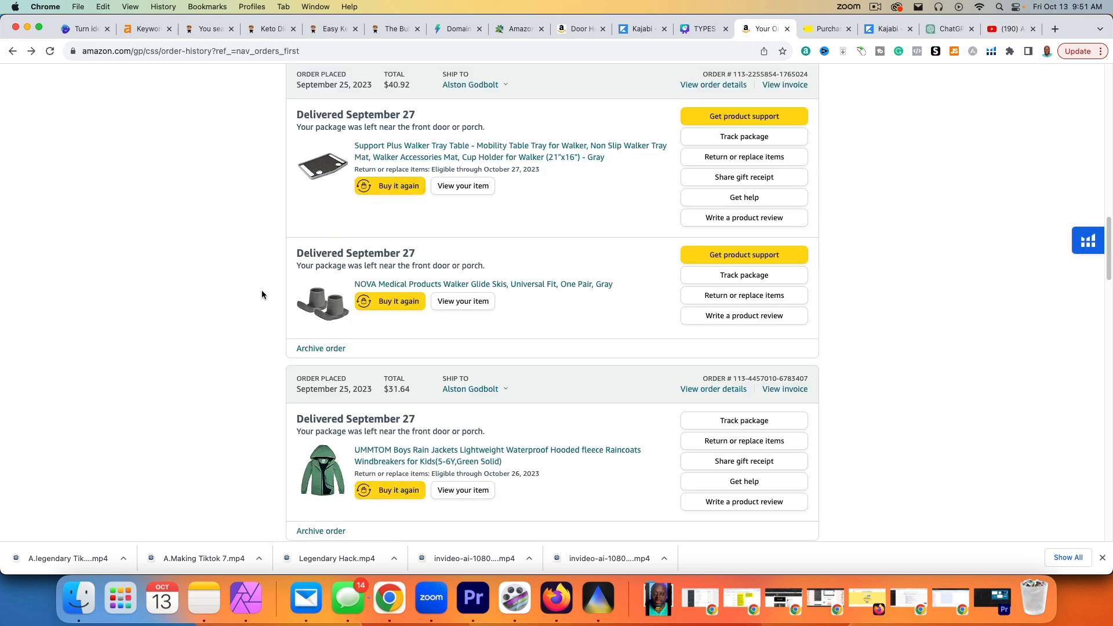
pyautogui.click(823, 29)
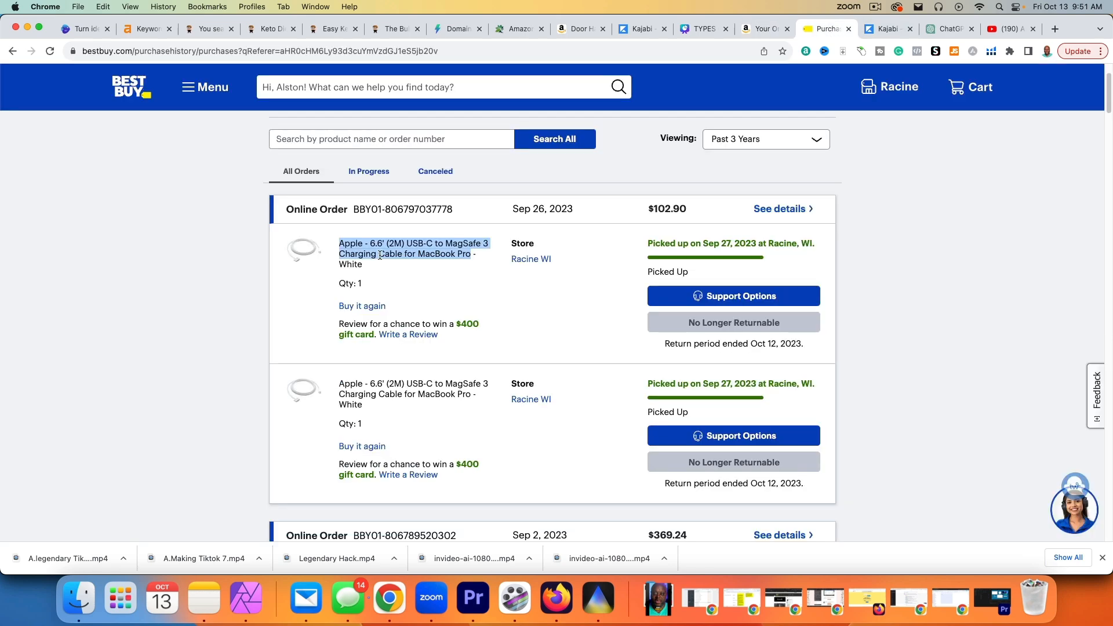
pyautogui.moveTo(239, 312)
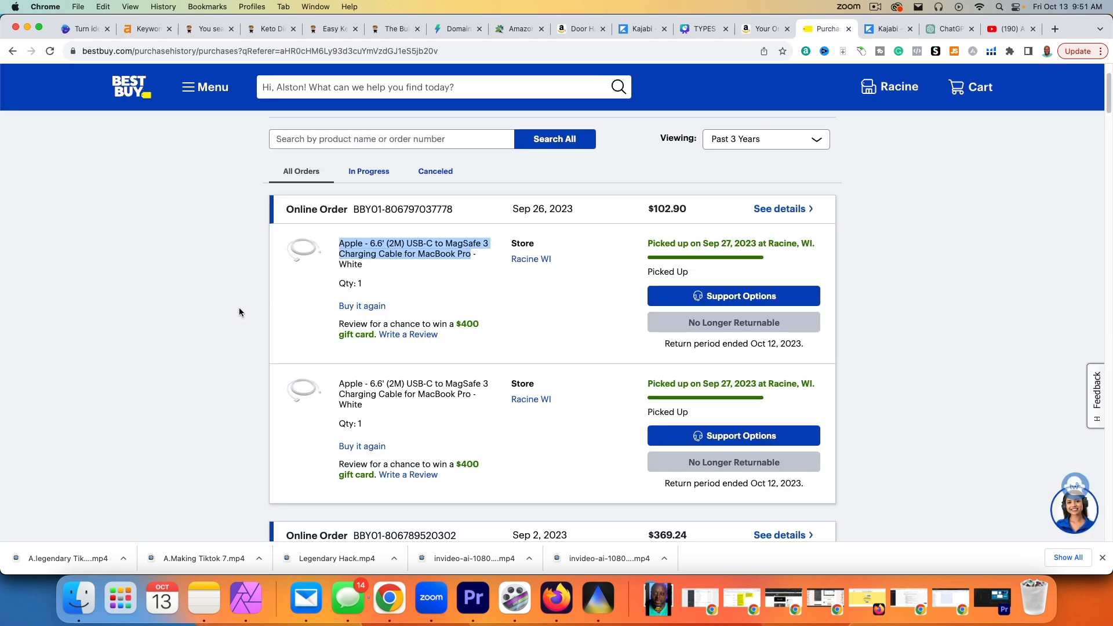
pyautogui.scroll(-3)
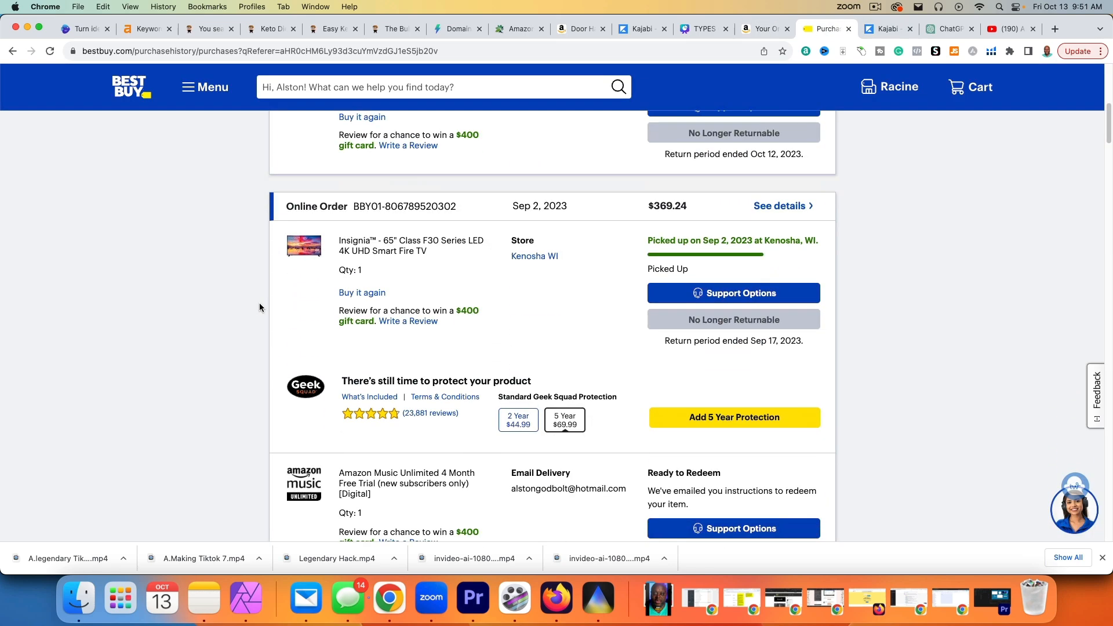
pyautogui.moveTo(343, 244)
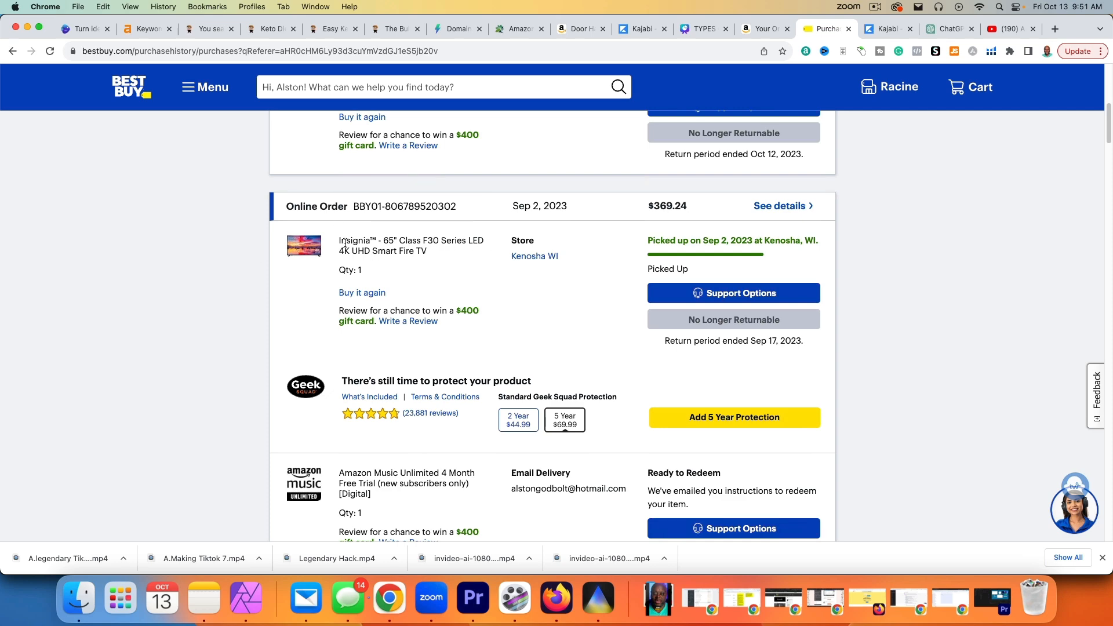
pyautogui.rightClick(397, 245)
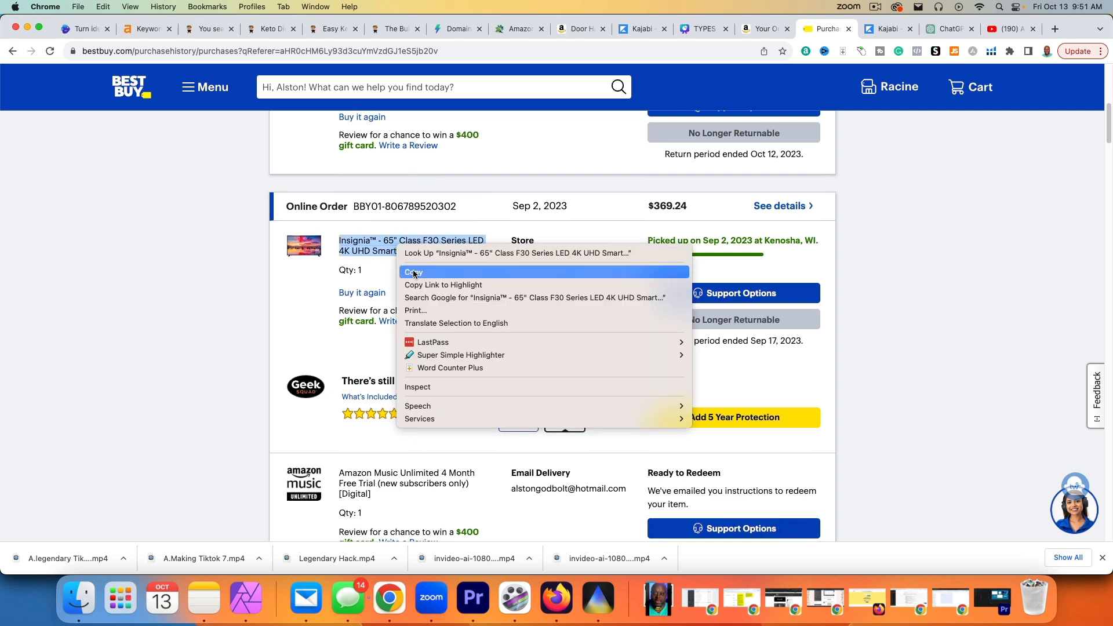
pyautogui.click(761, 29)
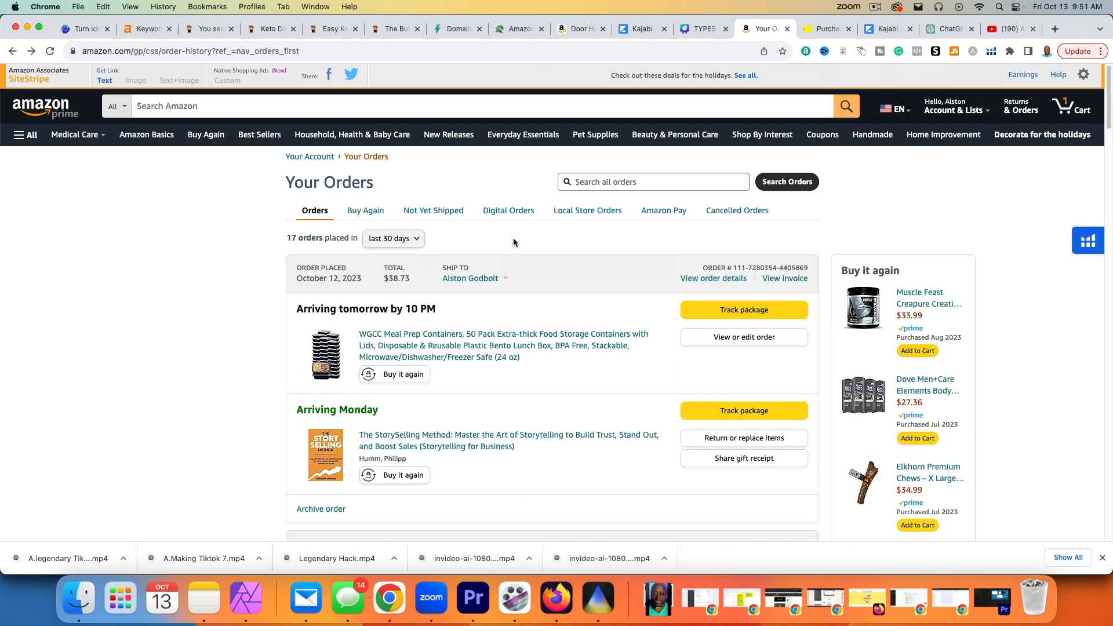
pyautogui.click(1001, 29)
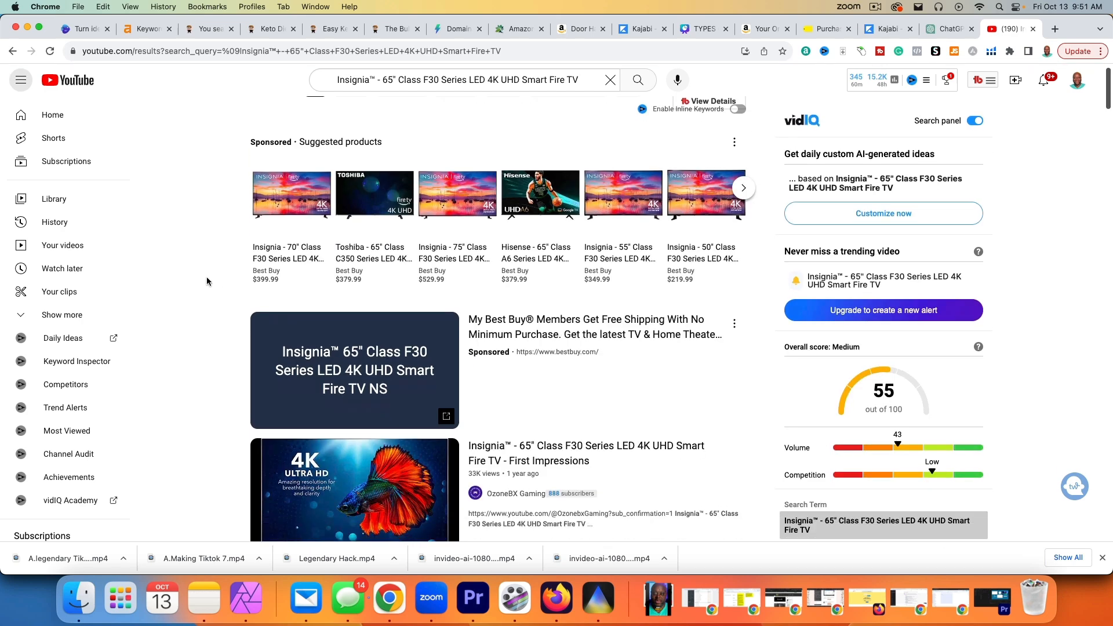
# - Browse the Insignia F30 Fire TV results past Shorts, noting vidIQ score 55, Medium
pyautogui.scroll(-3)
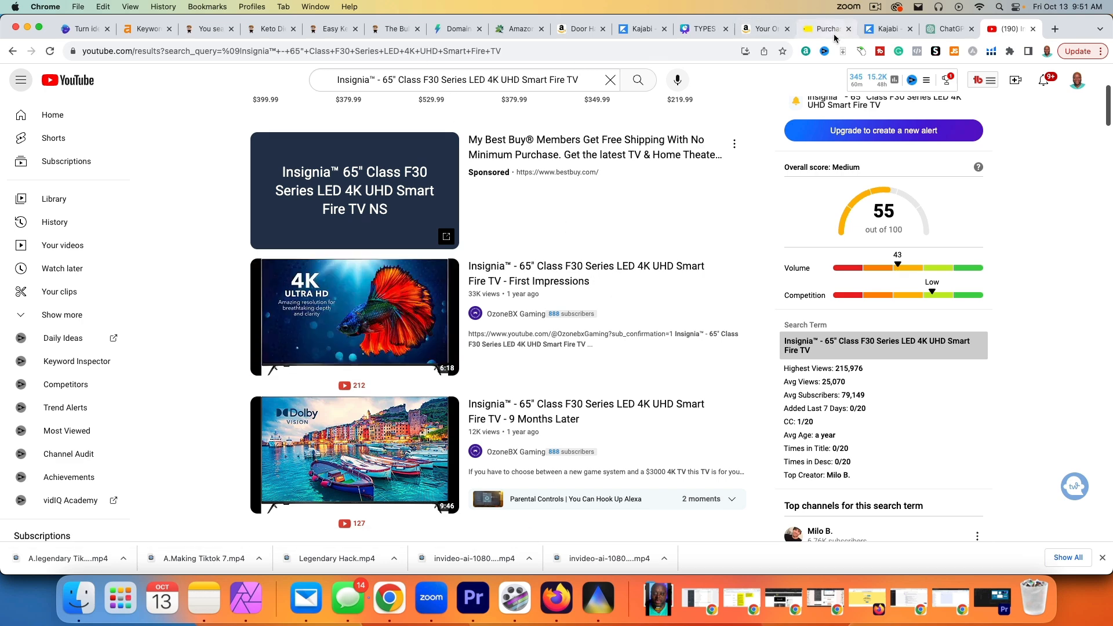
pyautogui.click(822, 29)
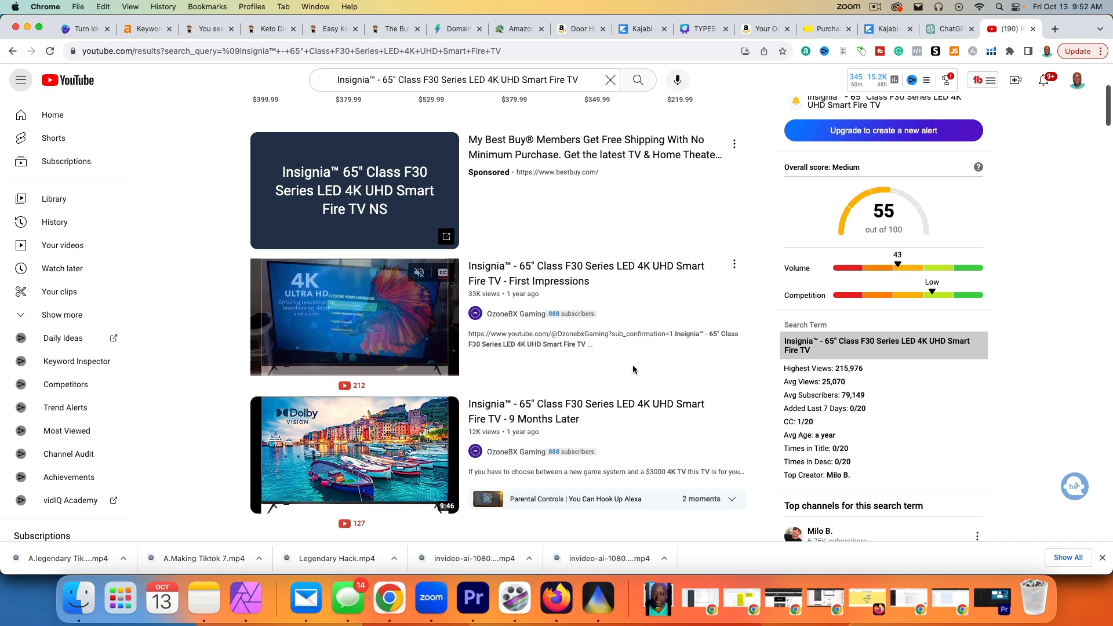
pyautogui.moveTo(355, 316)
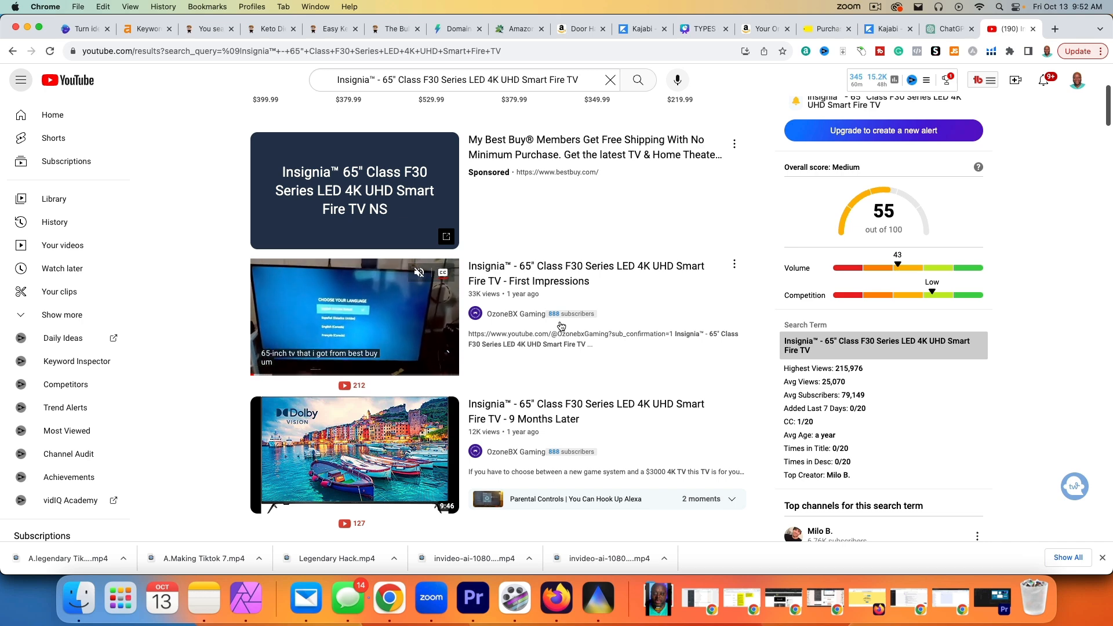
pyautogui.scroll(-3)
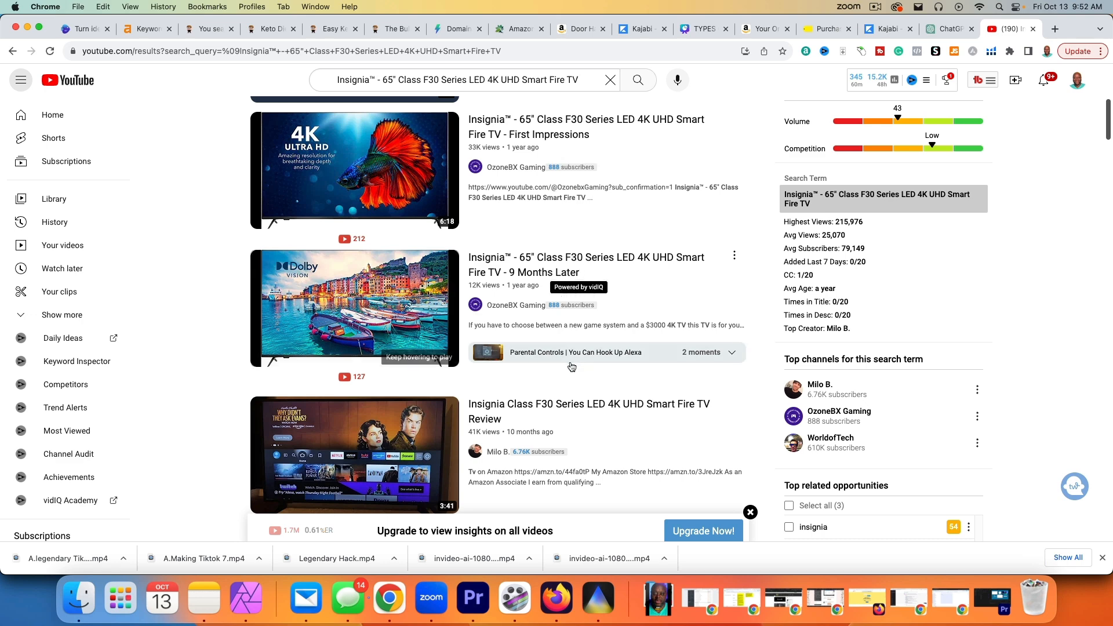
pyautogui.moveTo(354, 309)
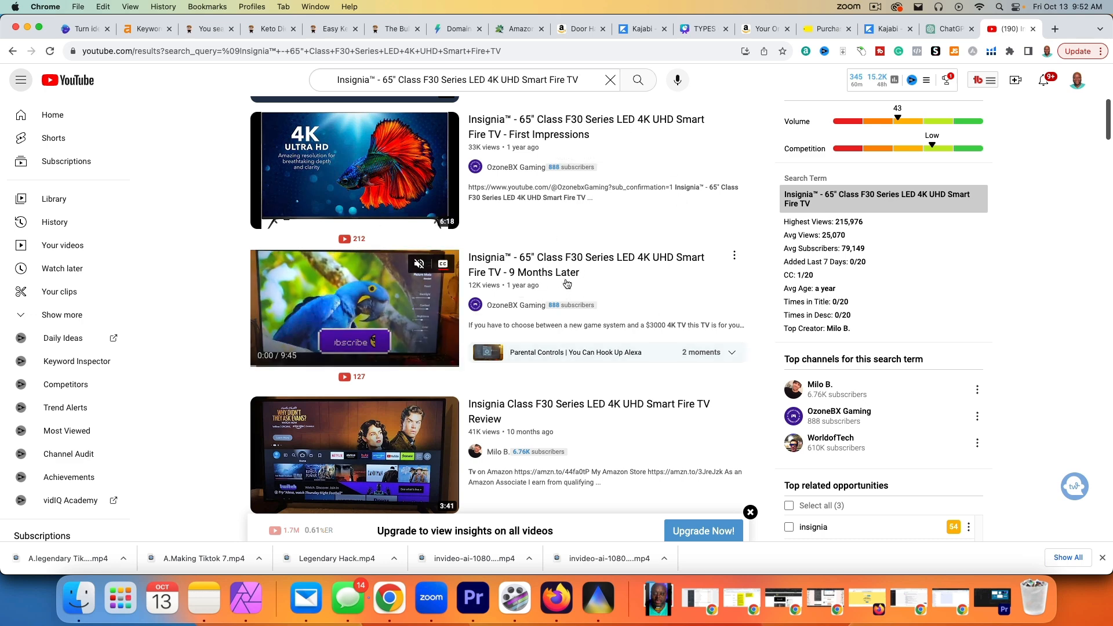
pyautogui.moveTo(355, 307)
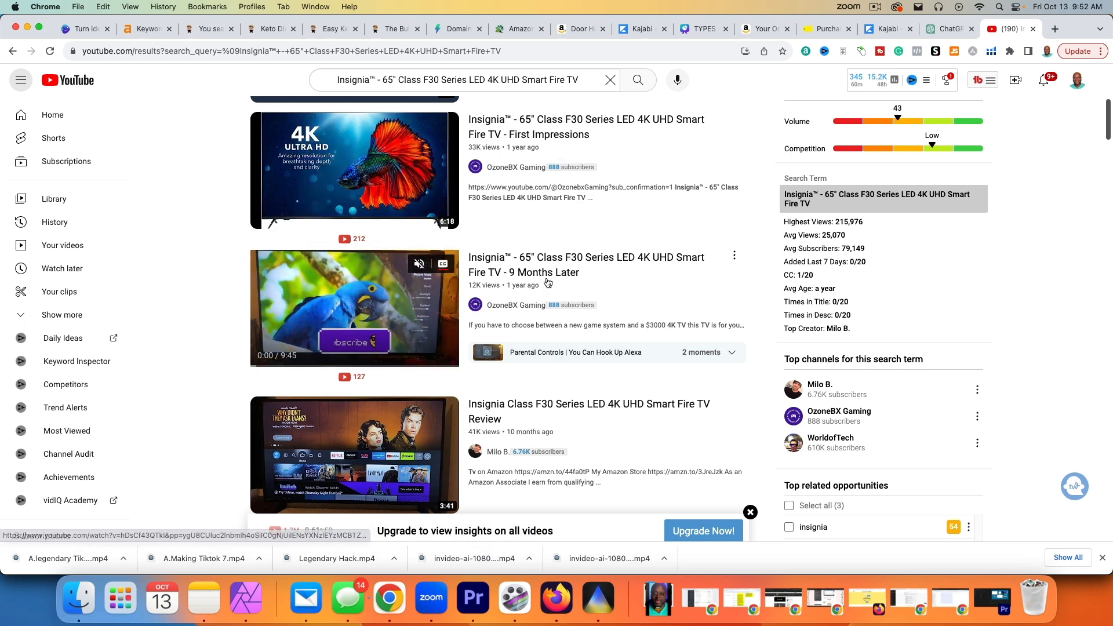
pyautogui.scroll(-3)
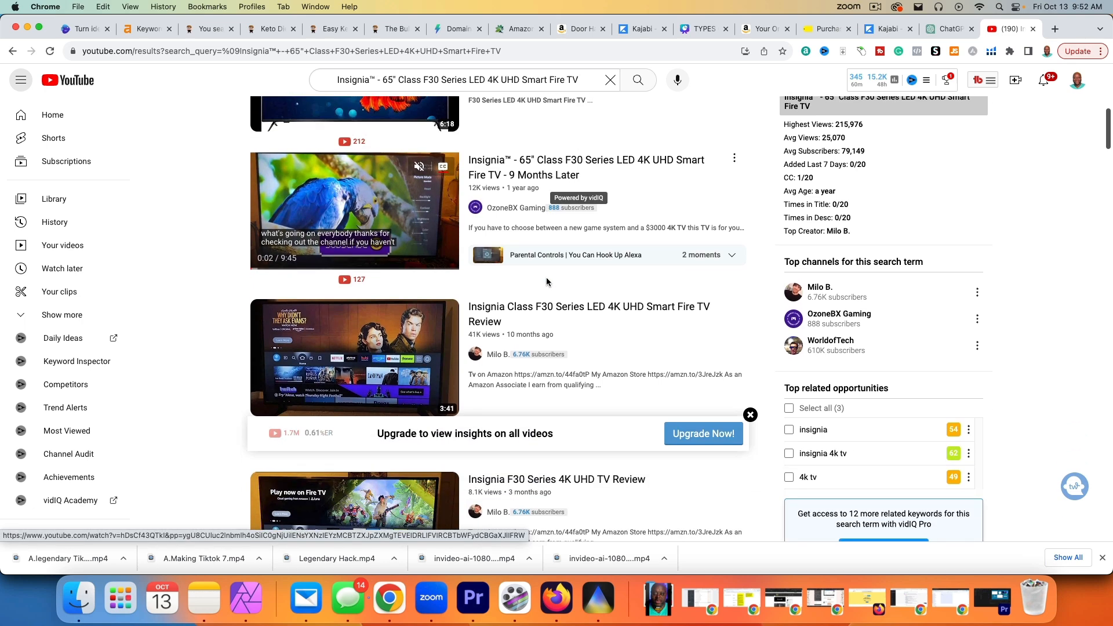
pyautogui.scroll(-3)
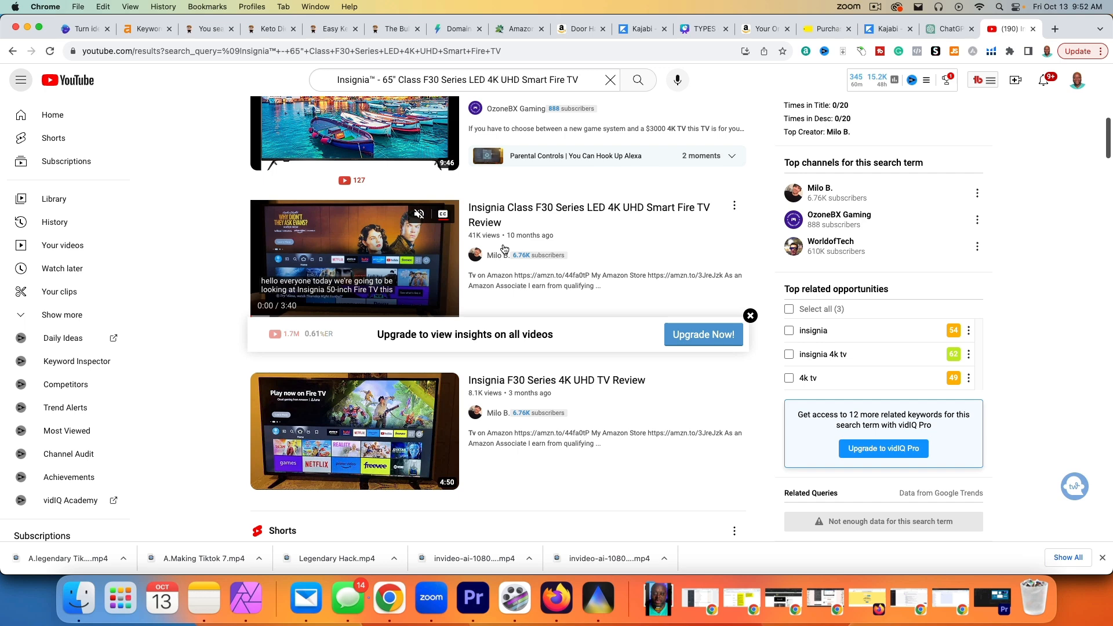
pyautogui.scroll(-3)
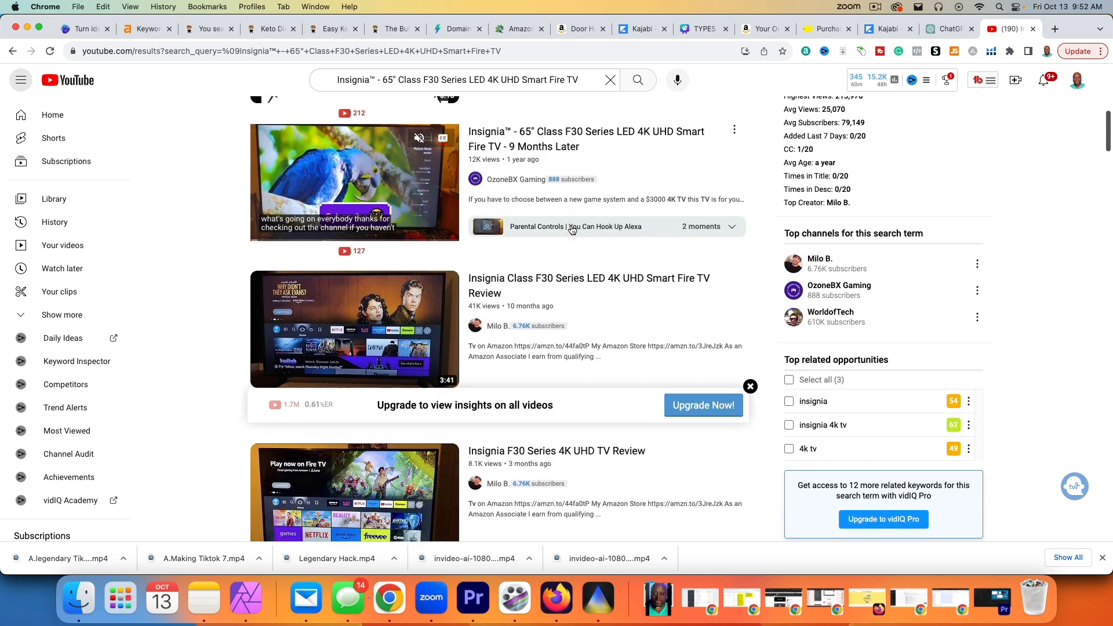
pyautogui.scroll(-3)
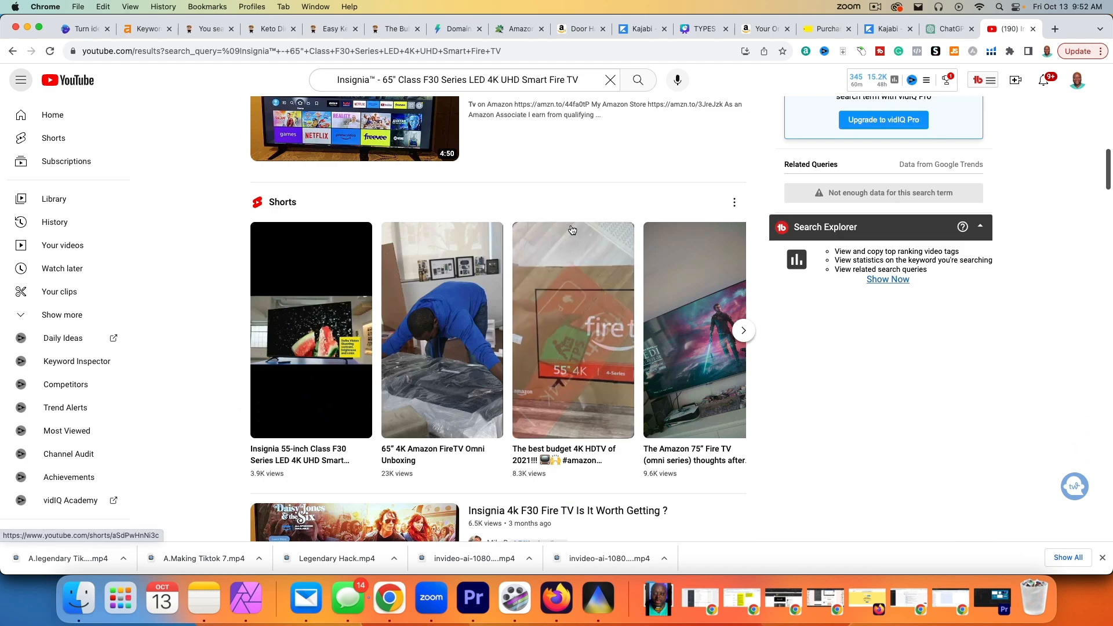
pyautogui.scroll(-3)
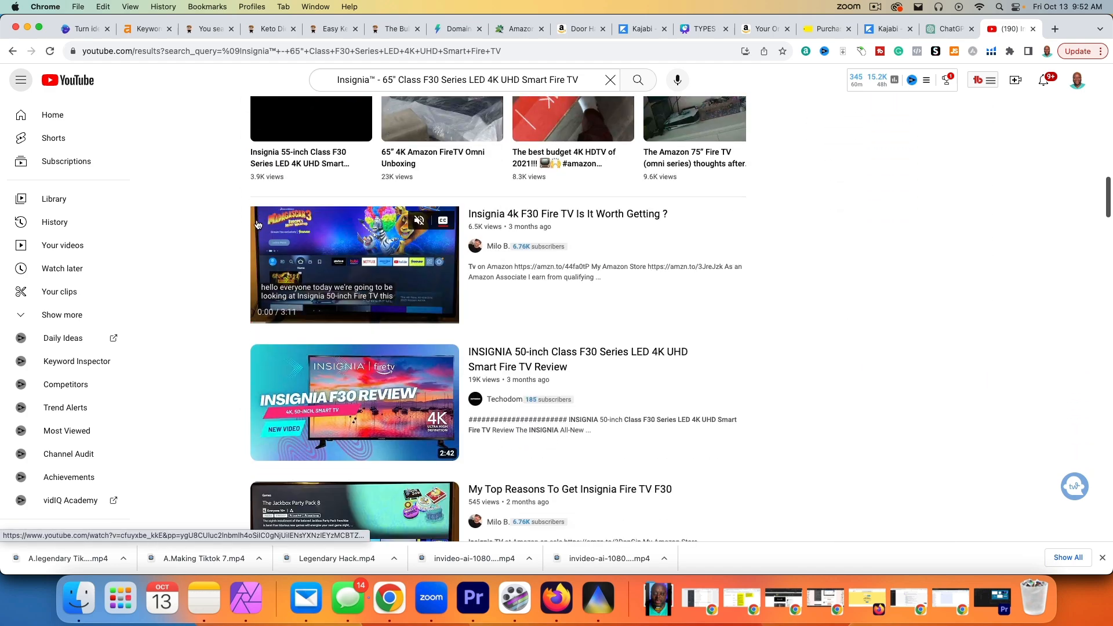
pyautogui.moveTo(526, 262)
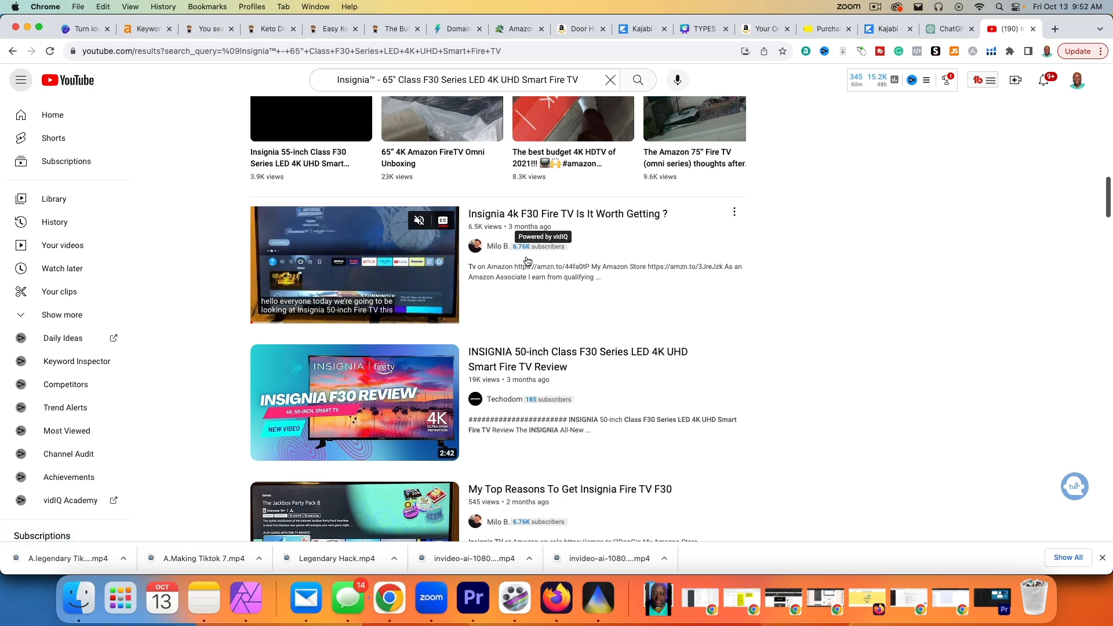
# - Open Milo B.'s channel in a new tab, browse its videos, then return to results
pyautogui.rightClick(497, 247)
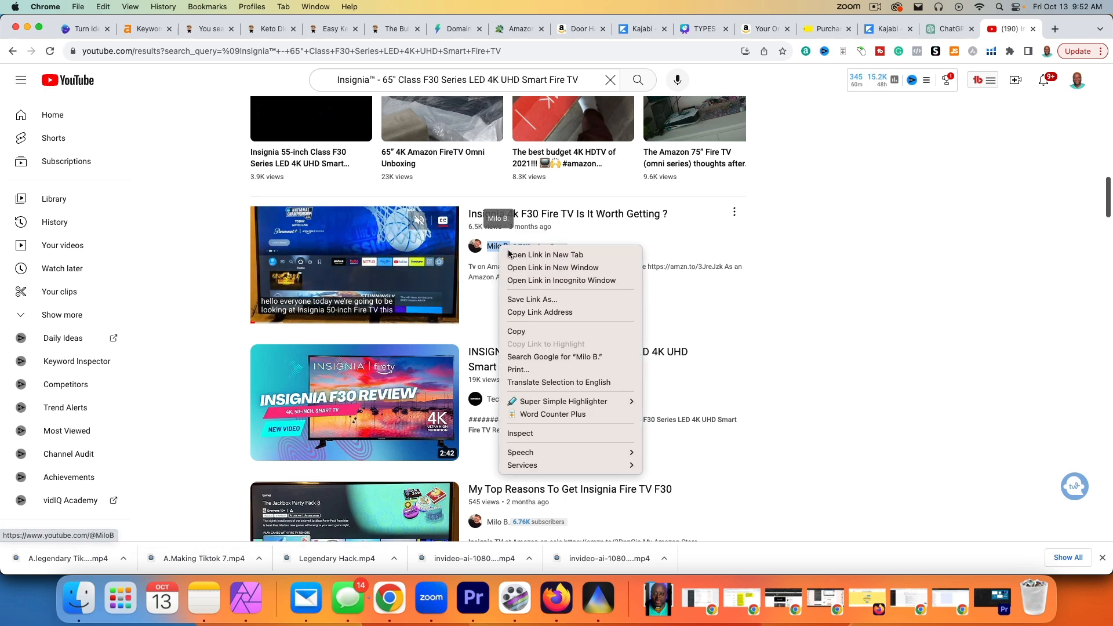
pyautogui.click(545, 254)
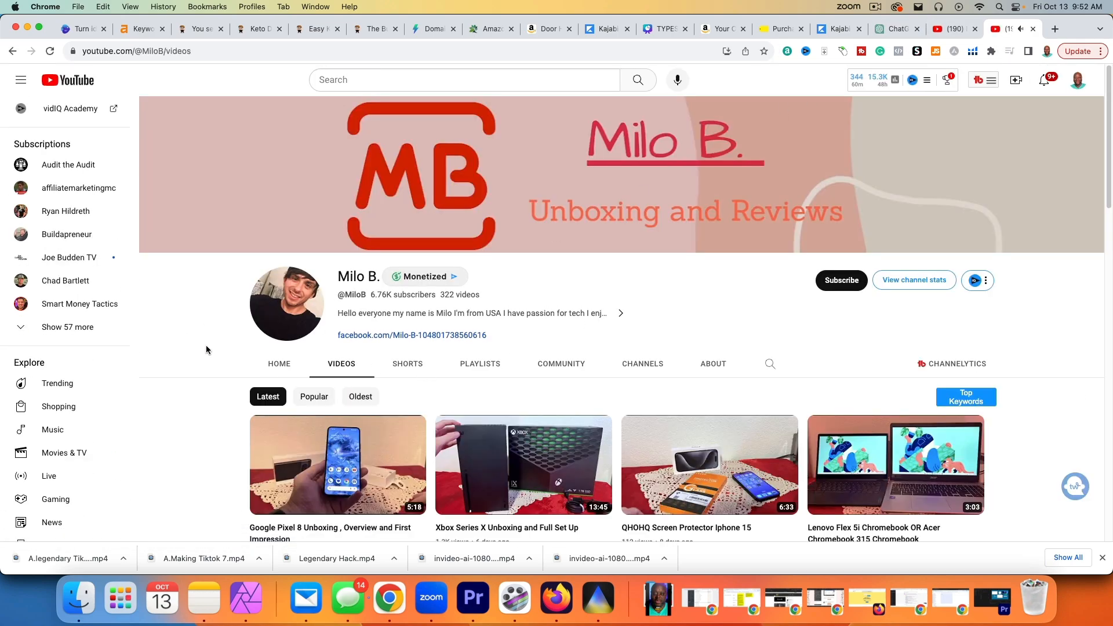
pyautogui.scroll(-3)
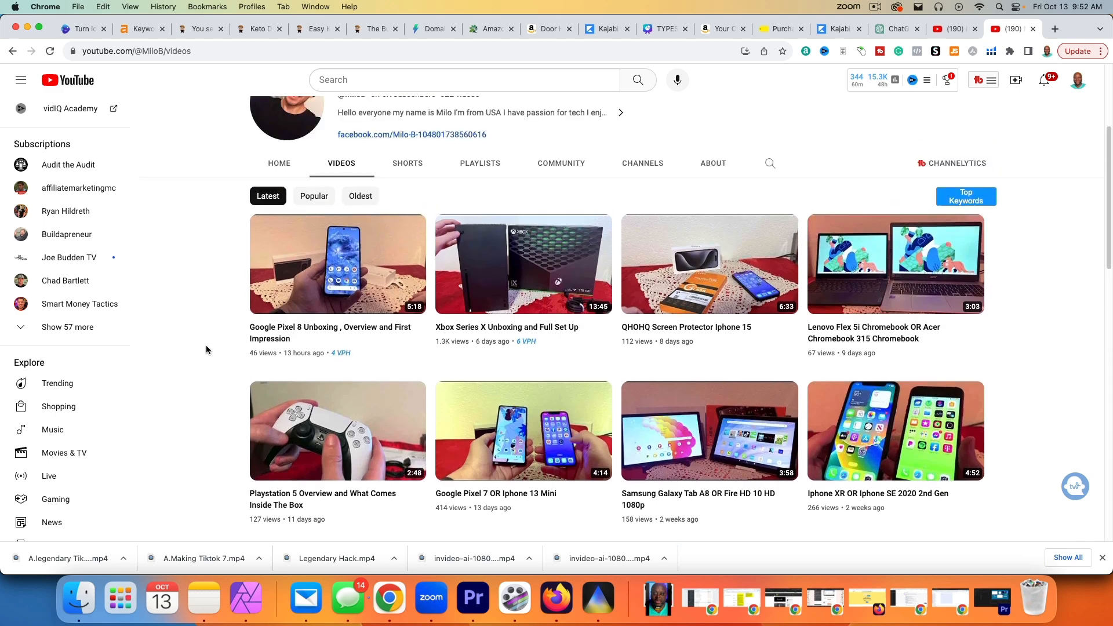
pyautogui.scroll(-3)
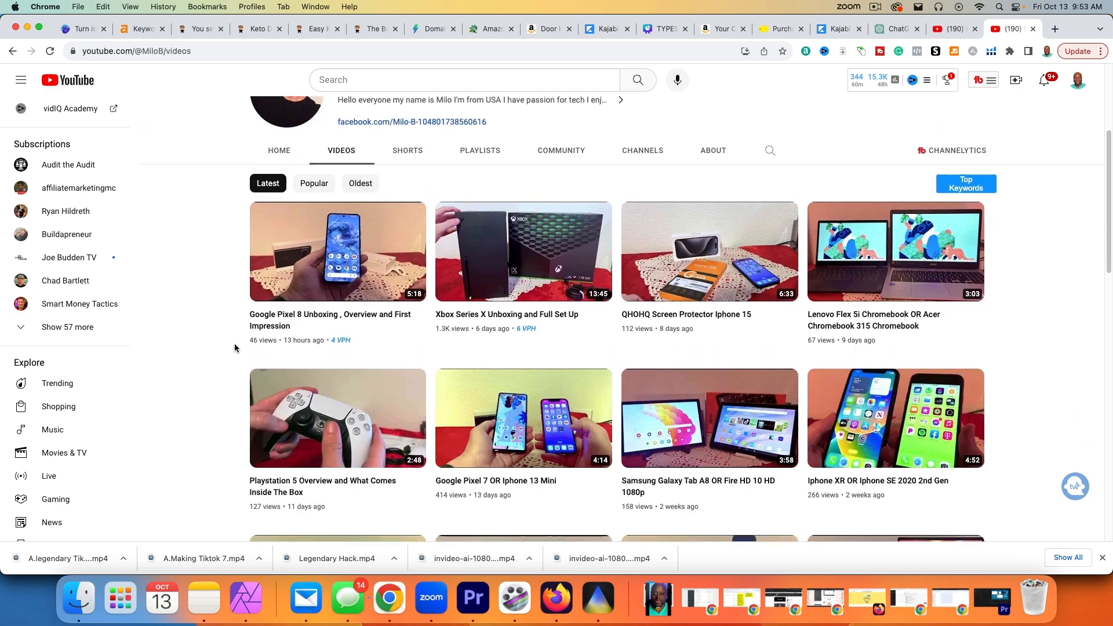
pyautogui.scroll(3)
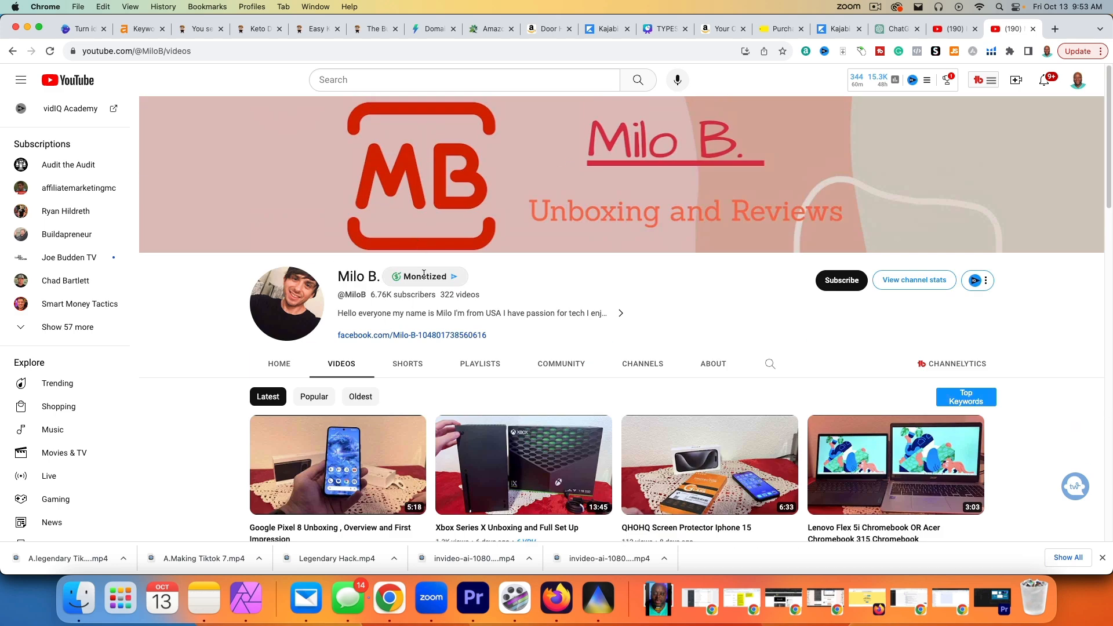
pyautogui.scroll(-3)
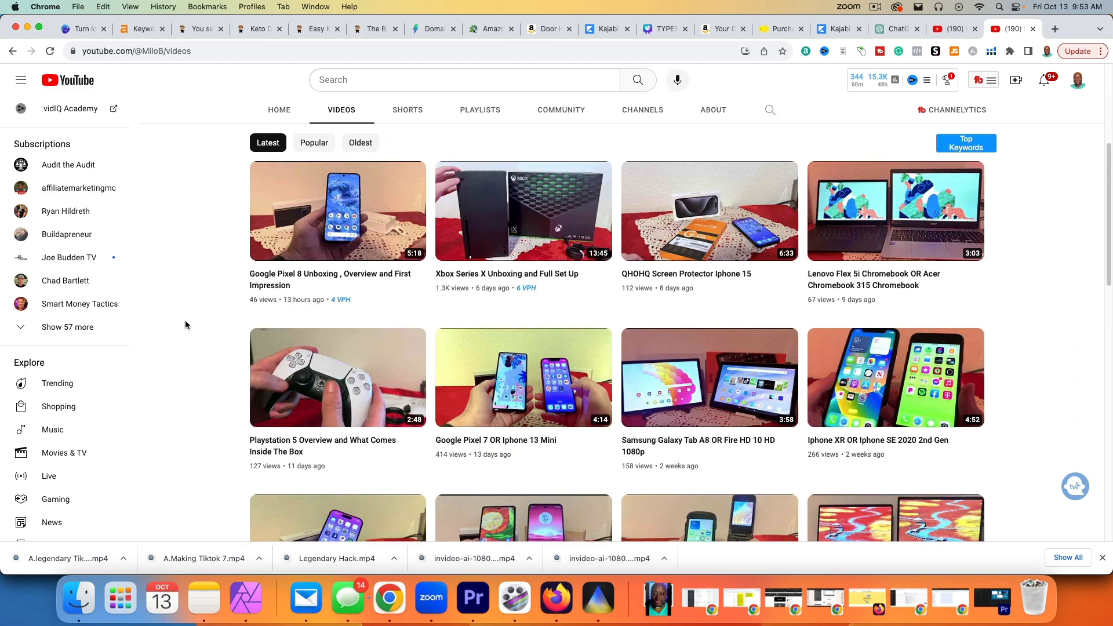
pyautogui.scroll(-3)
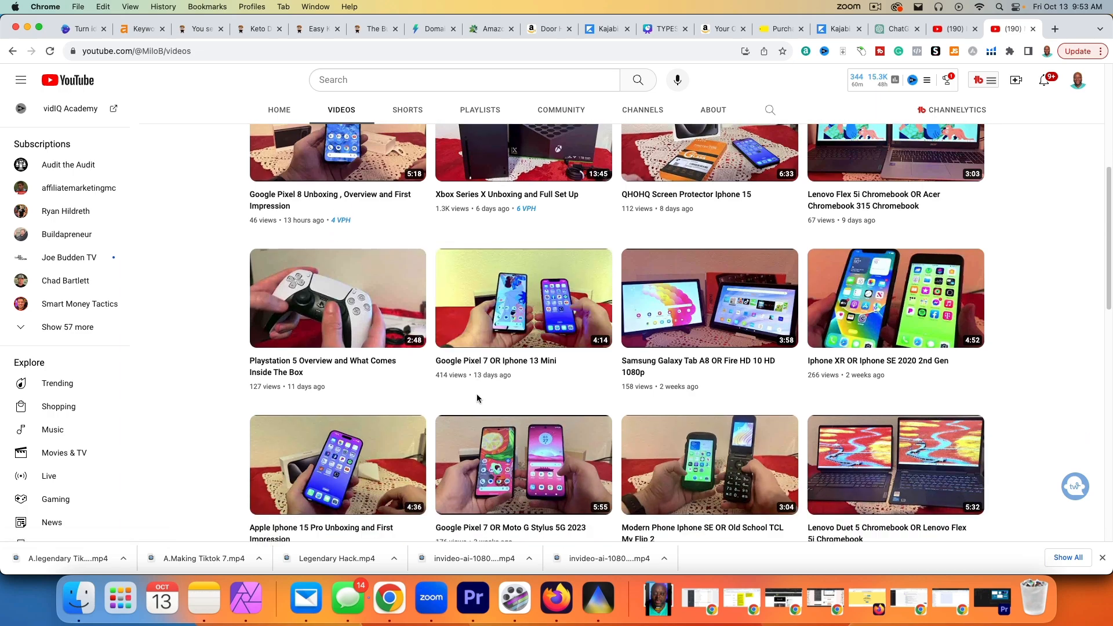
pyautogui.scroll(-3)
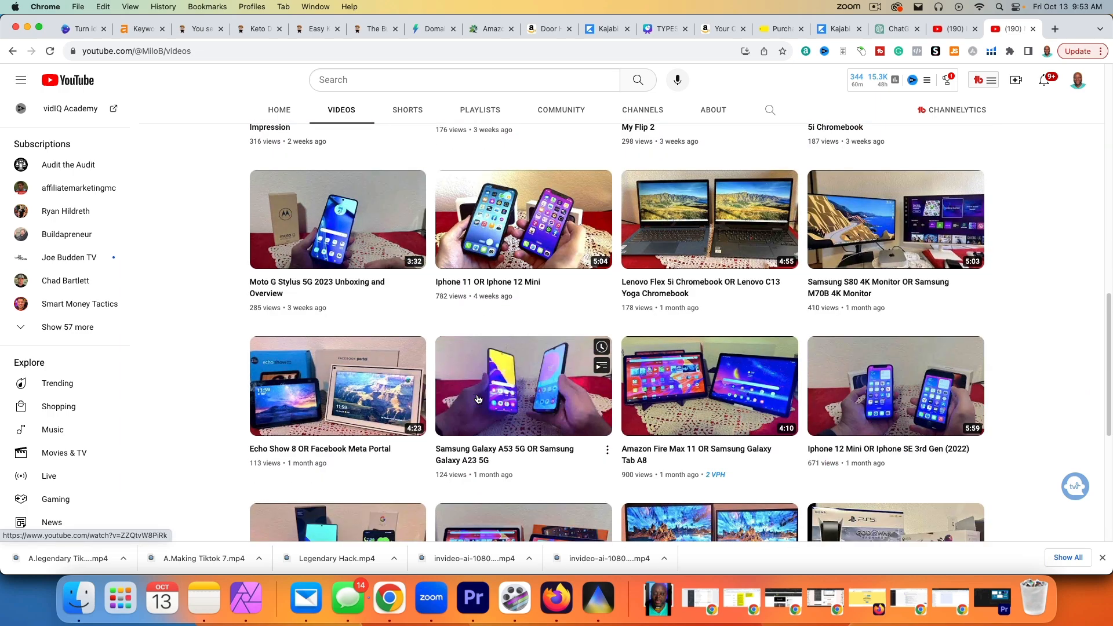
pyautogui.scroll(3)
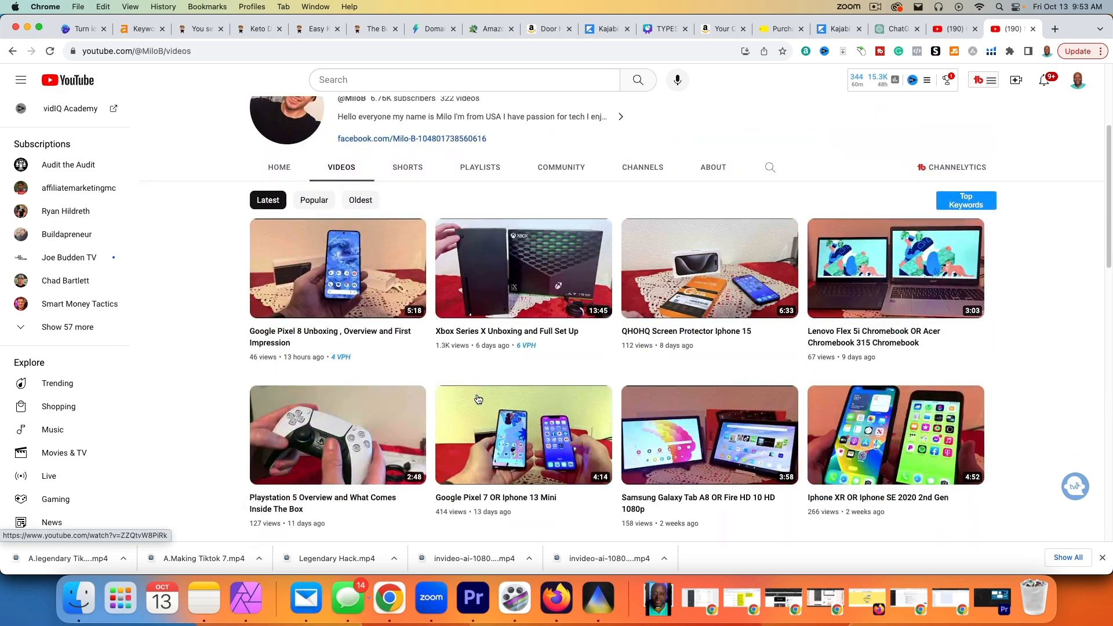
pyautogui.click(954, 29)
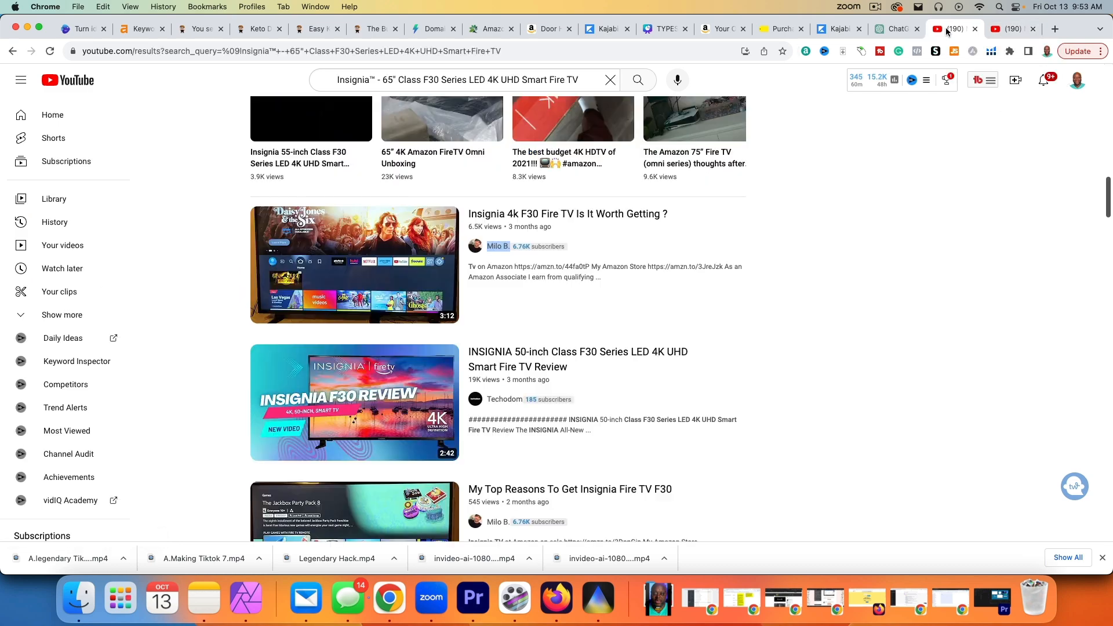
# - Review Best Buy purchases down to the Nintendo Switch 32GB Lite Blue order, then return to YouTube
pyautogui.scroll(-3)
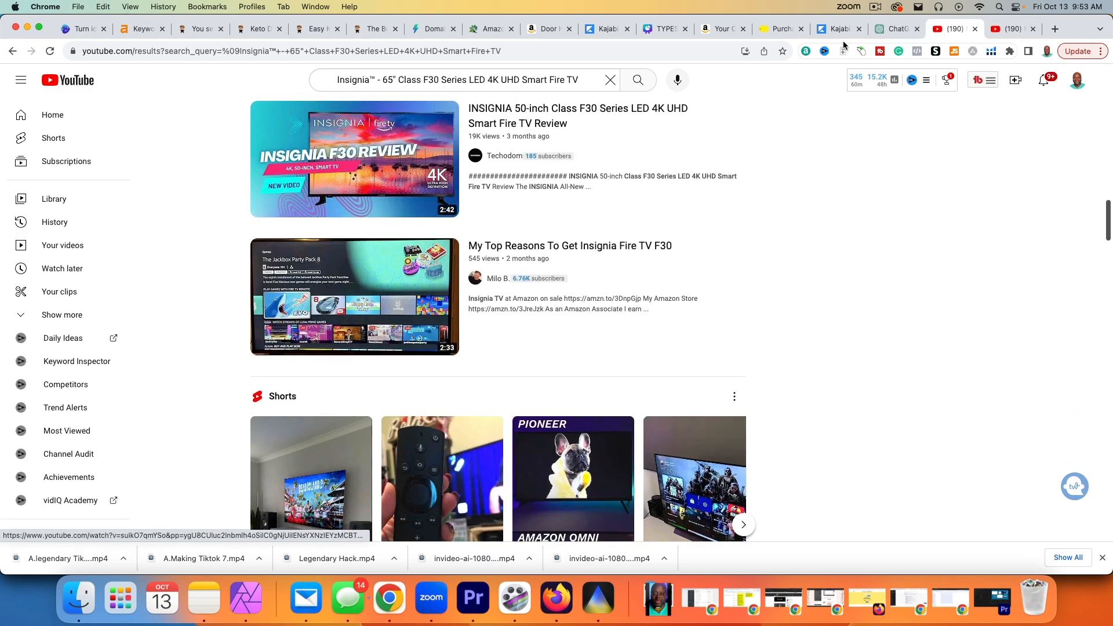
pyautogui.click(779, 29)
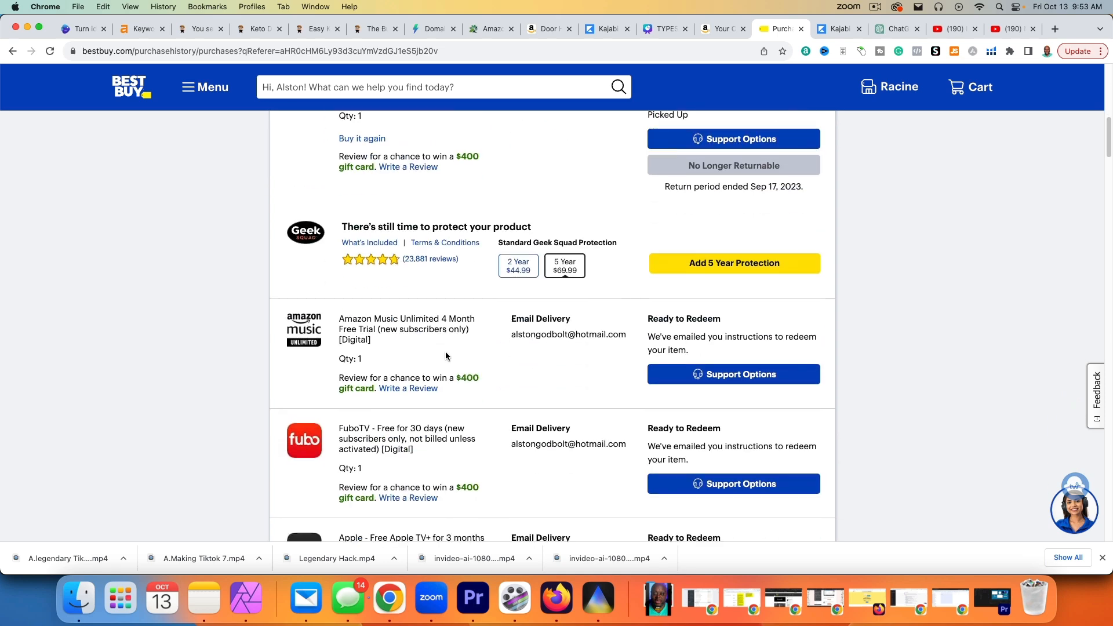
pyautogui.scroll(-3)
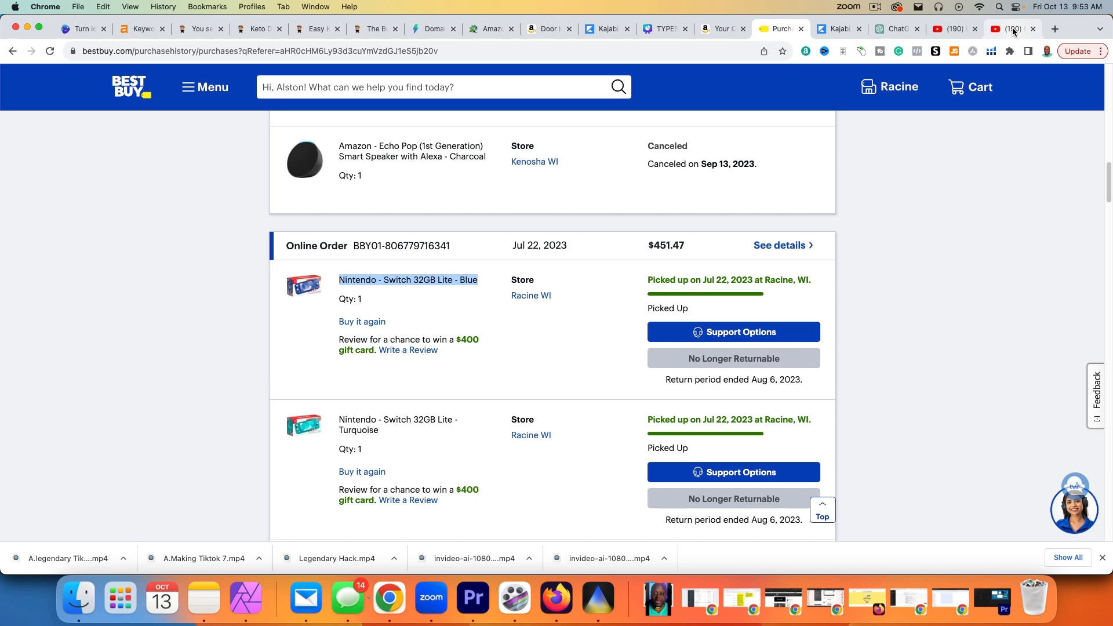
pyautogui.click(1008, 29)
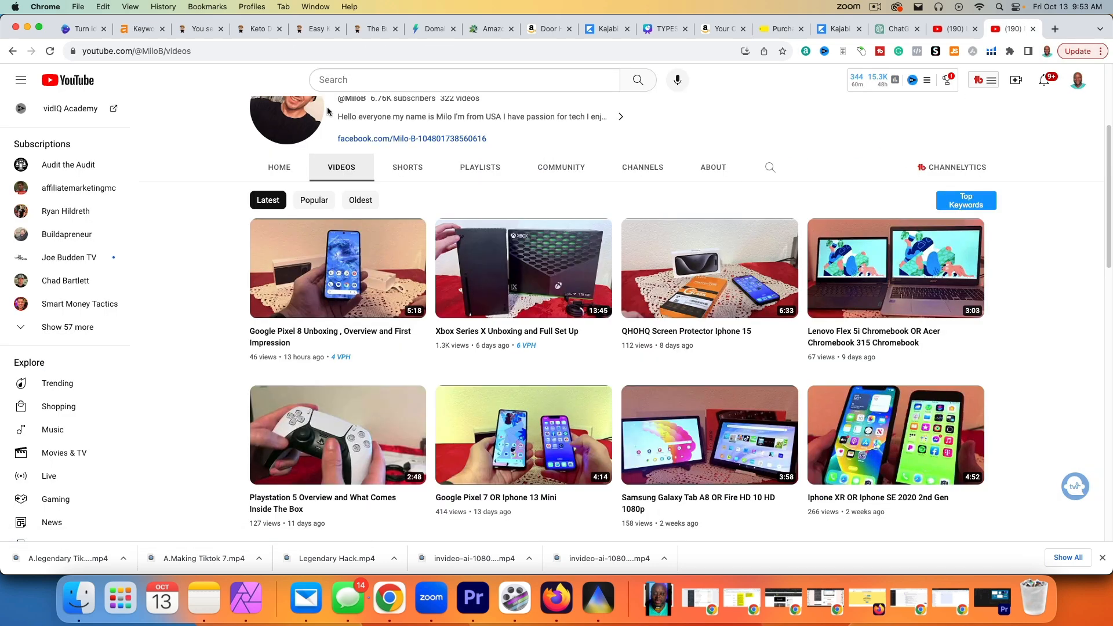
# - Search YouTube for 'Nintendo - Switch 32GB Lite - Blue' and review vidIQ's score of 38
pyautogui.write('Nintendo - Switch 32GB Lite - Blue')
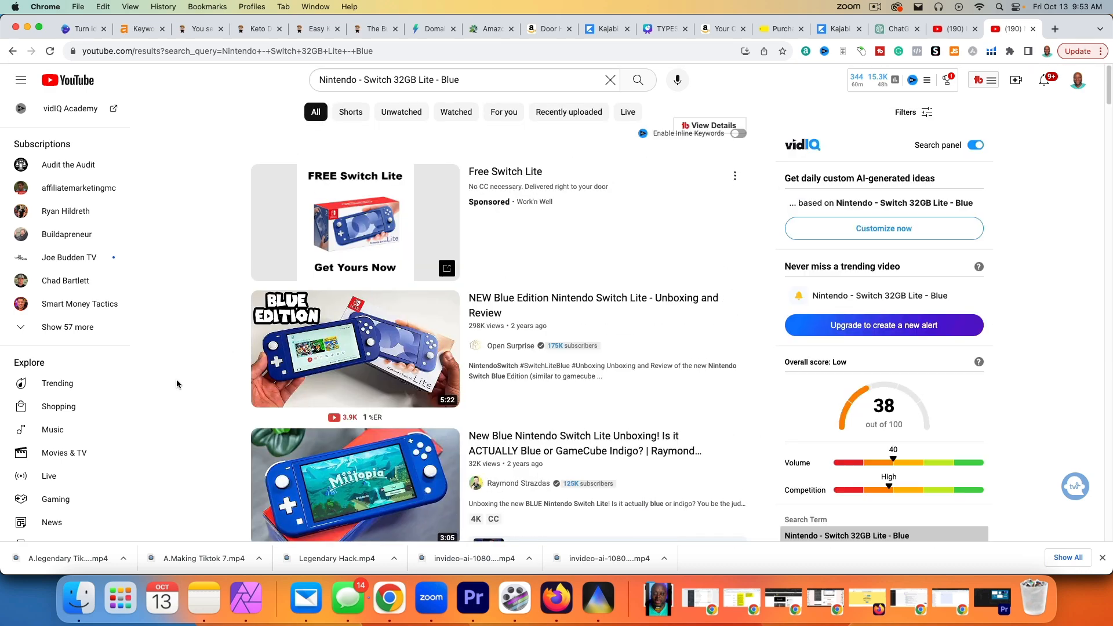
pyautogui.scroll(-3)
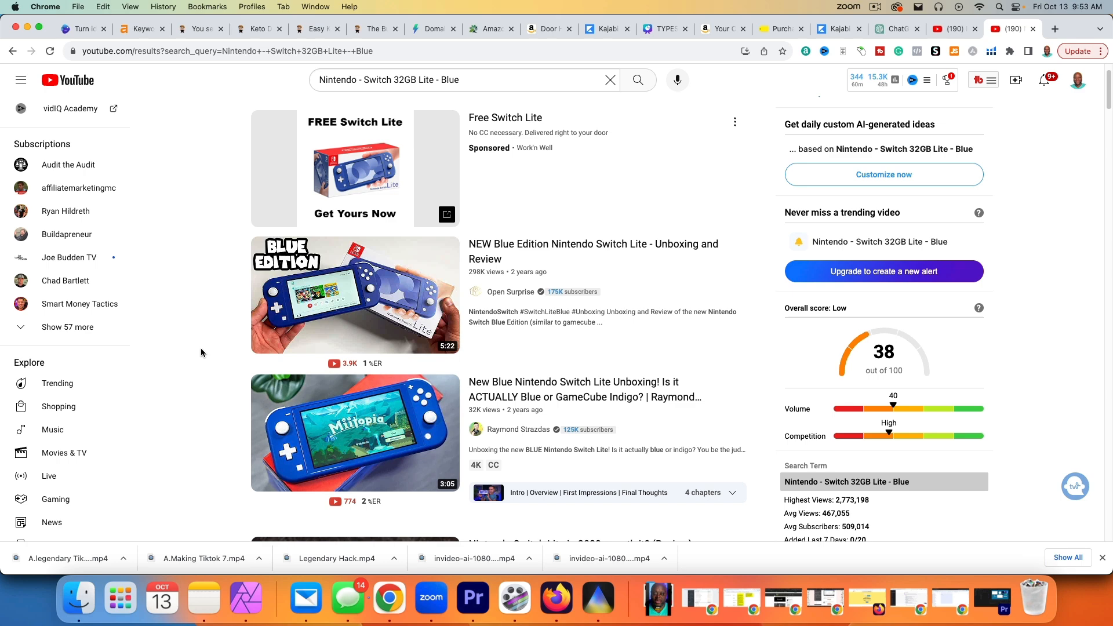
pyautogui.scroll(-3)
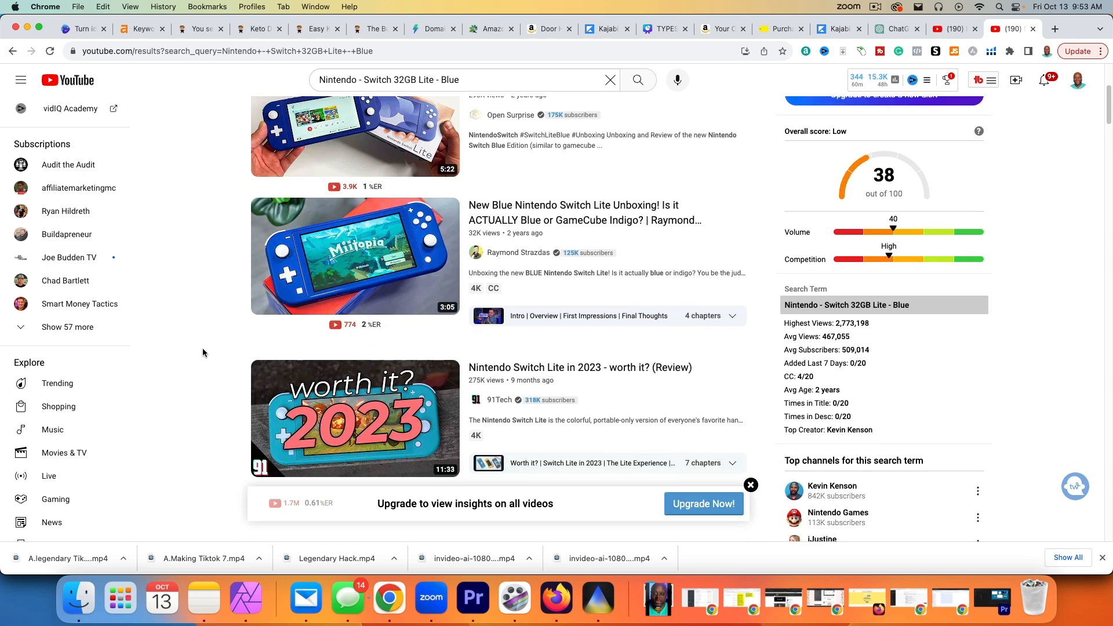
pyautogui.scroll(-3)
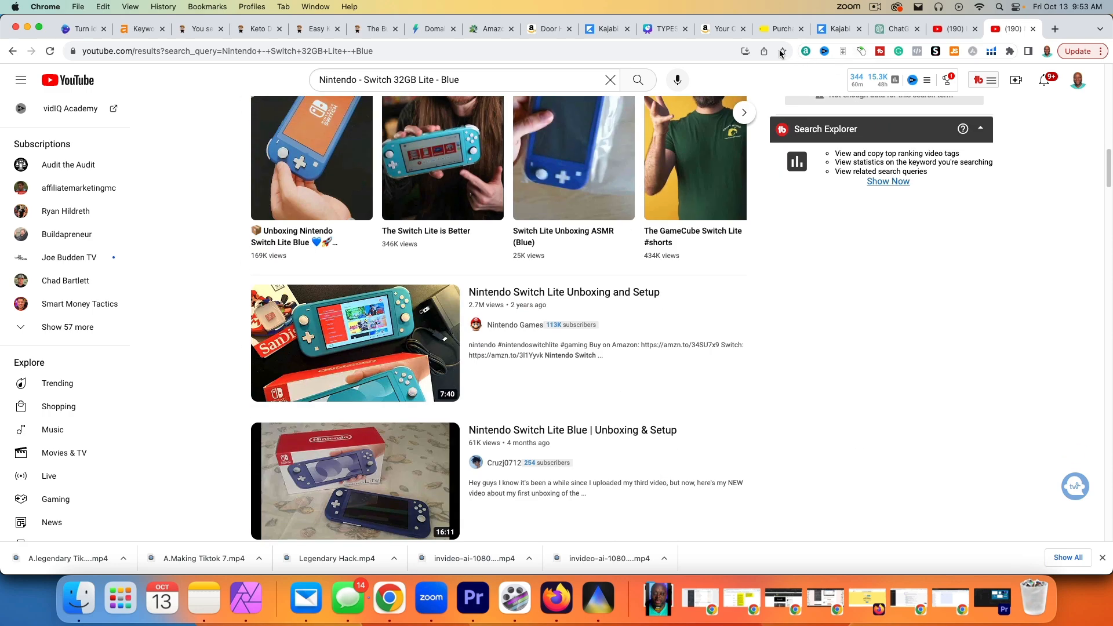
pyautogui.moveTo(805, 50)
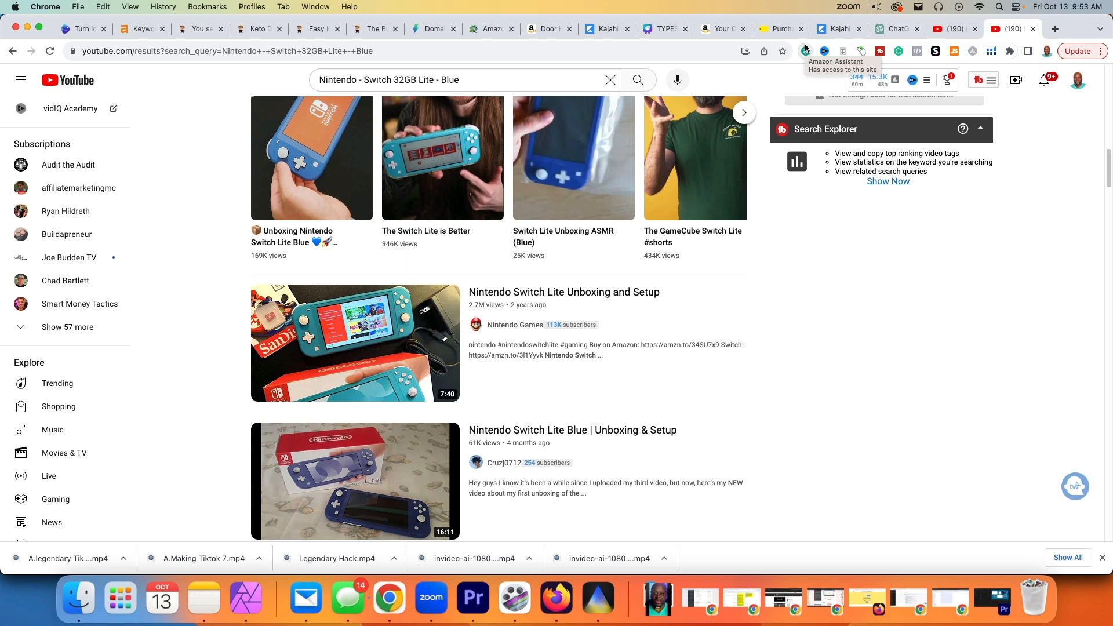